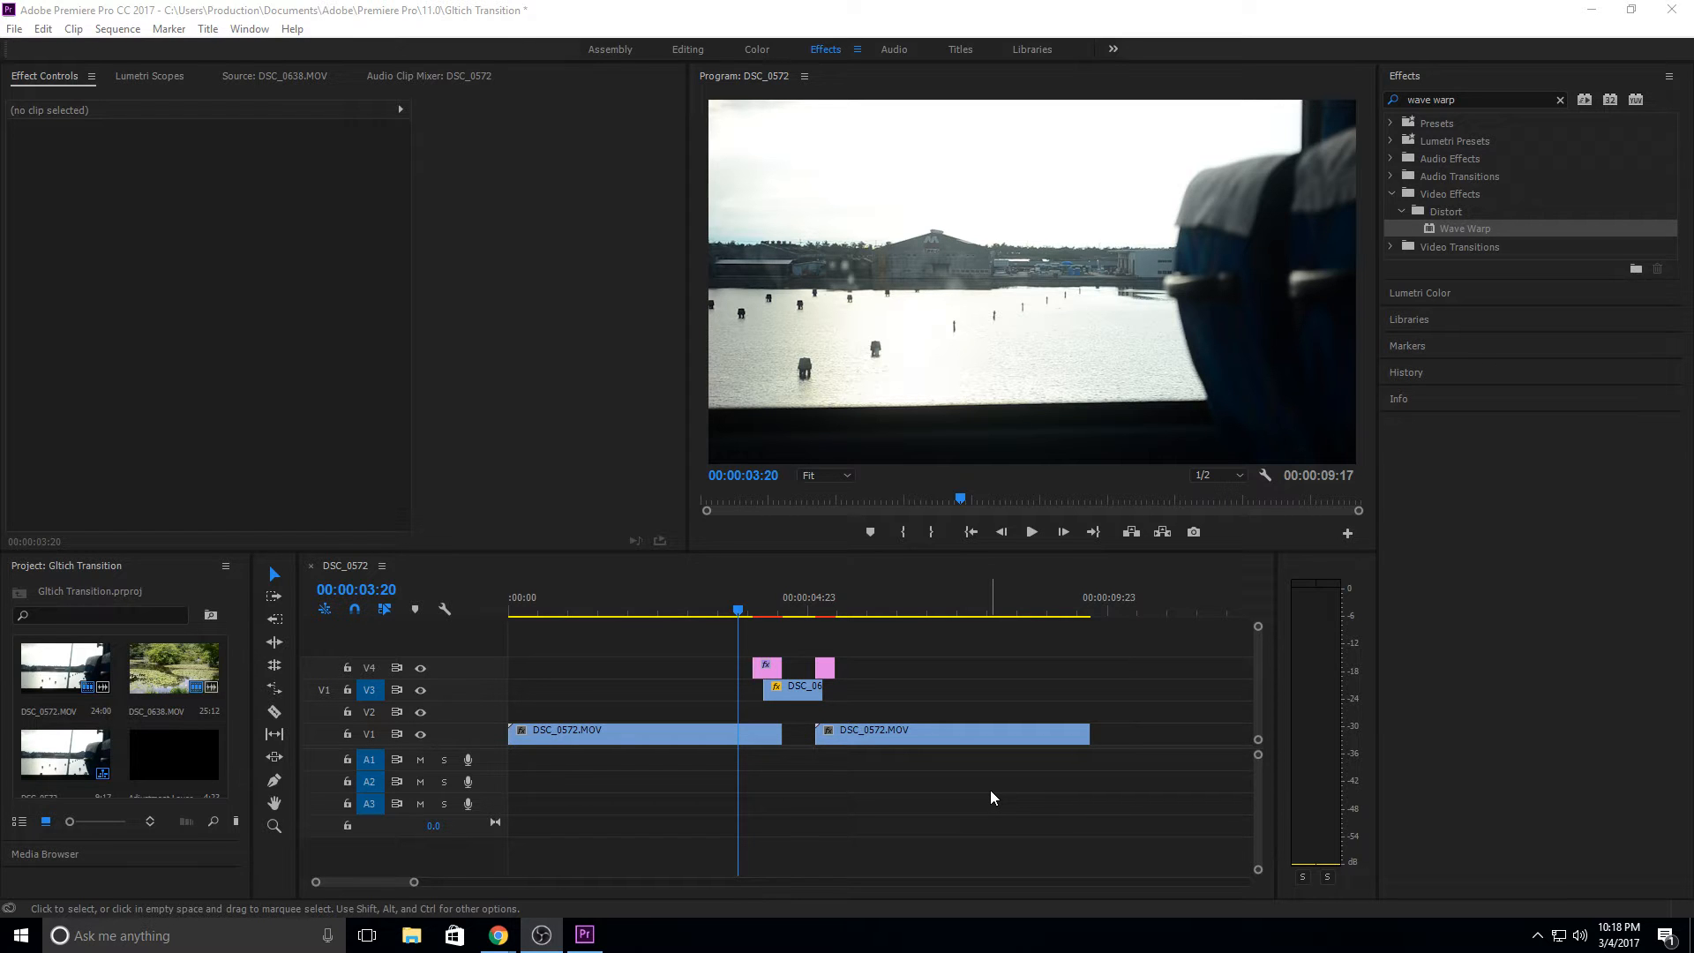
mouse_move(871, 747)
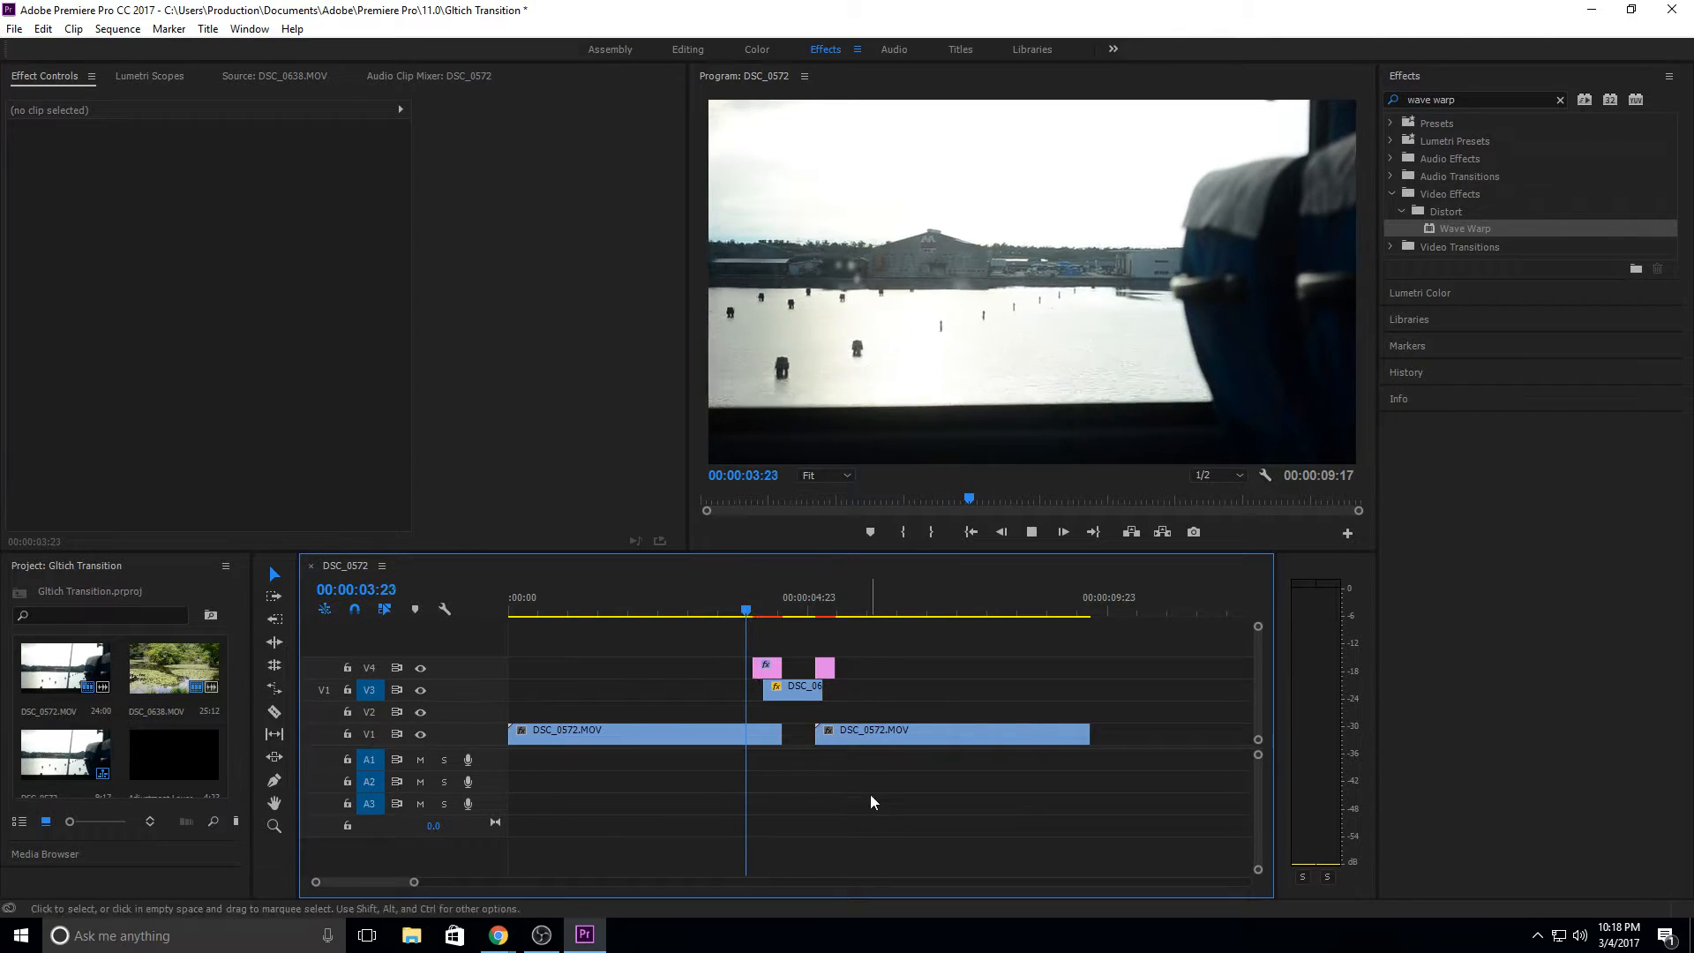
Step: Stop the transition preview, move past the cut, and play the Kingdom Hearts flashback reference video
click(856, 609)
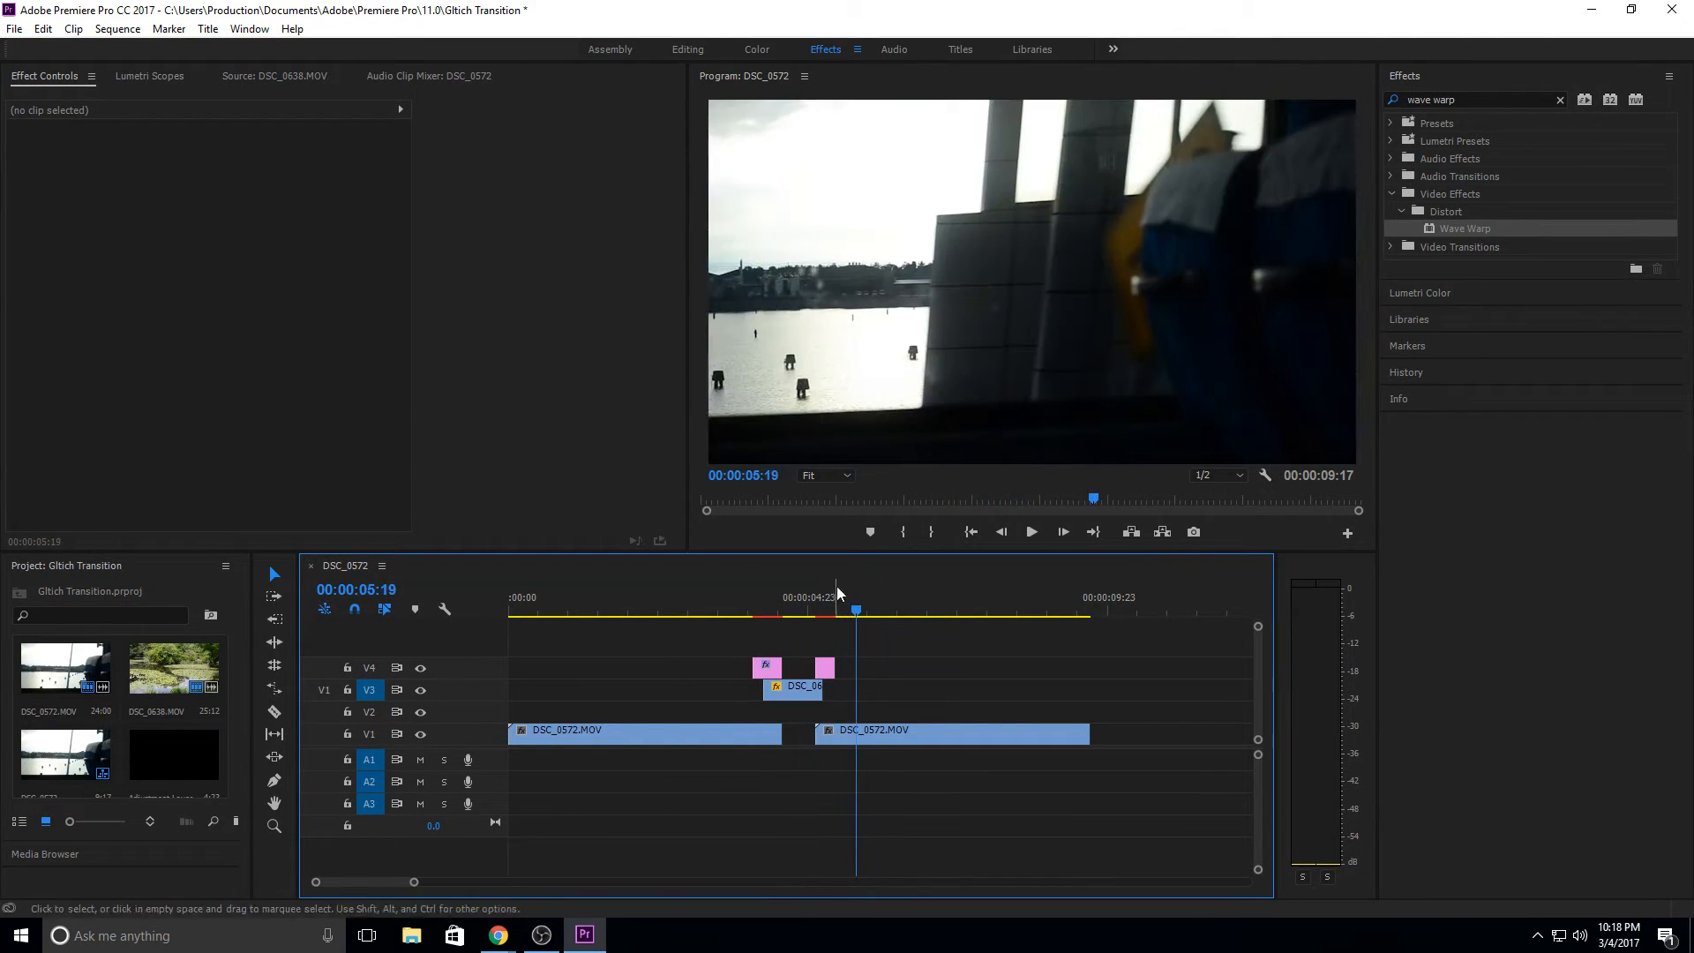
click(739, 610)
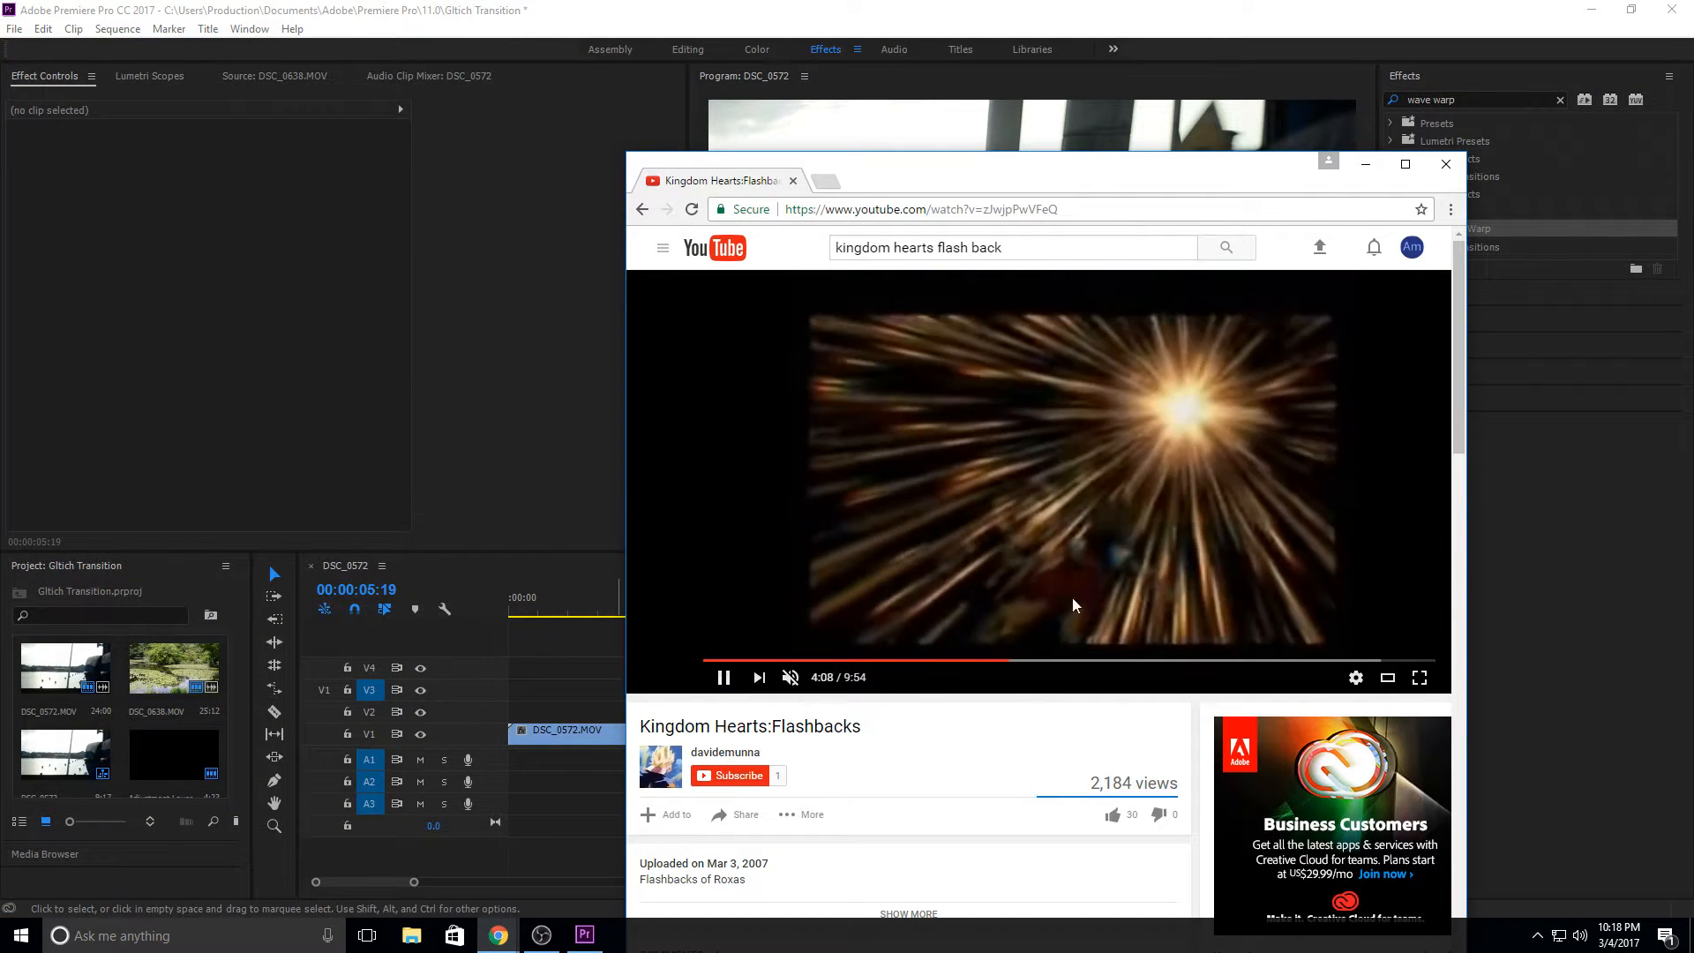
click(1447, 164)
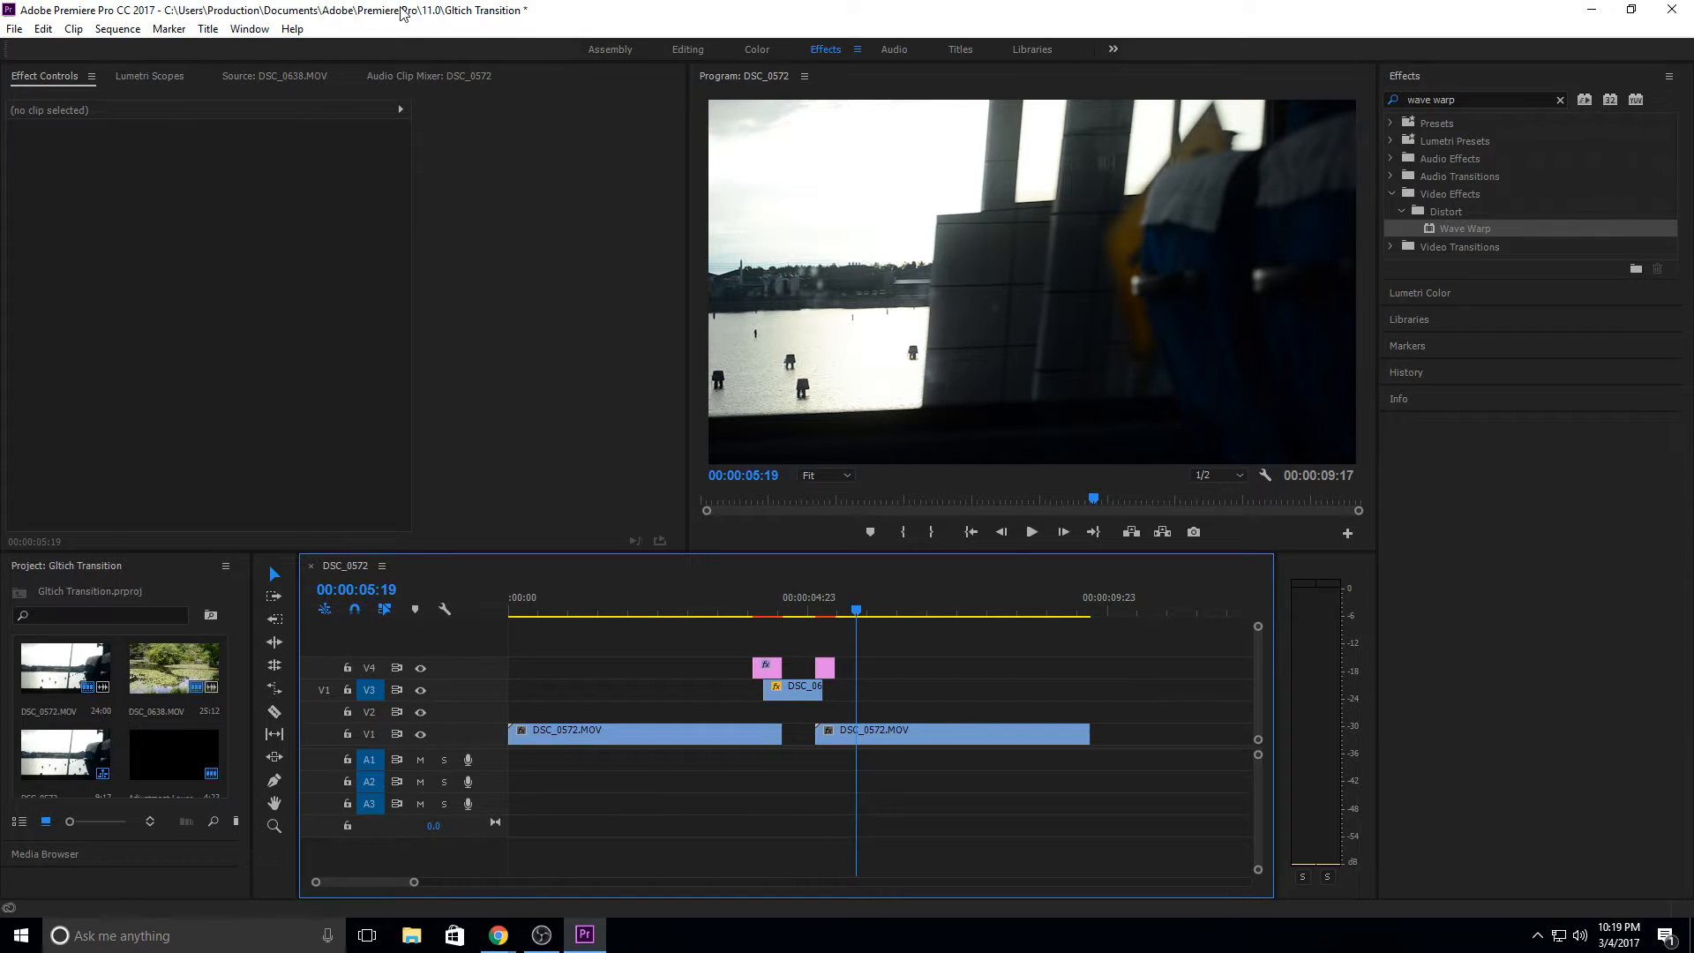
mouse_move(758, 93)
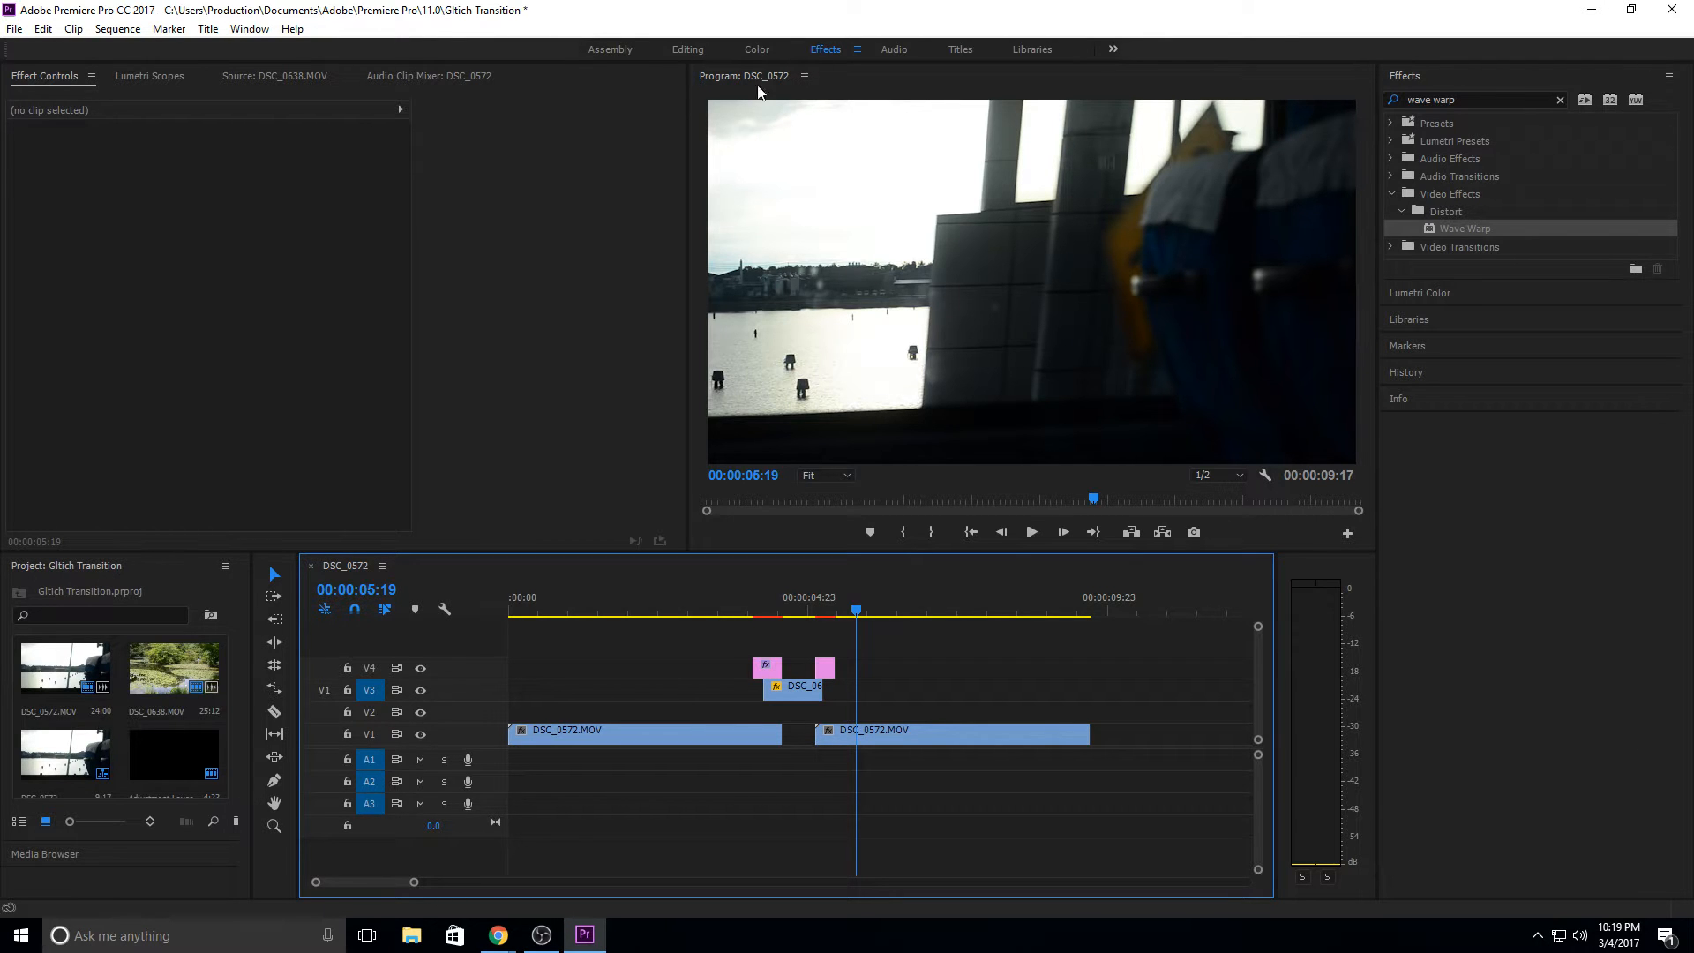
Step: Toggle between the Editing and Effects workspaces while clearing the V4 adjustment layers
click(687, 49)
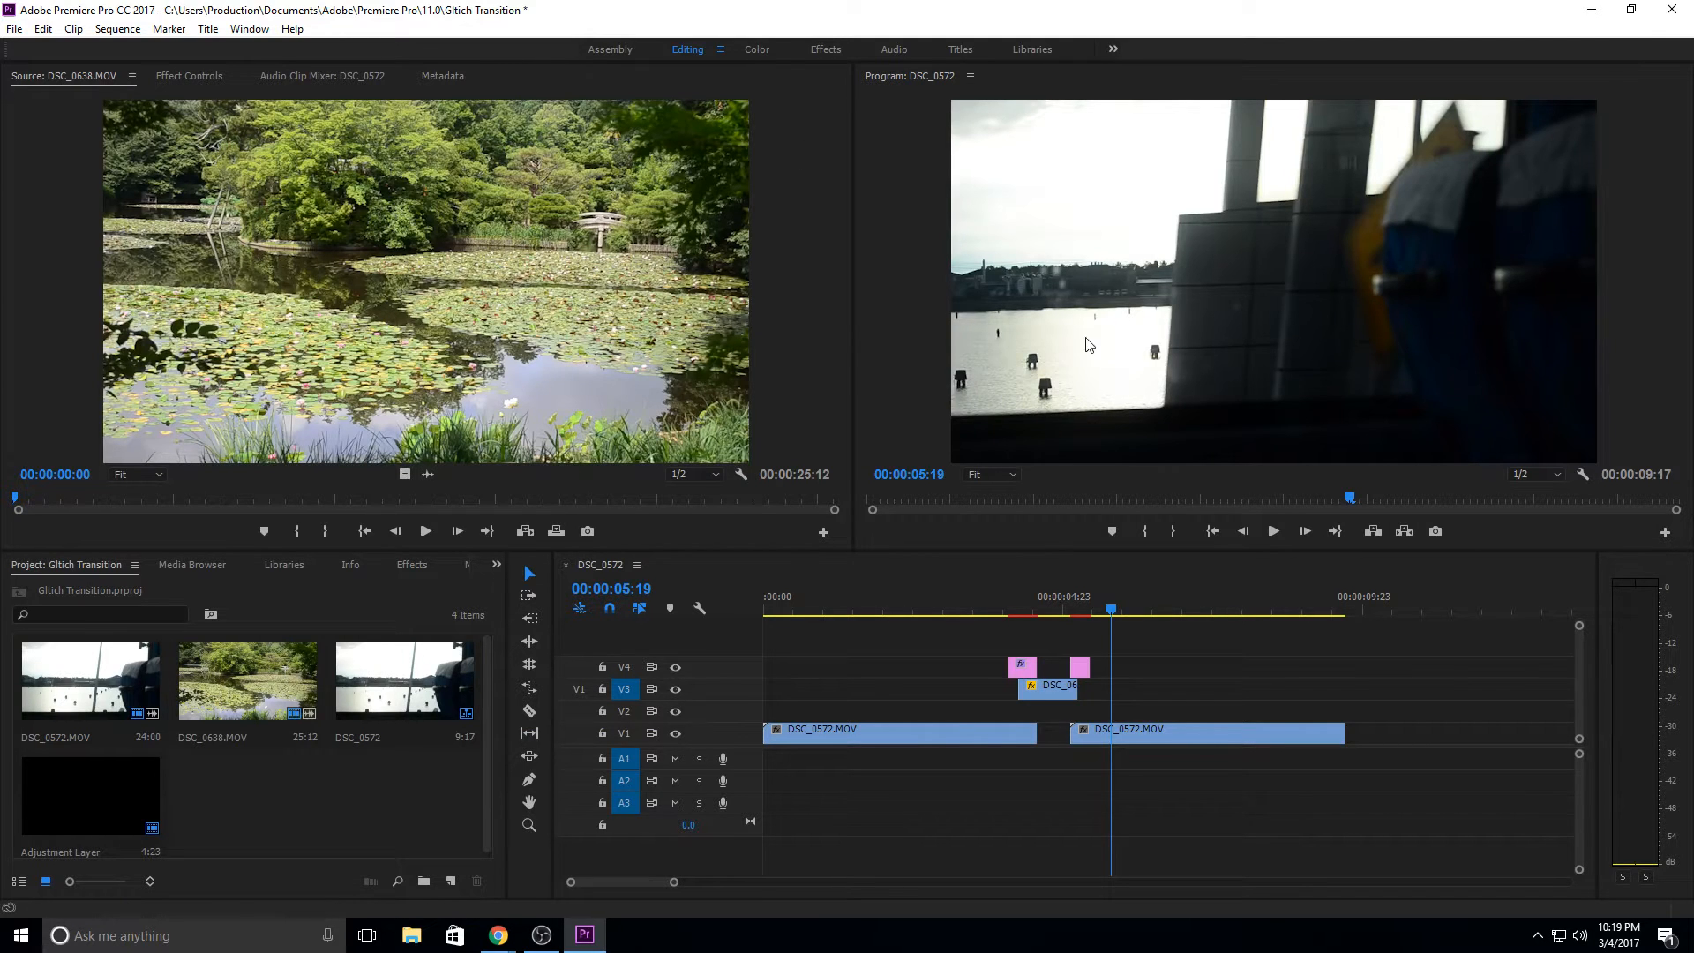
click(825, 49)
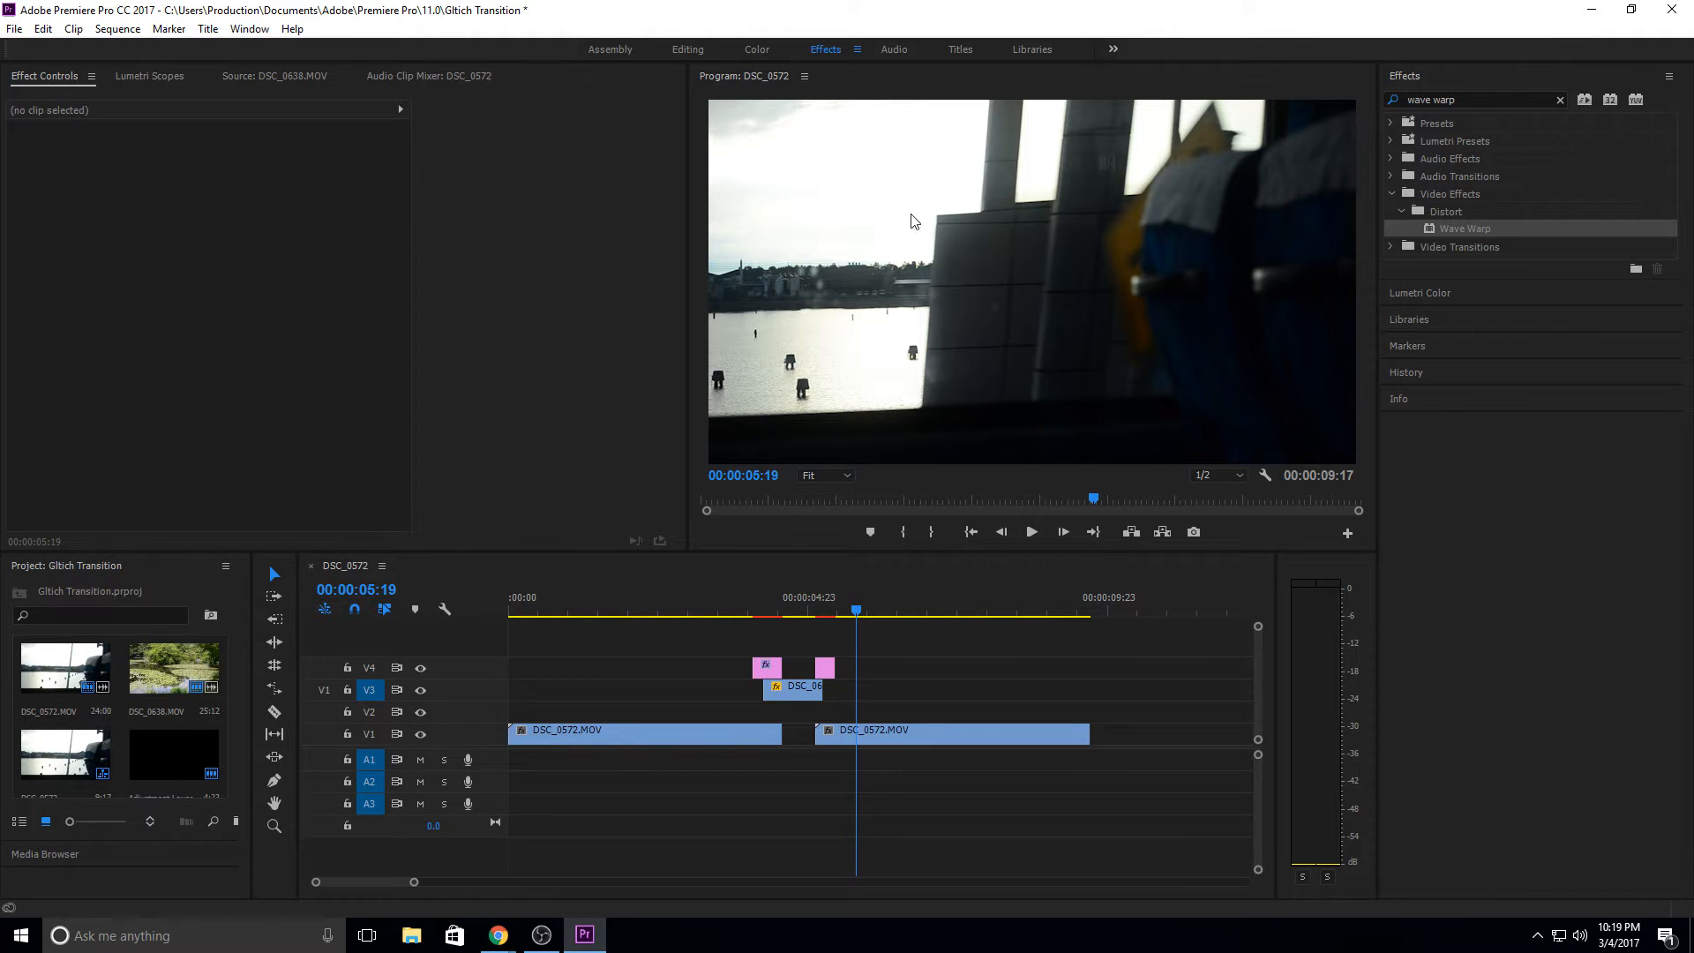
mouse_move(250, 29)
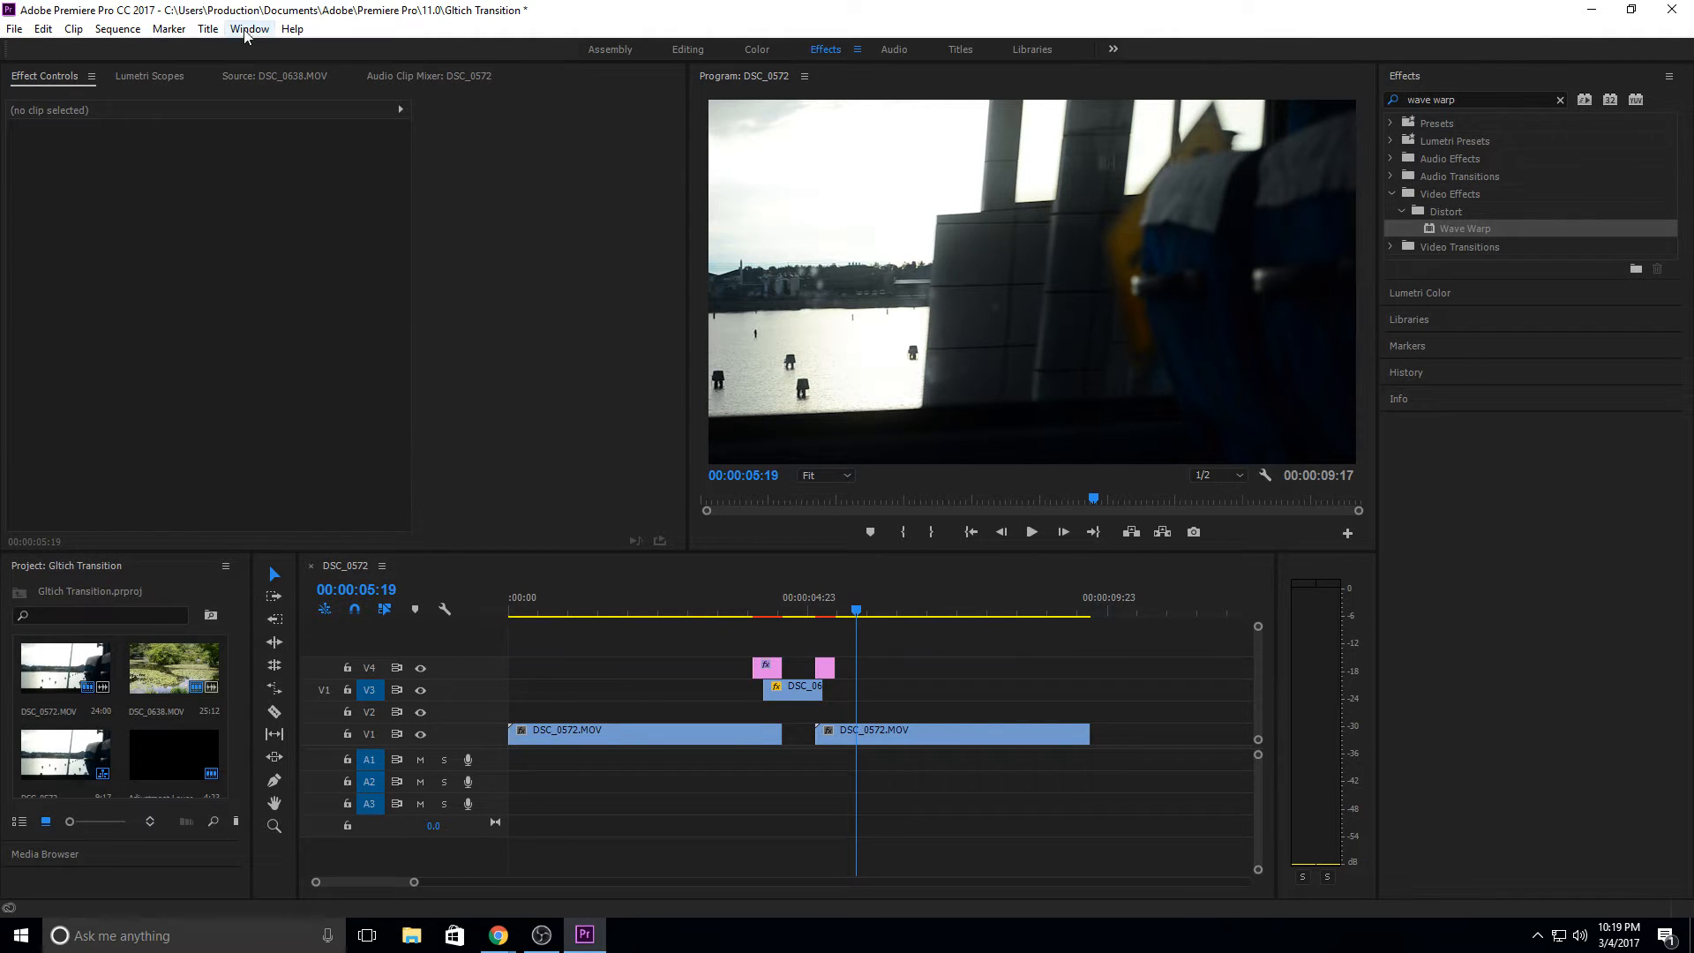
click(687, 49)
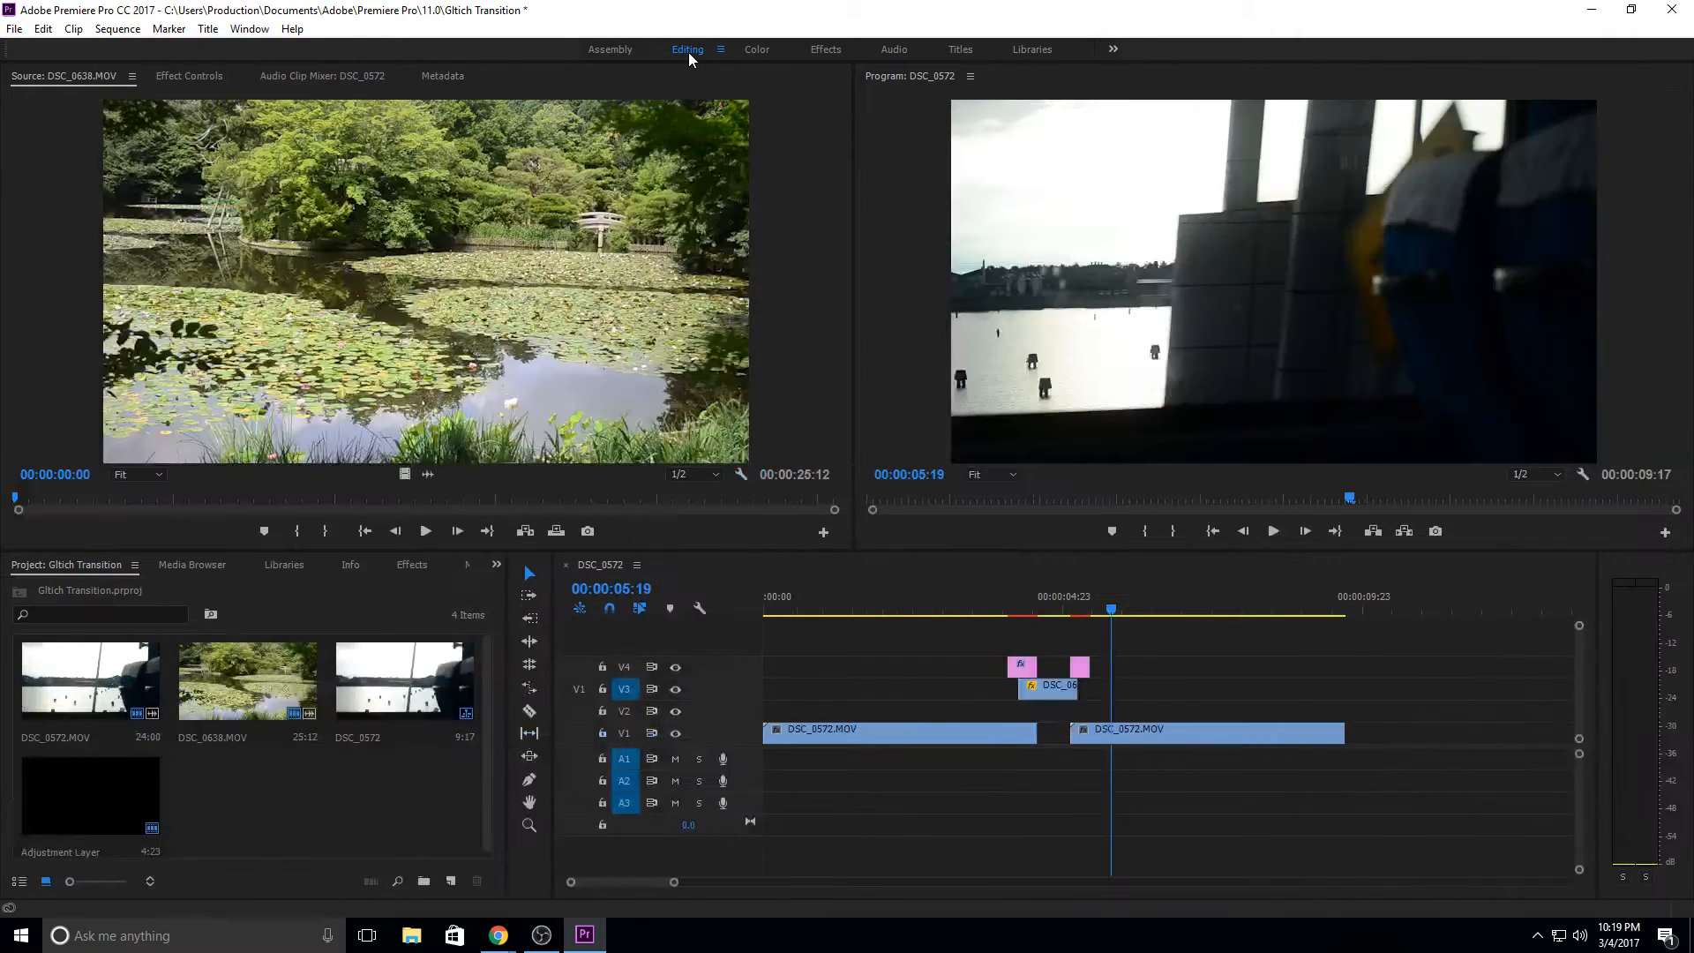
mouse_move(352, 545)
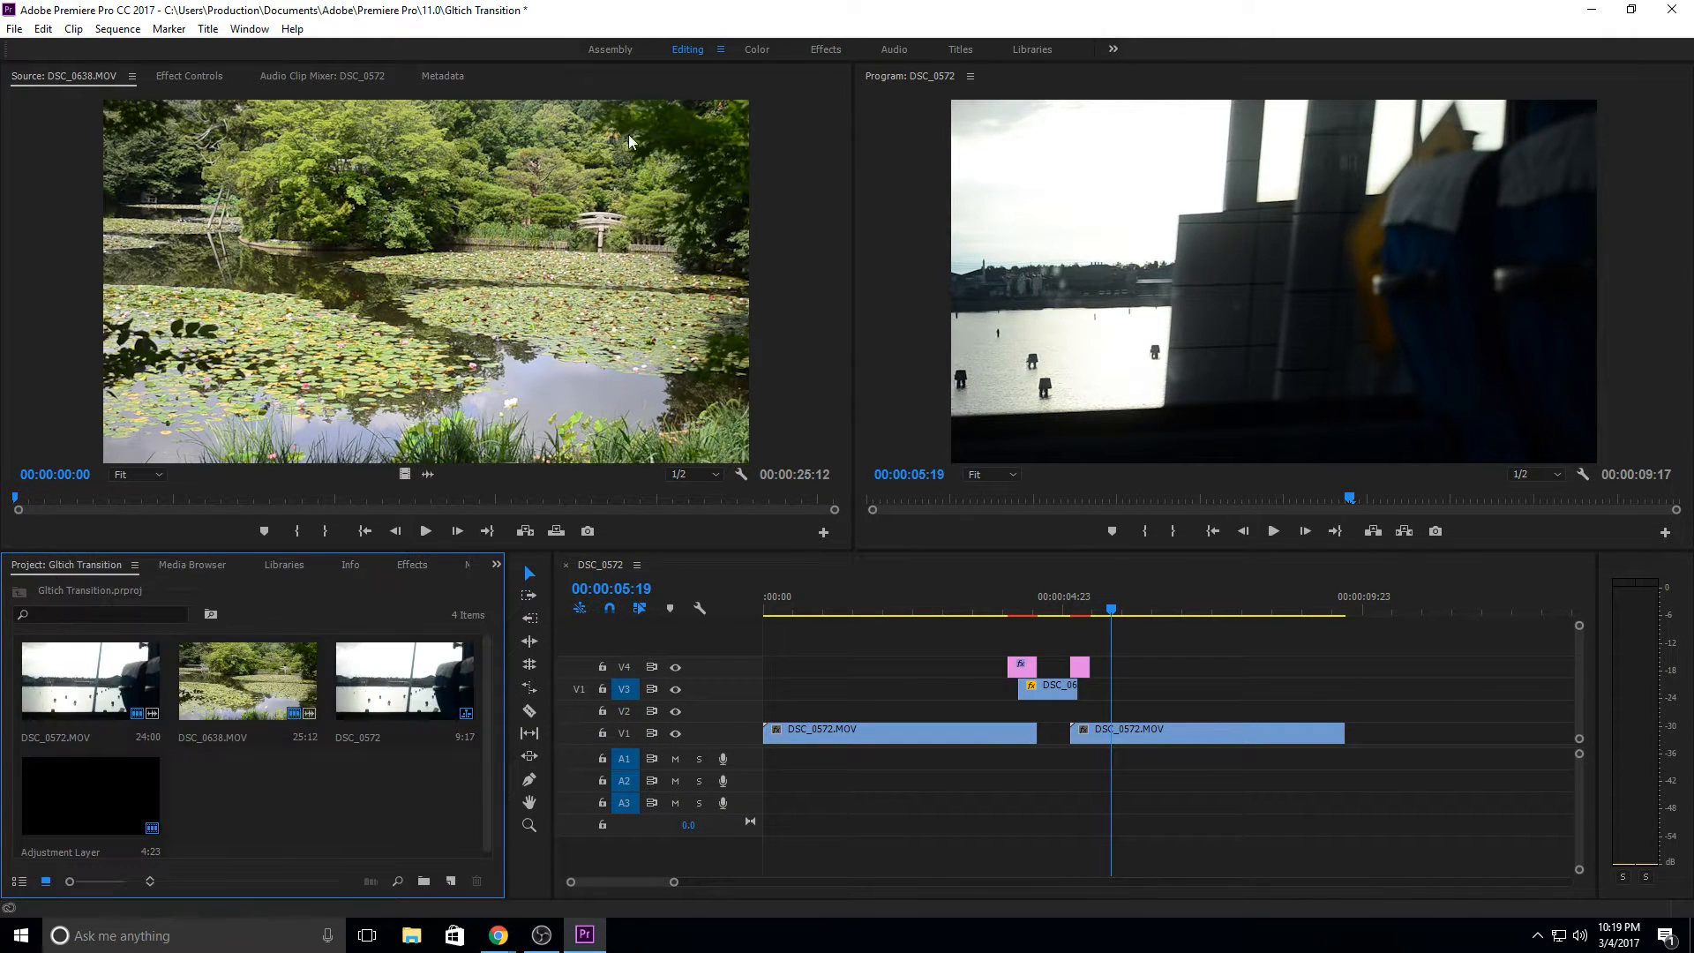
click(826, 49)
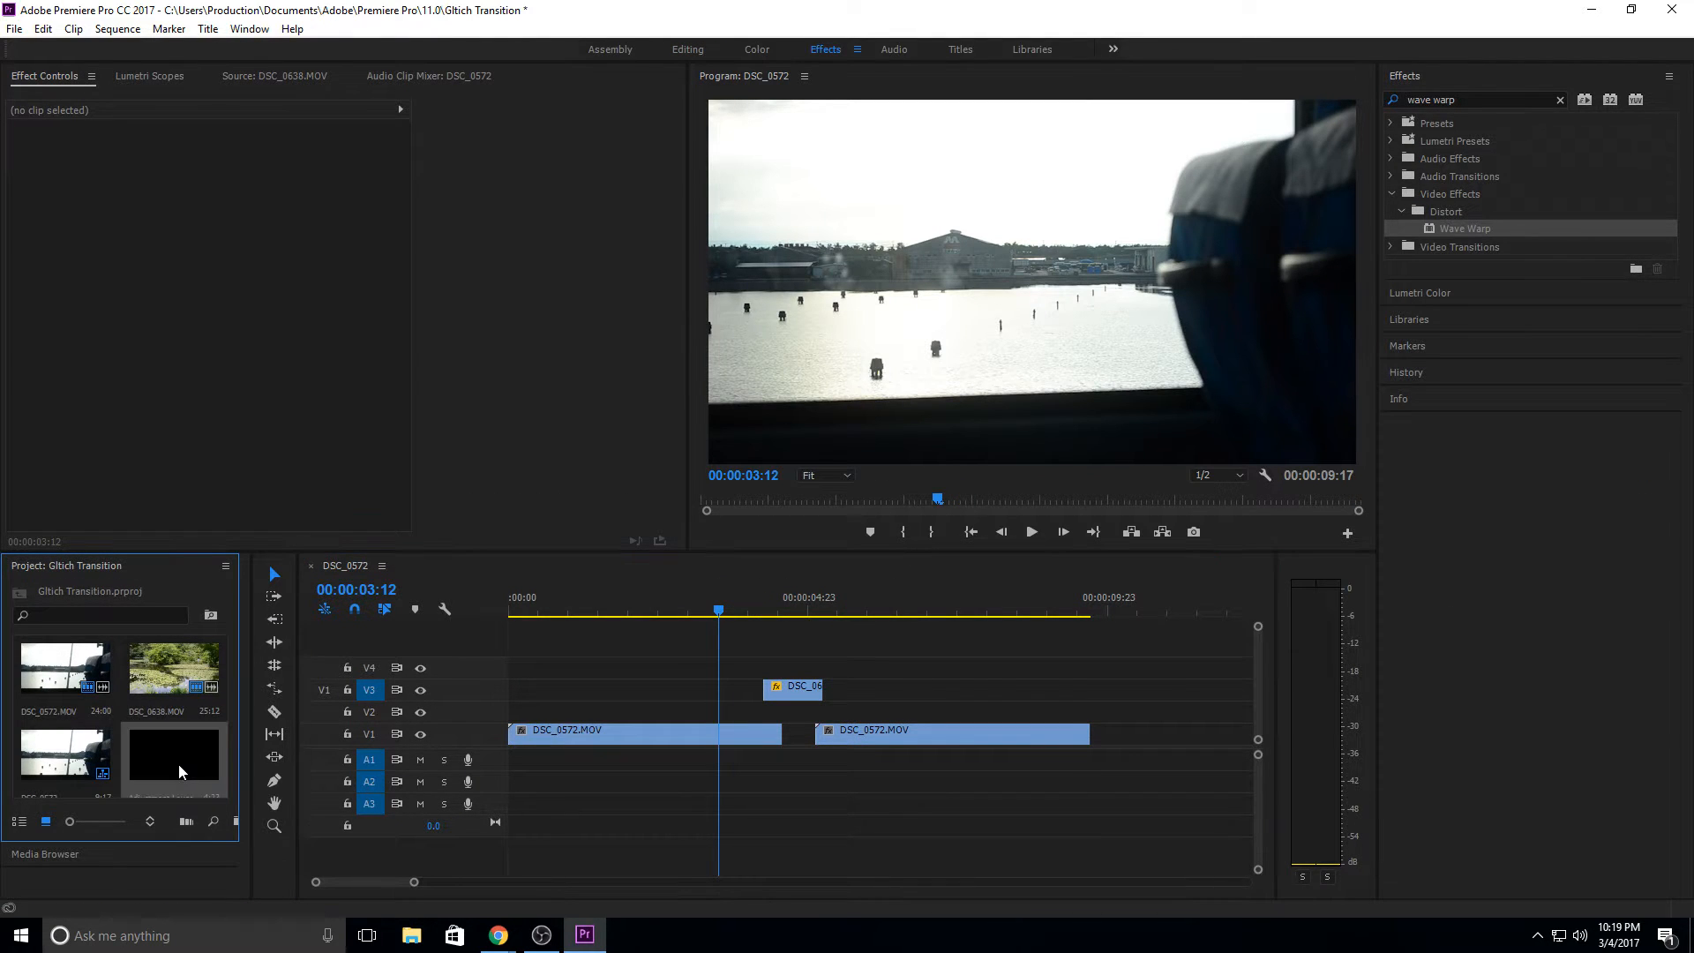
Step: Create a new 1920×1080, 23.976 fps adjustment layer via File > New > Adjustment Layer
click(13, 29)
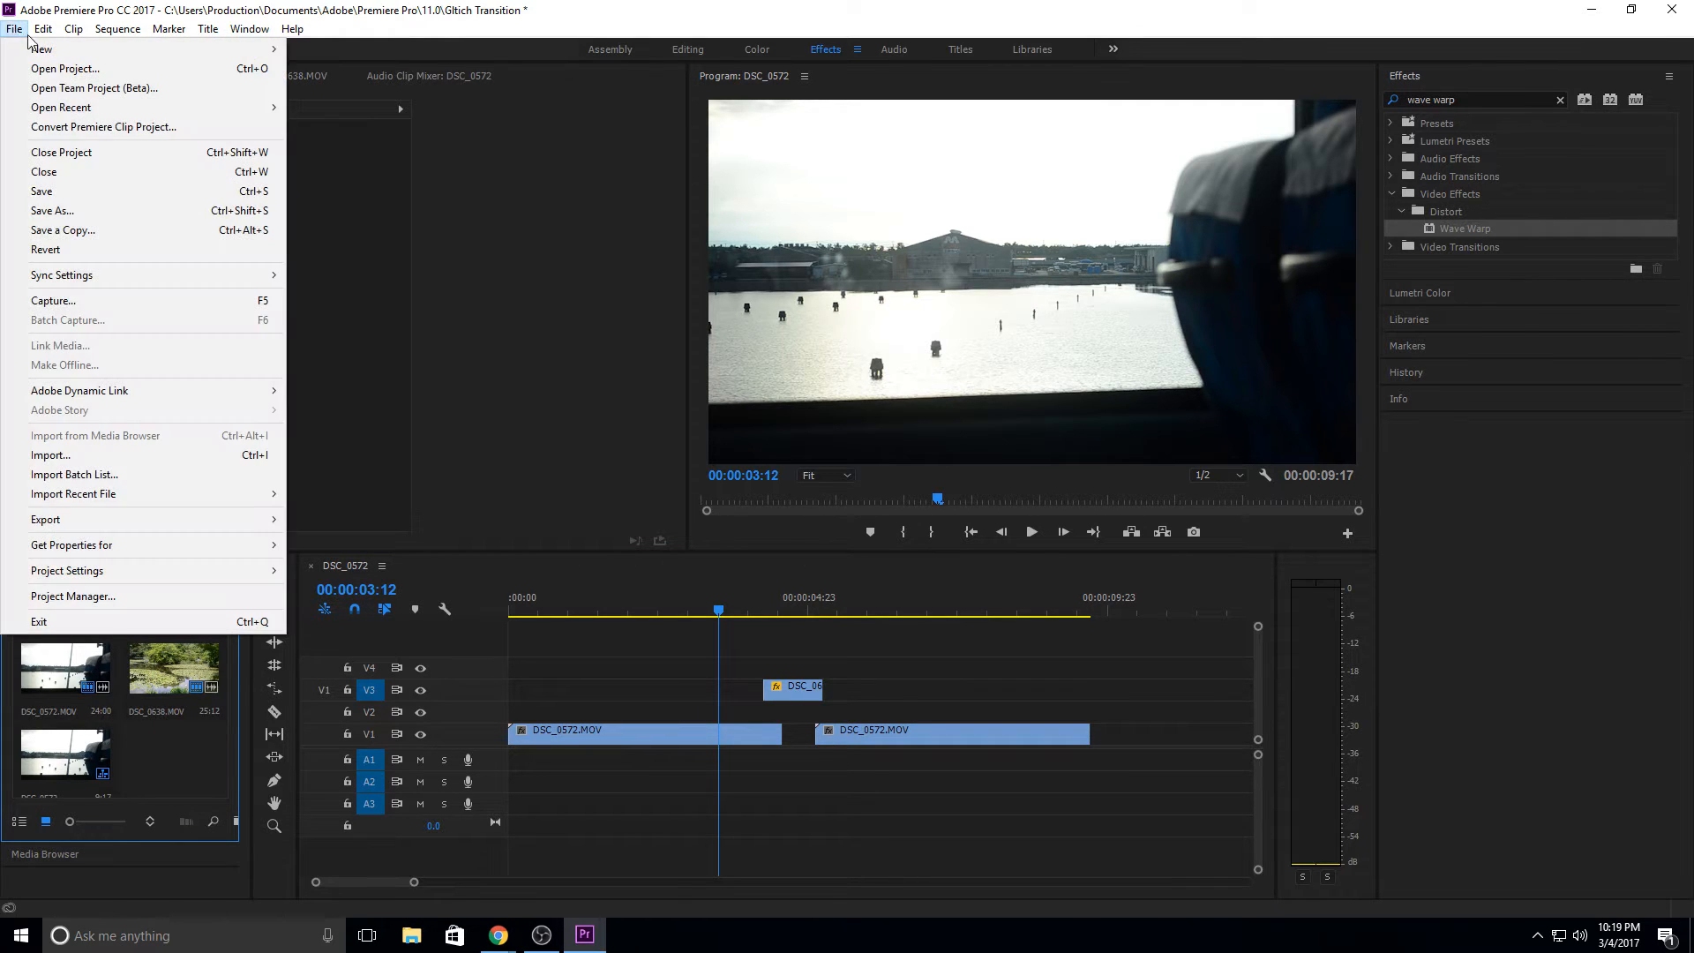
mouse_move(56, 48)
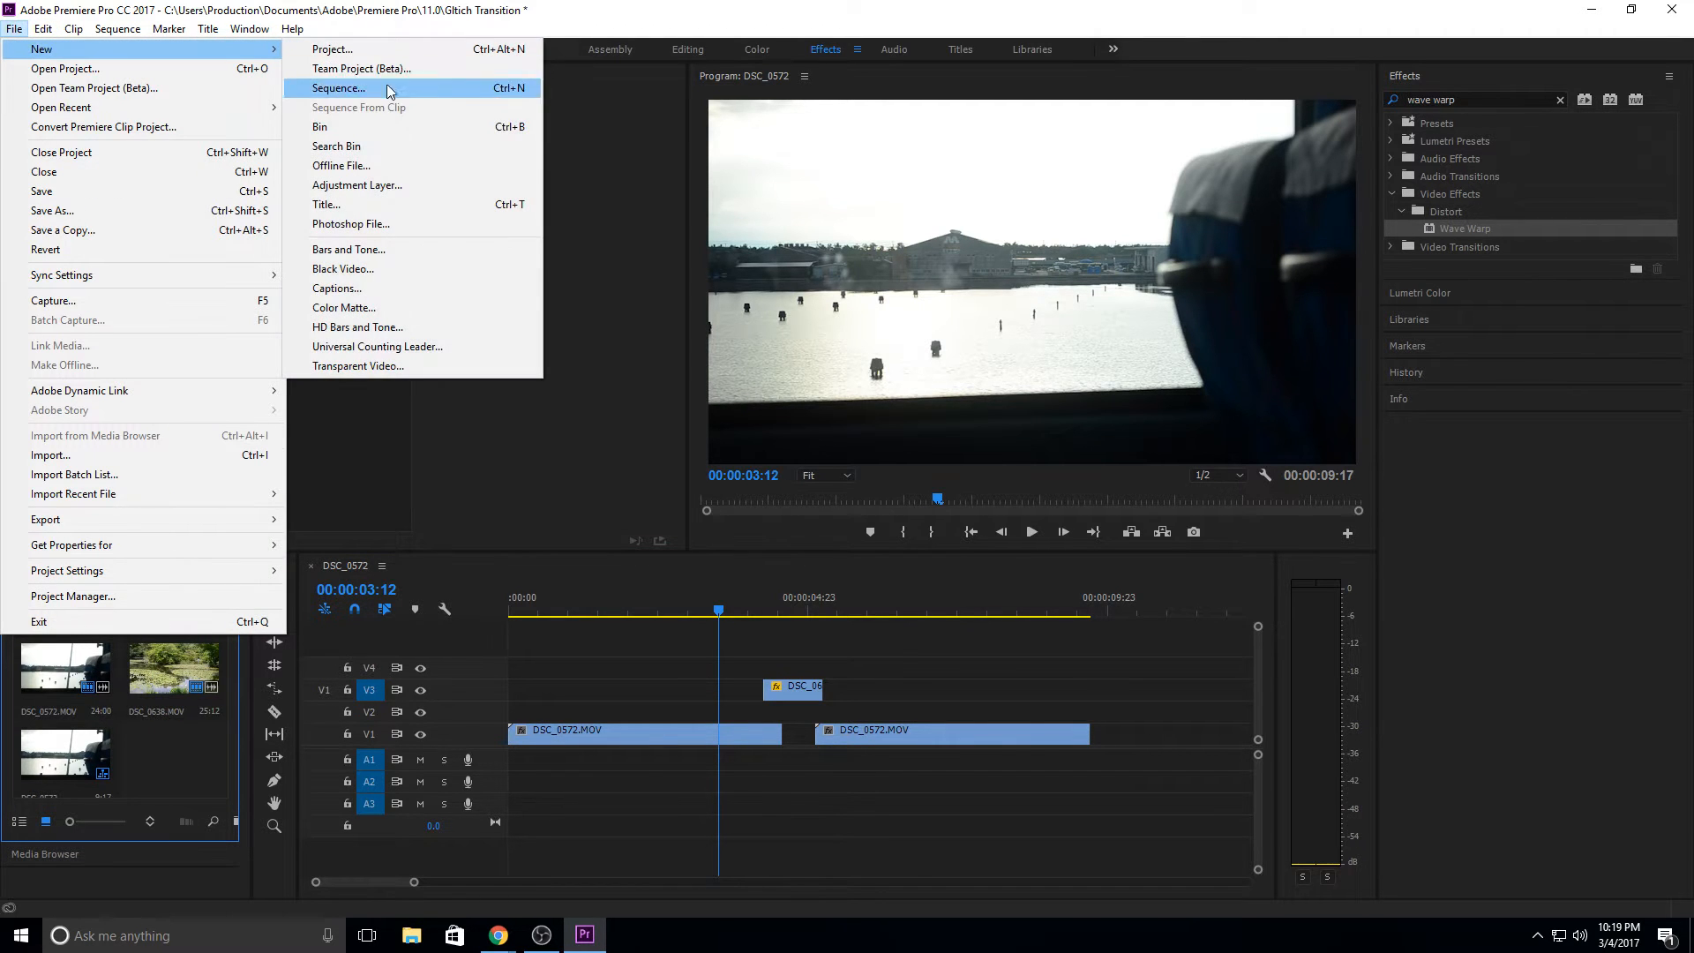
click(357, 184)
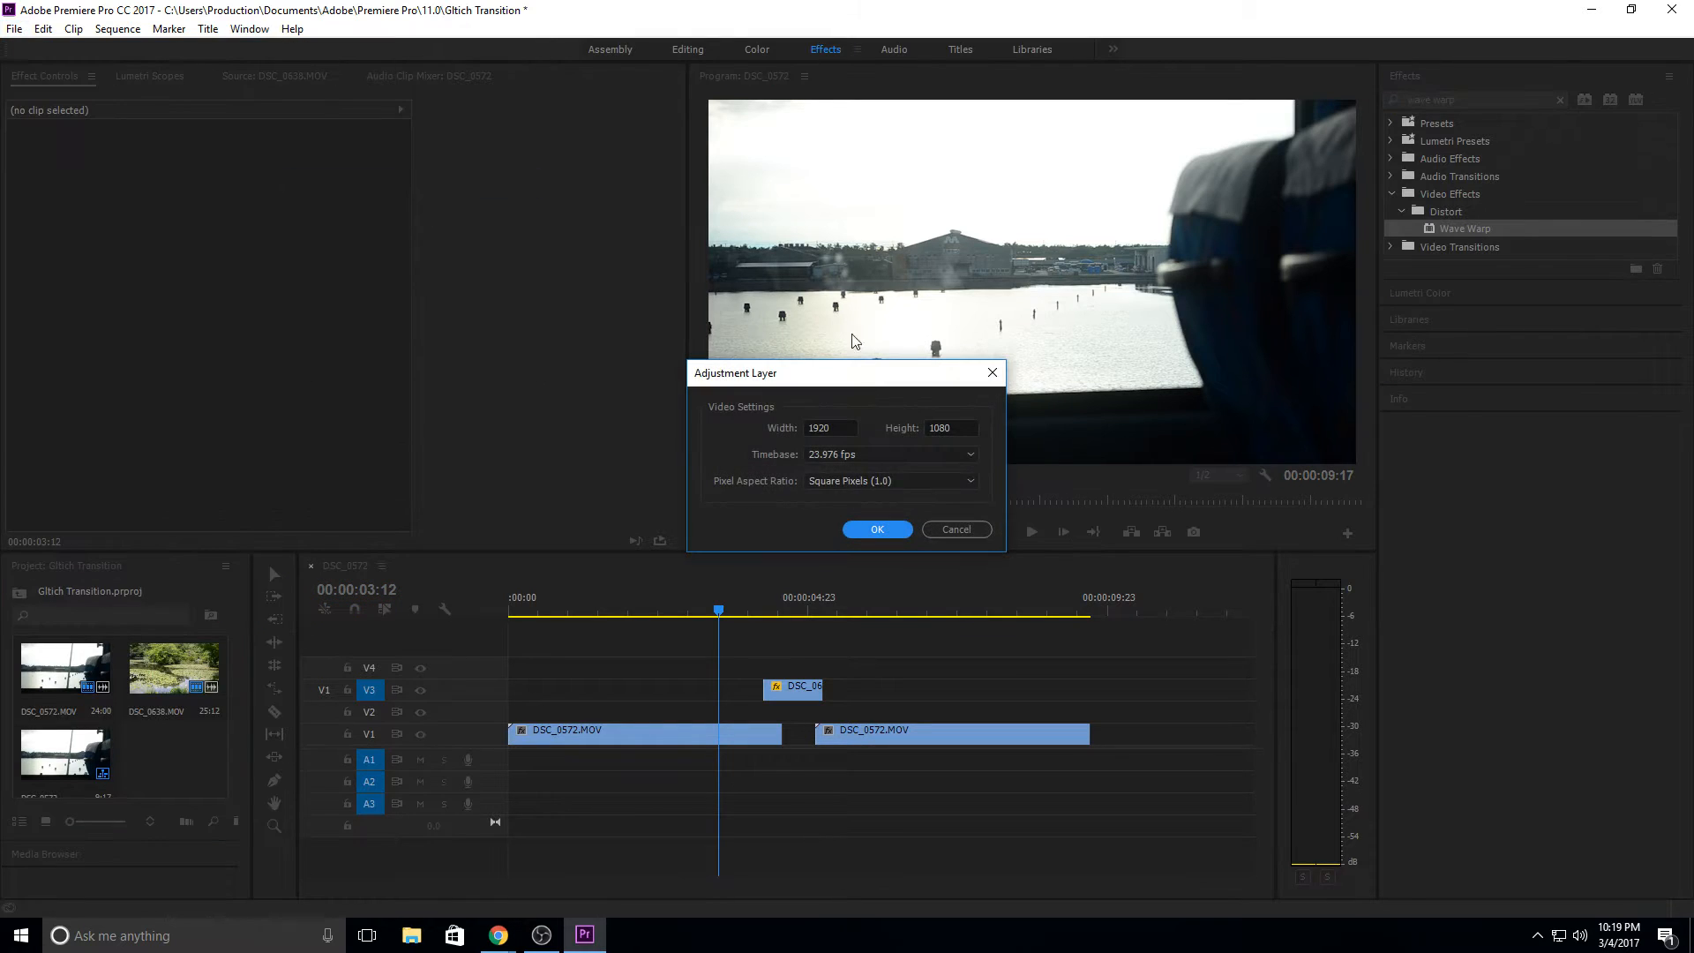
click(878, 529)
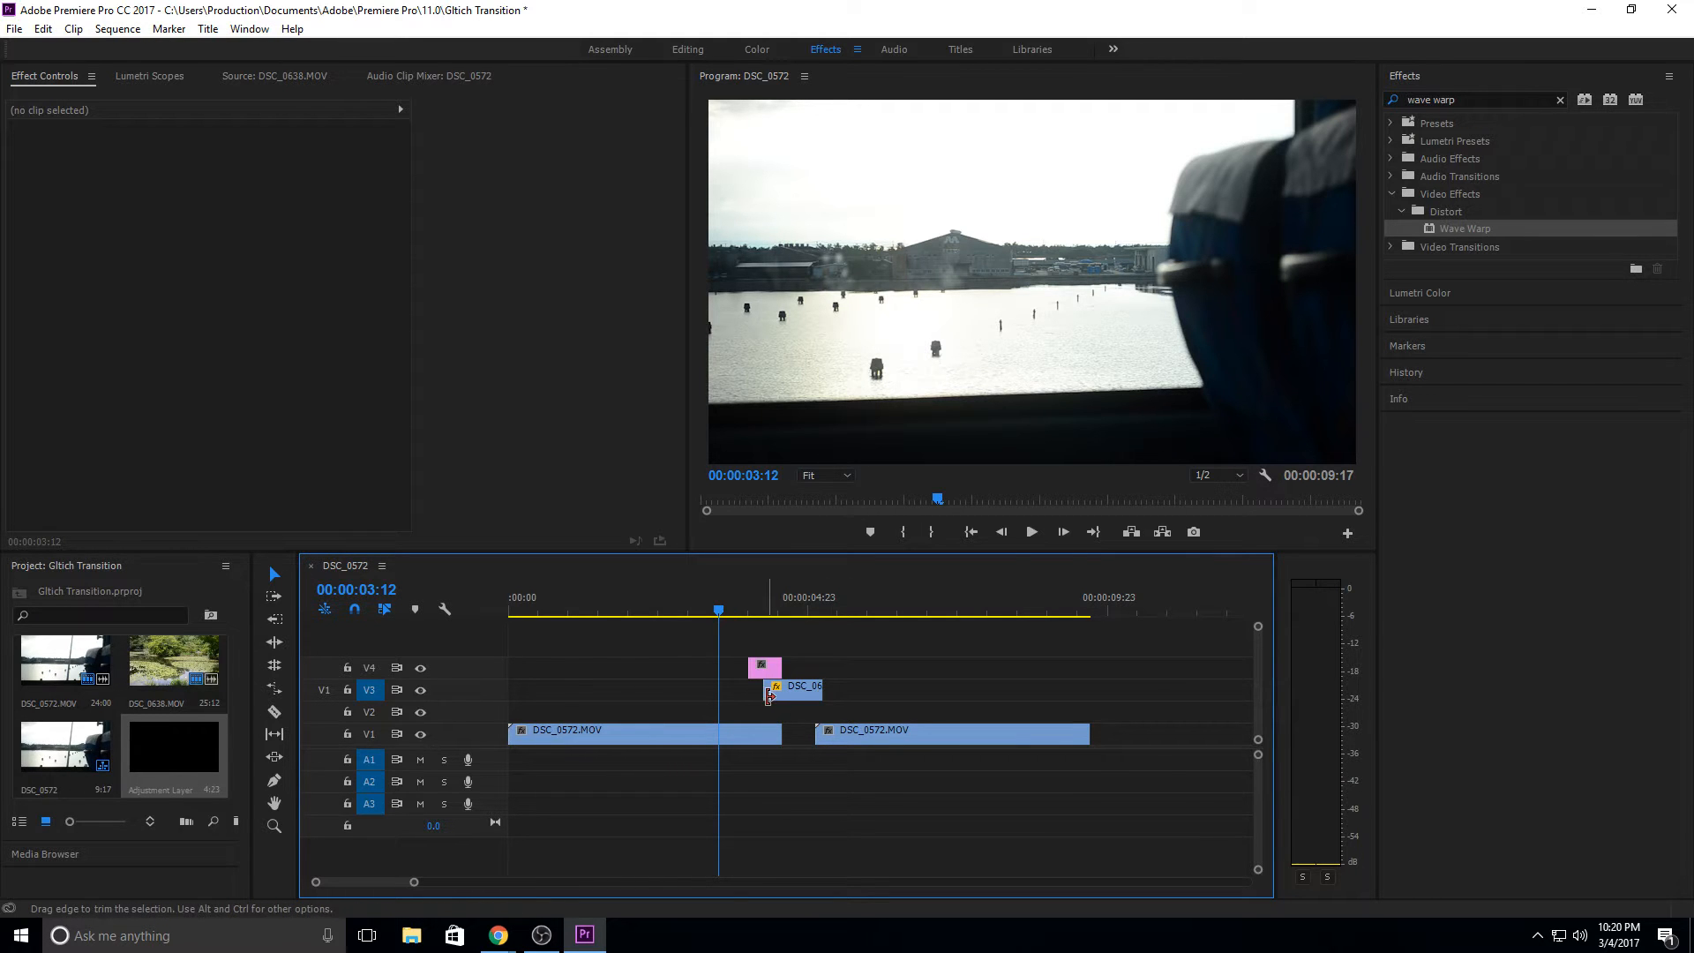
Step: Position the playhead at the cut and check the pond clip's 0% opacity under the adjustment layer
click(762, 608)
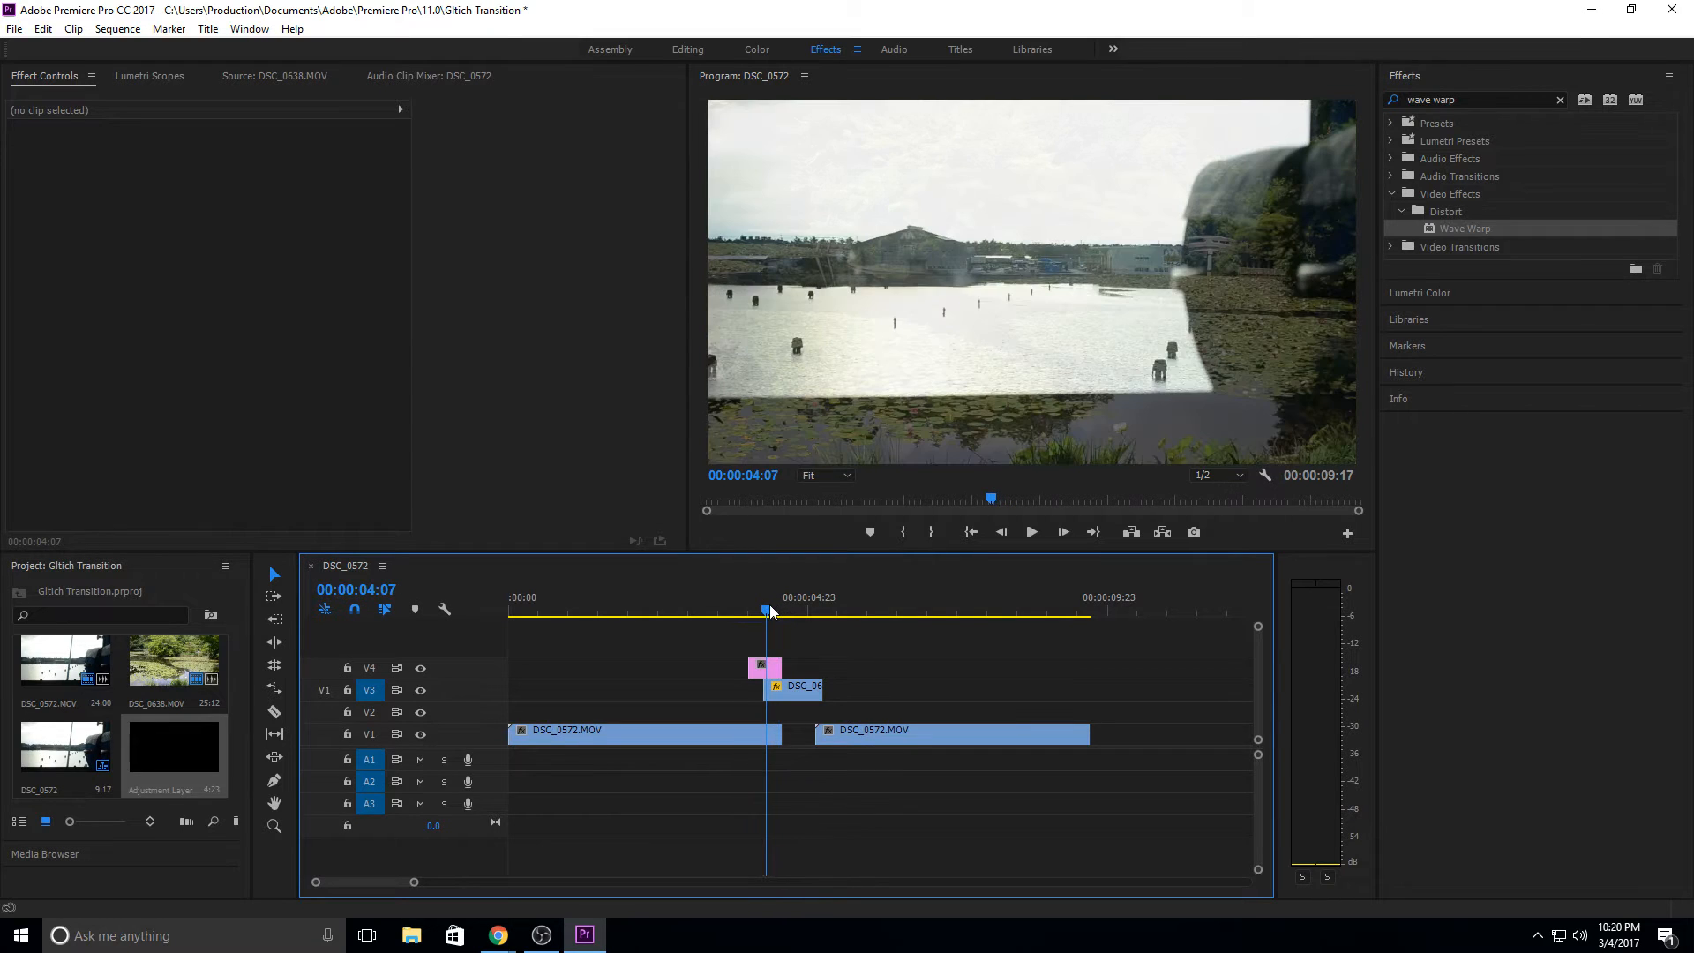
click(784, 610)
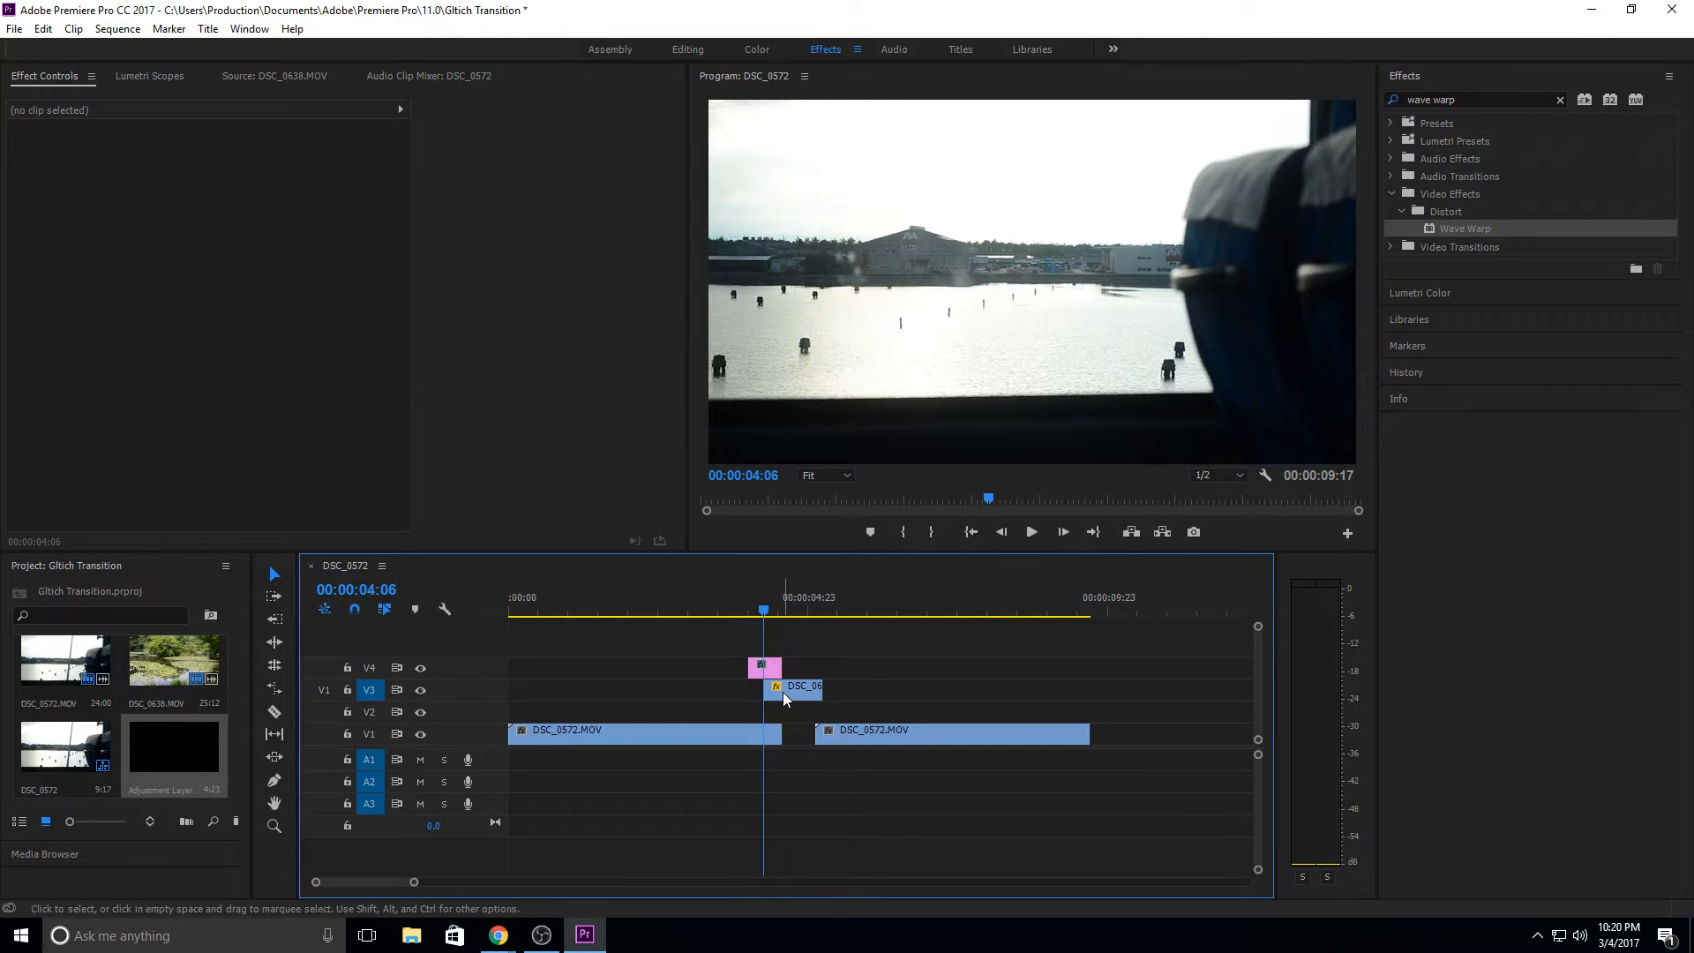
click(765, 667)
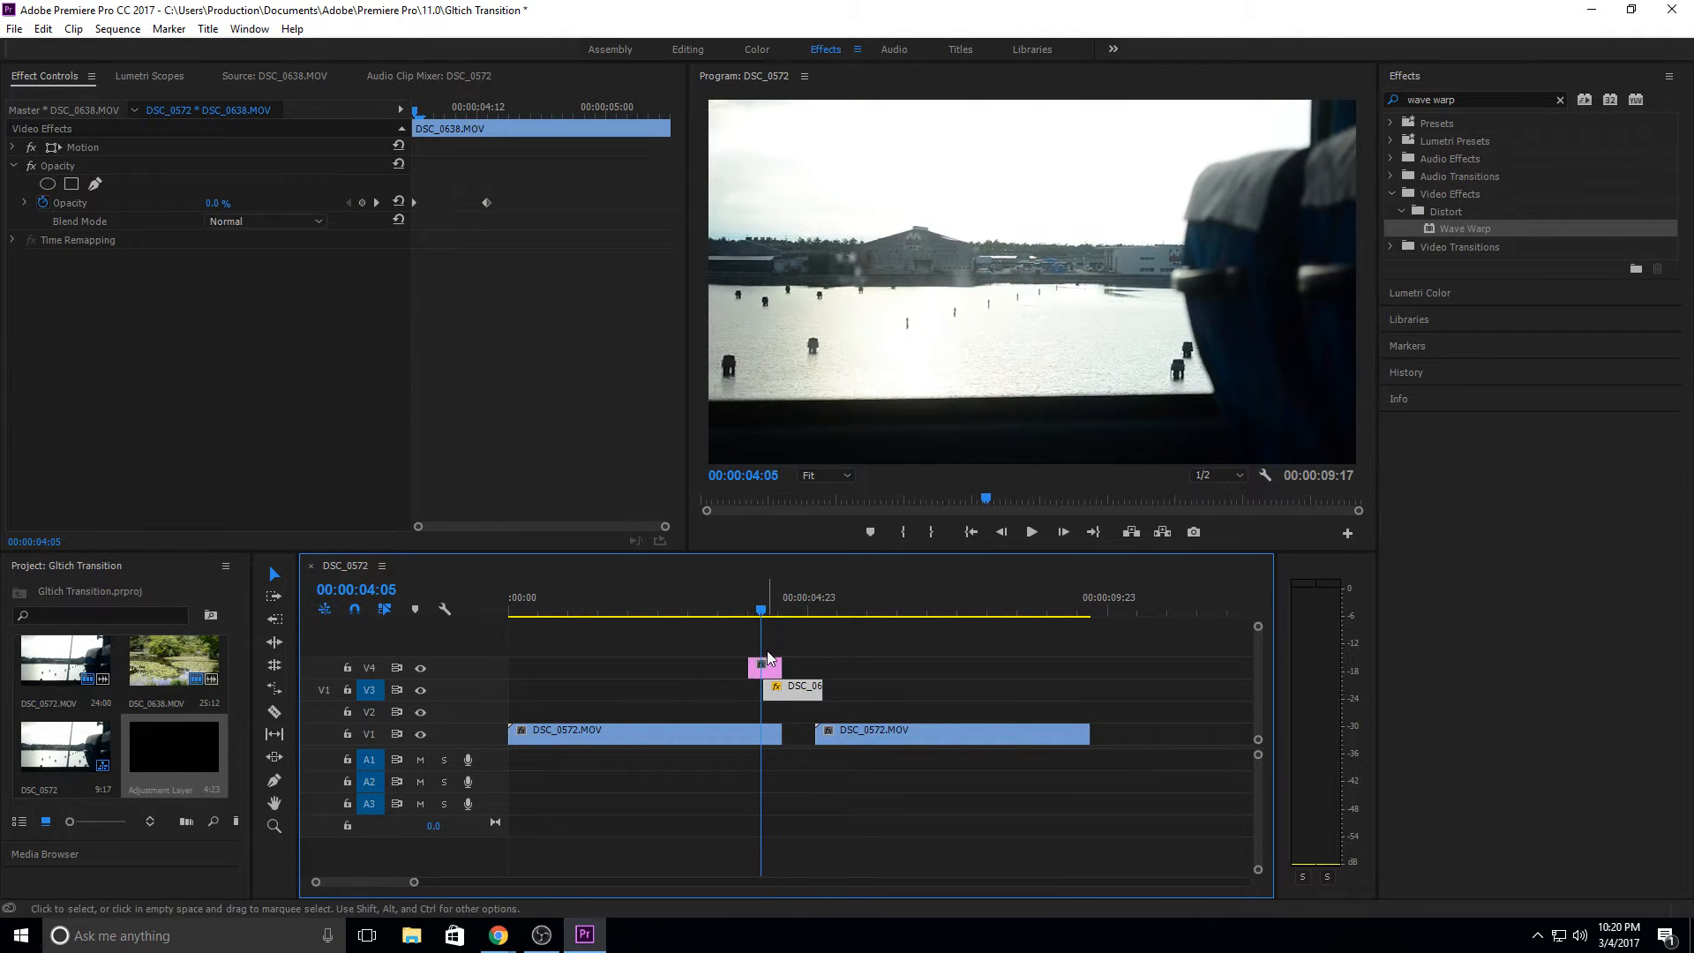
Step: Apply the Wave Warp distortion effect to the adjustment layer on V4
click(764, 667)
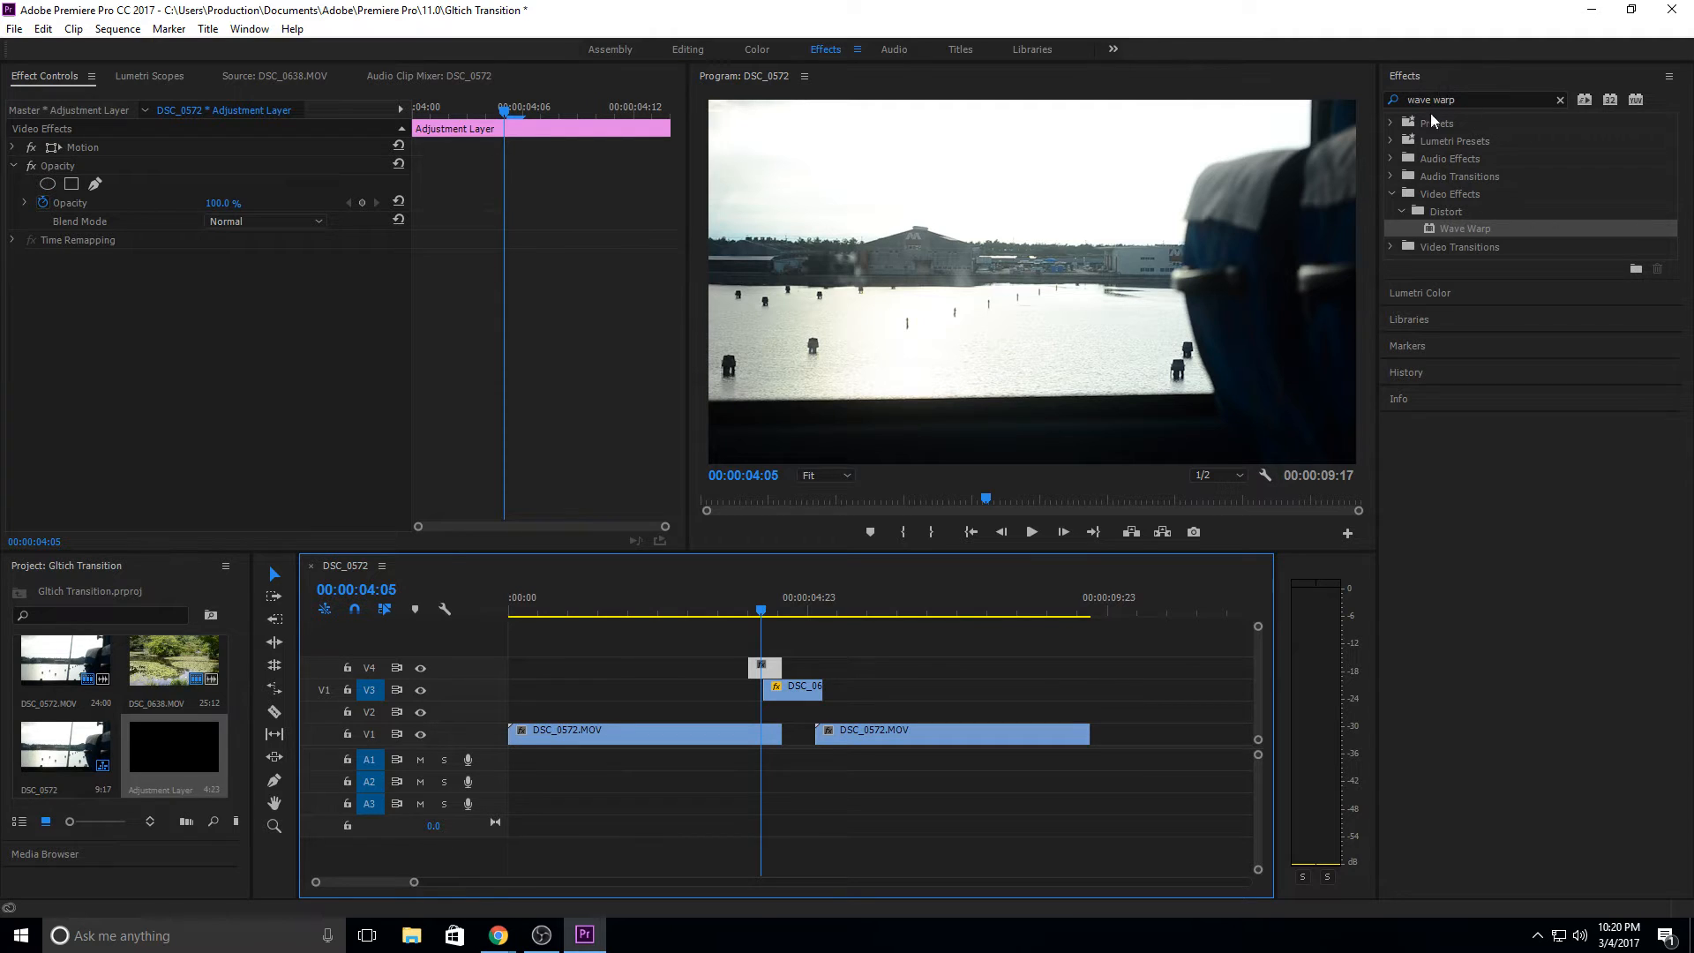
mouse_move(1464, 201)
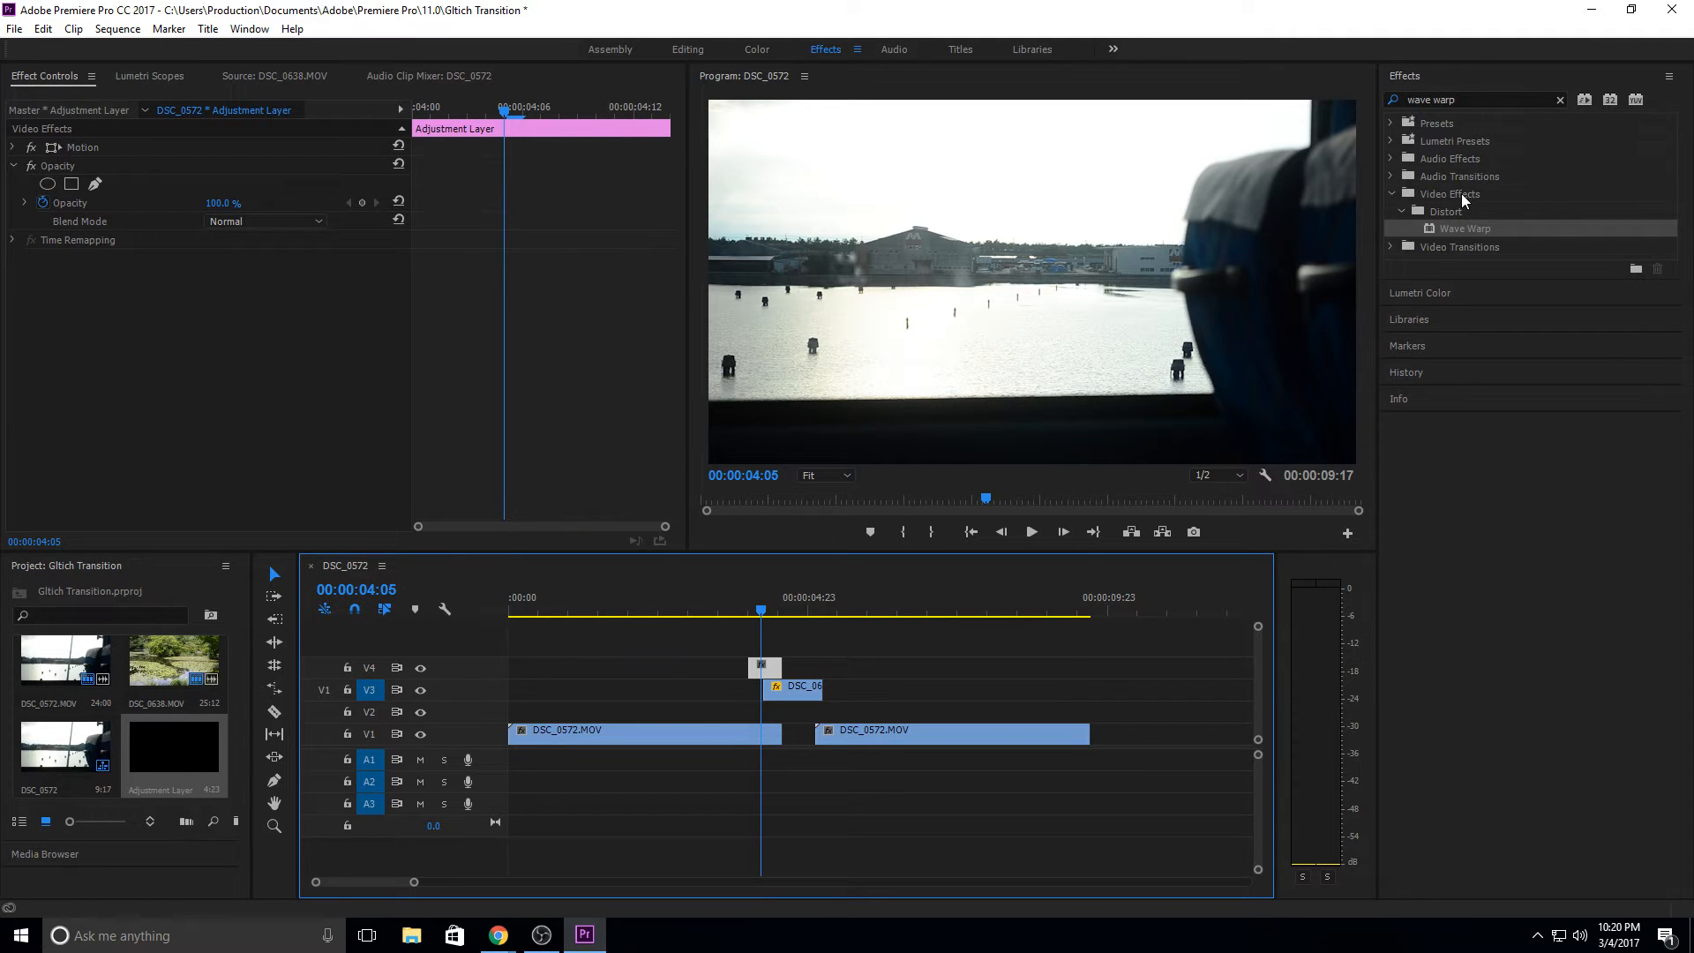
mouse_move(1467, 235)
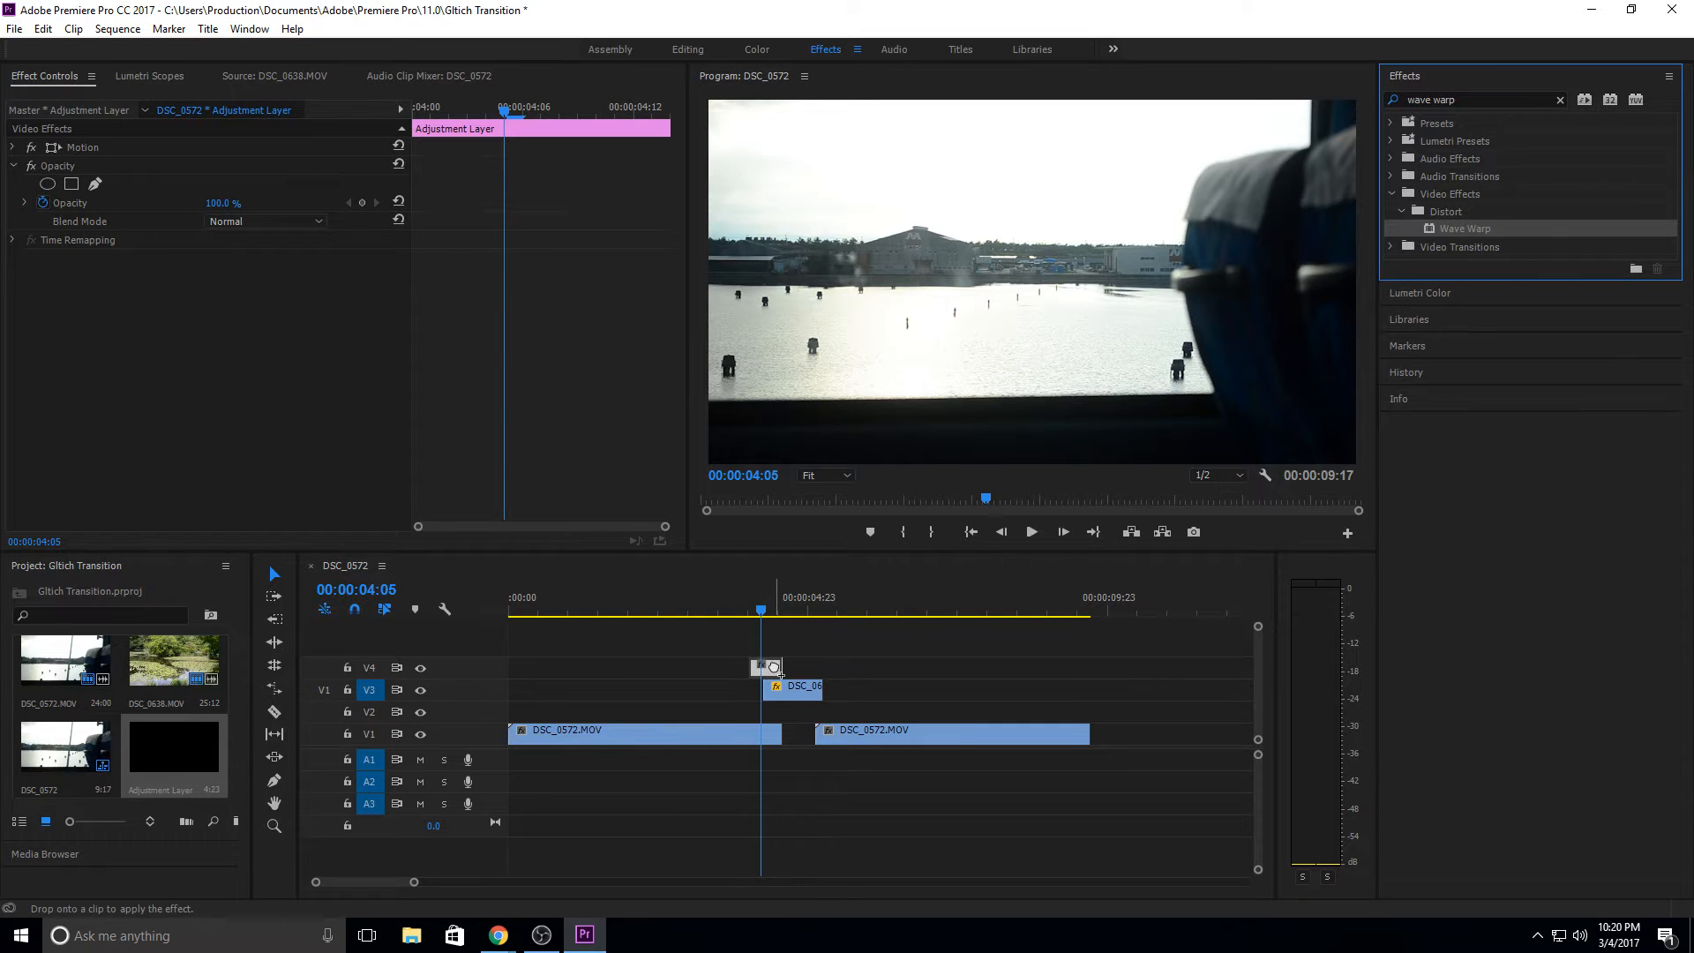
drag(1464, 227, 765, 668)
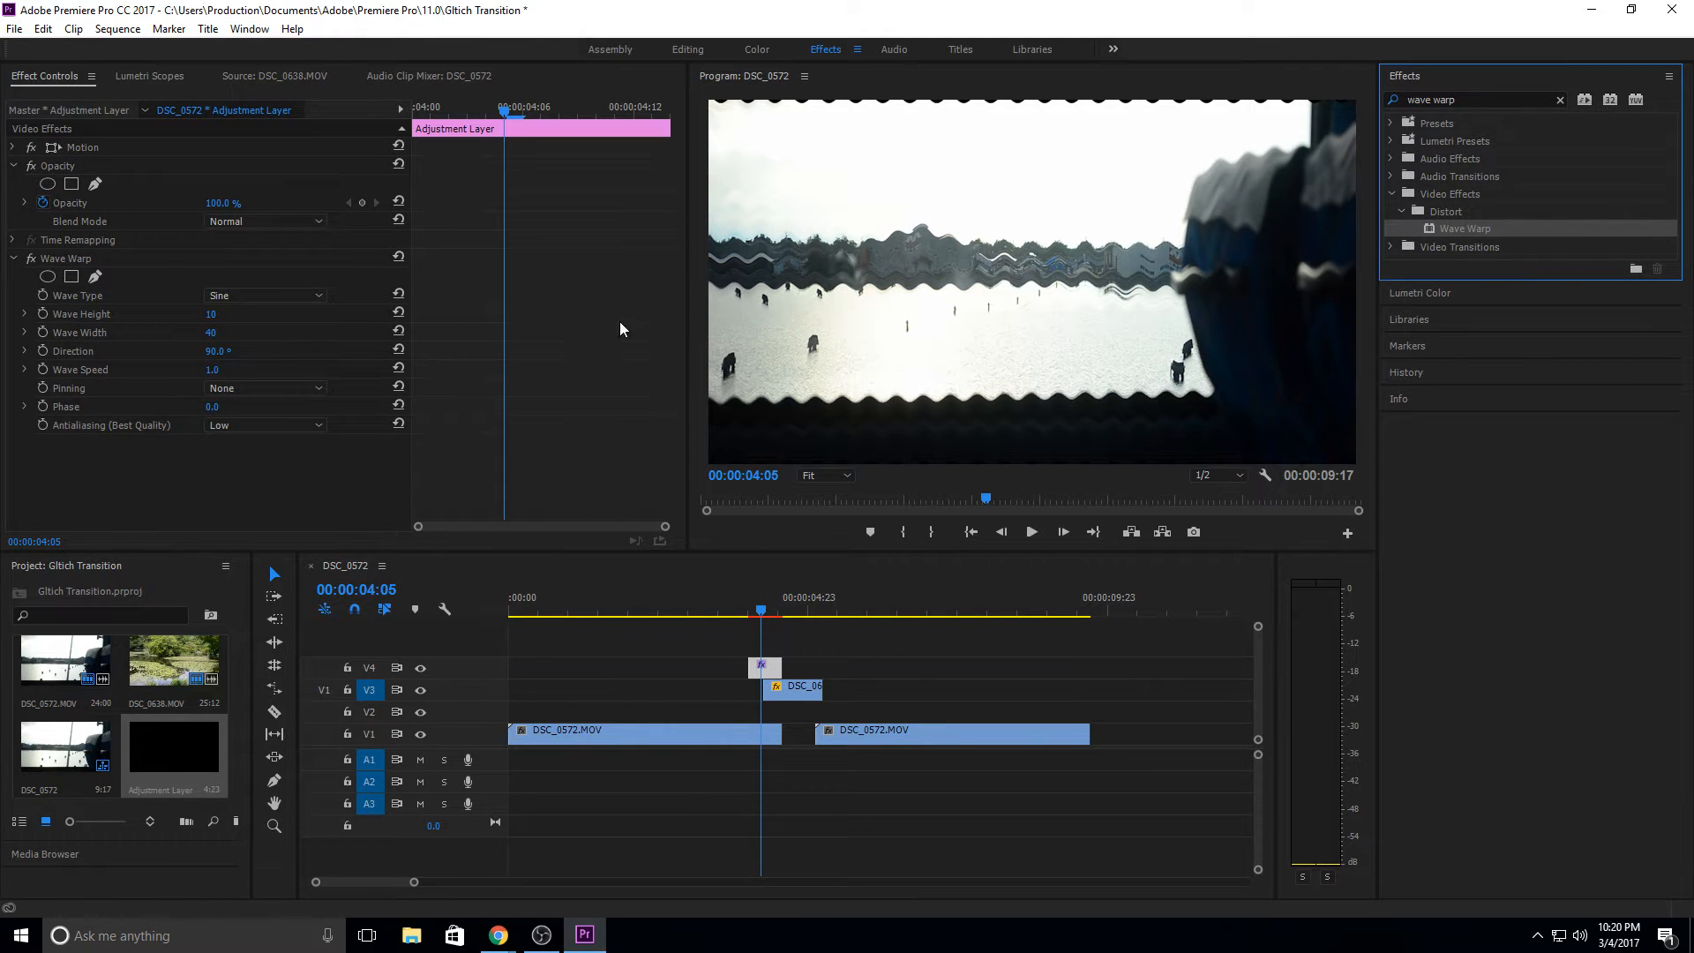
mouse_move(787, 118)
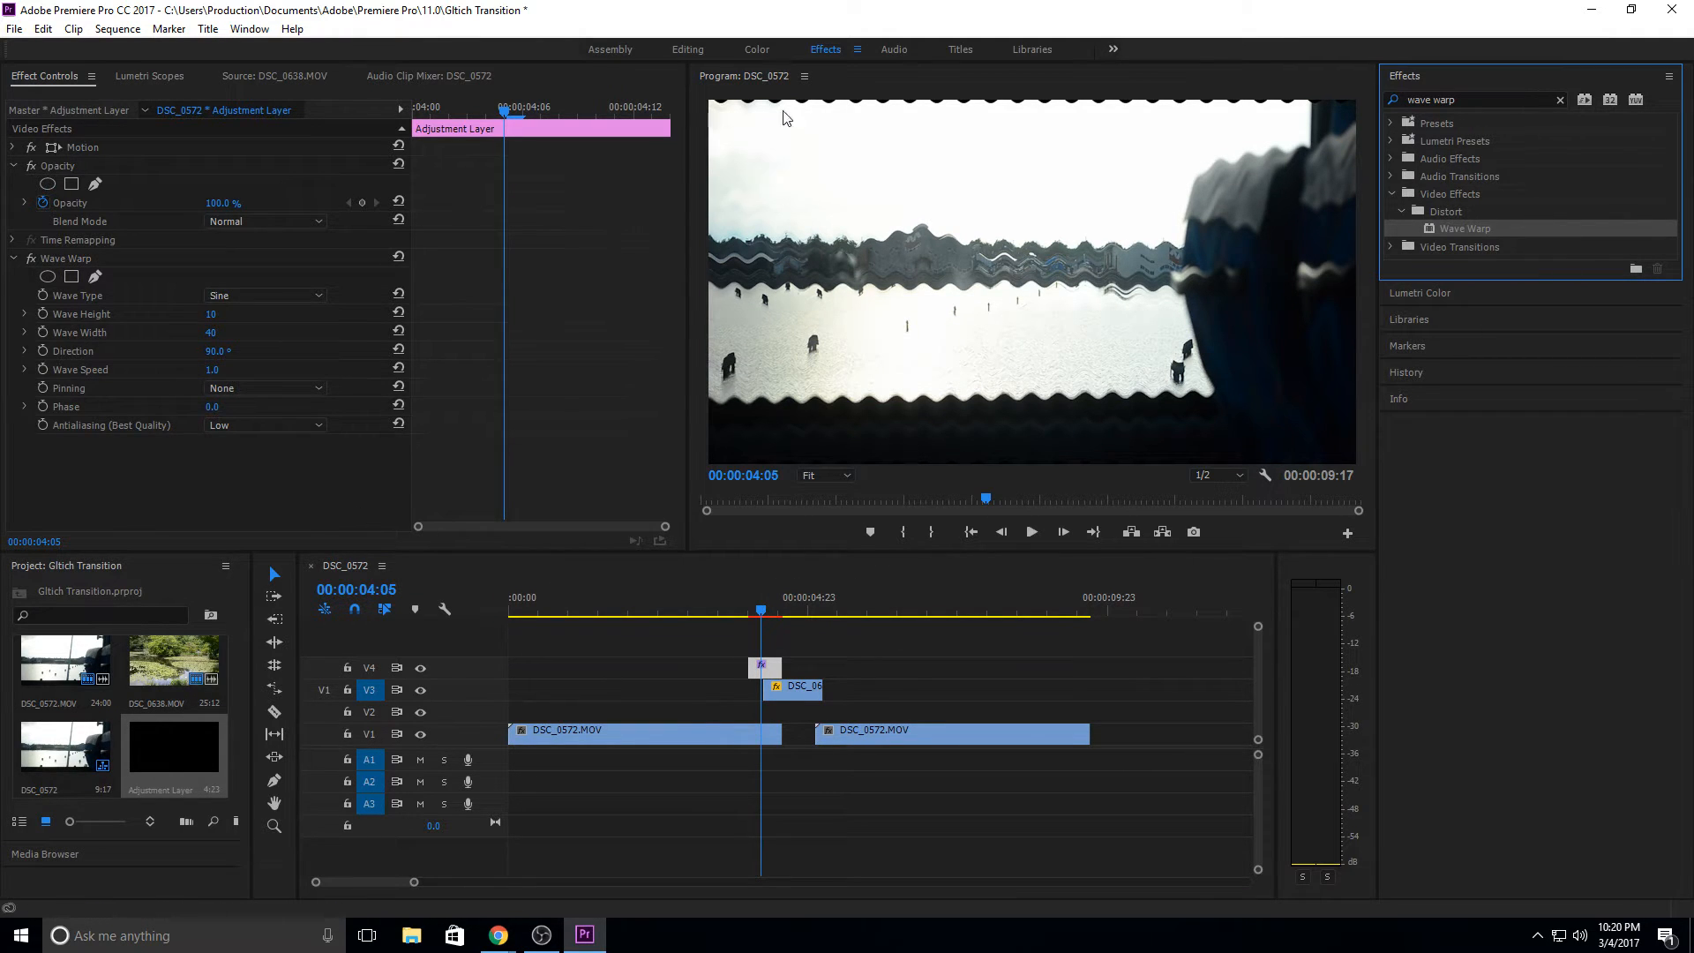
mouse_move(712, 108)
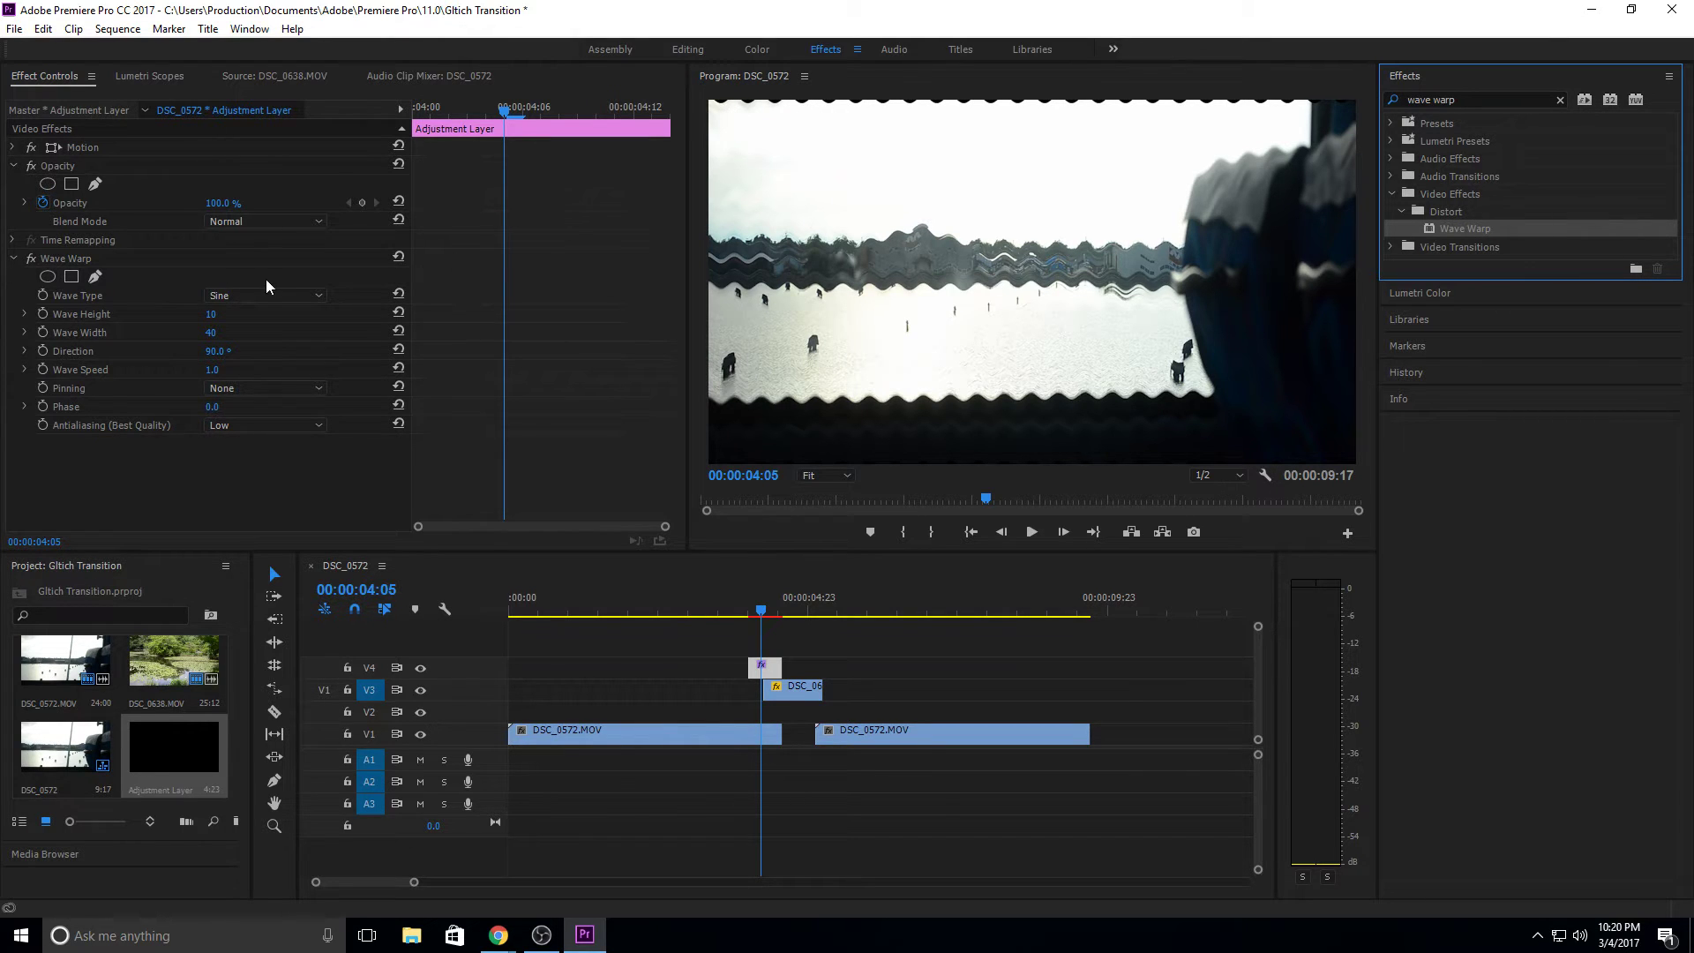
Step: Change the Wave Warp Wave Type from Sine to Noise for a jagged glitch look
click(265, 295)
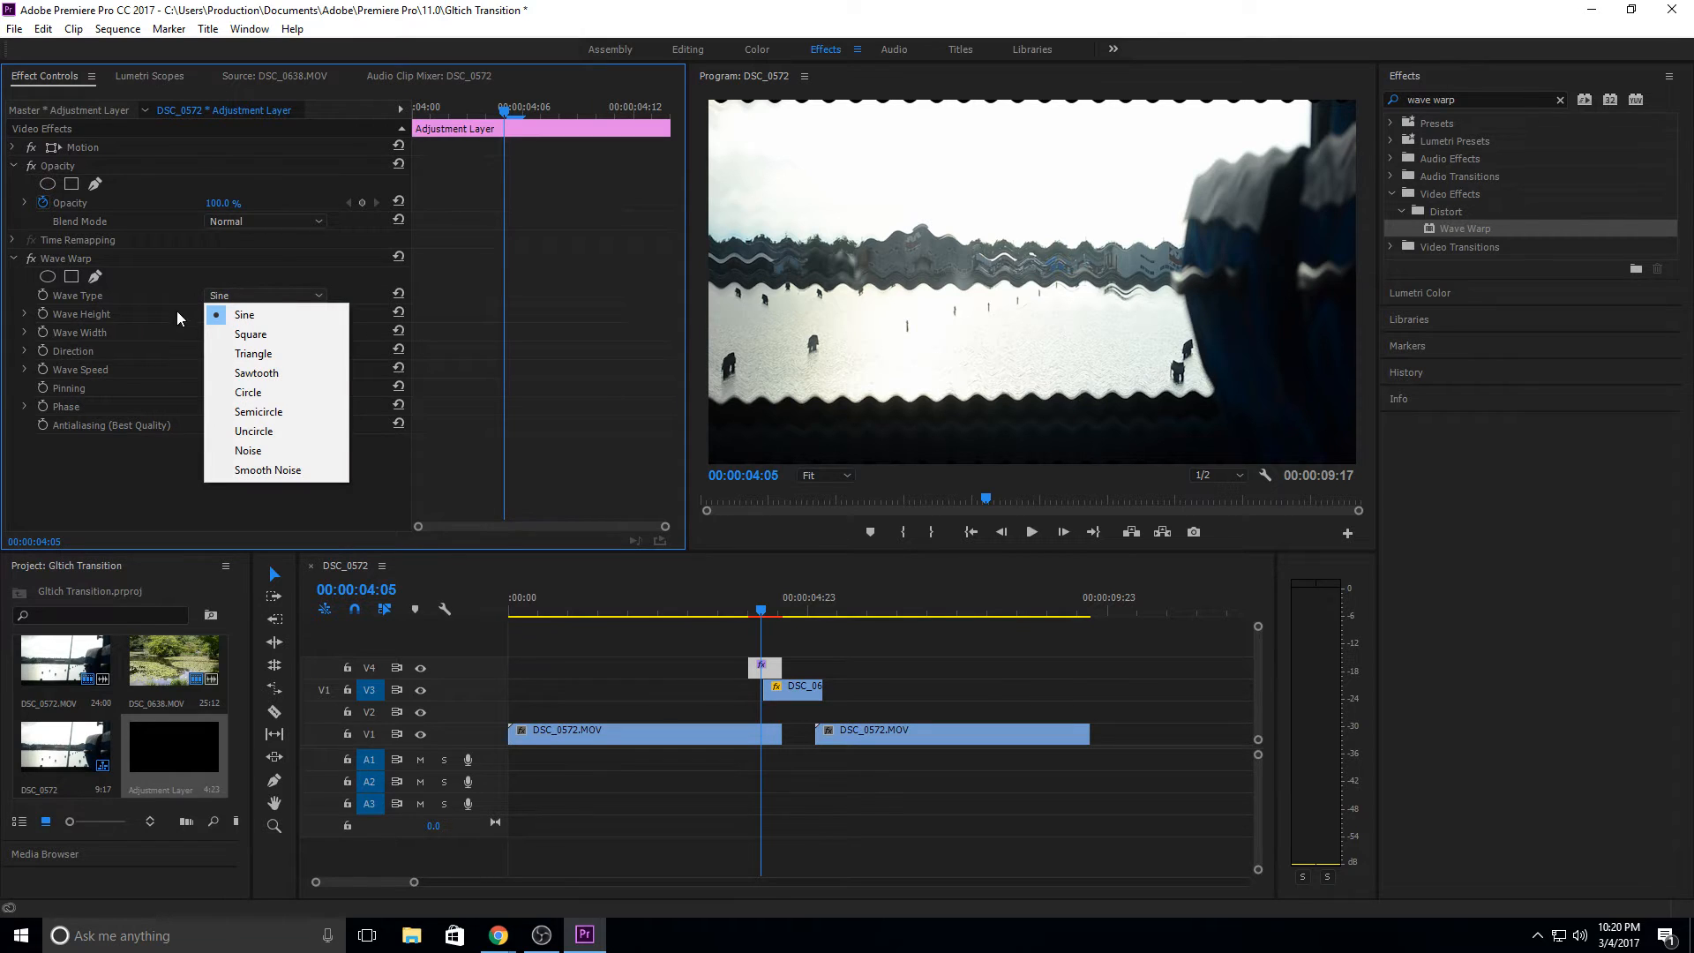
mouse_move(275, 315)
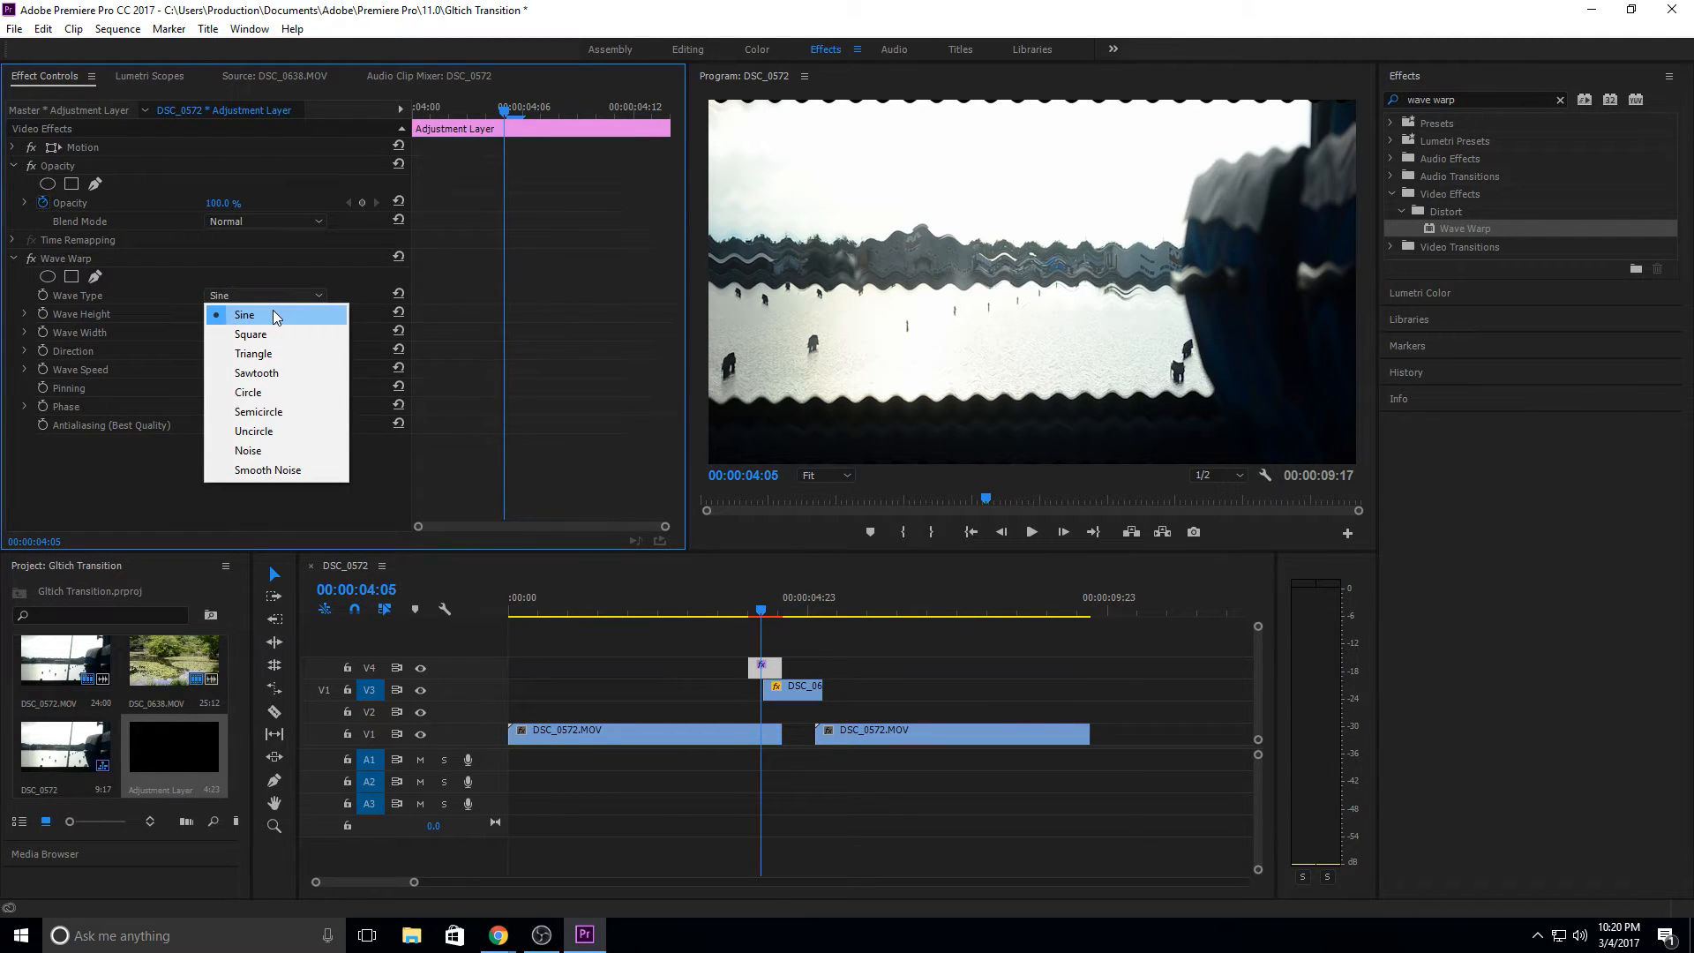
mouse_move(260, 450)
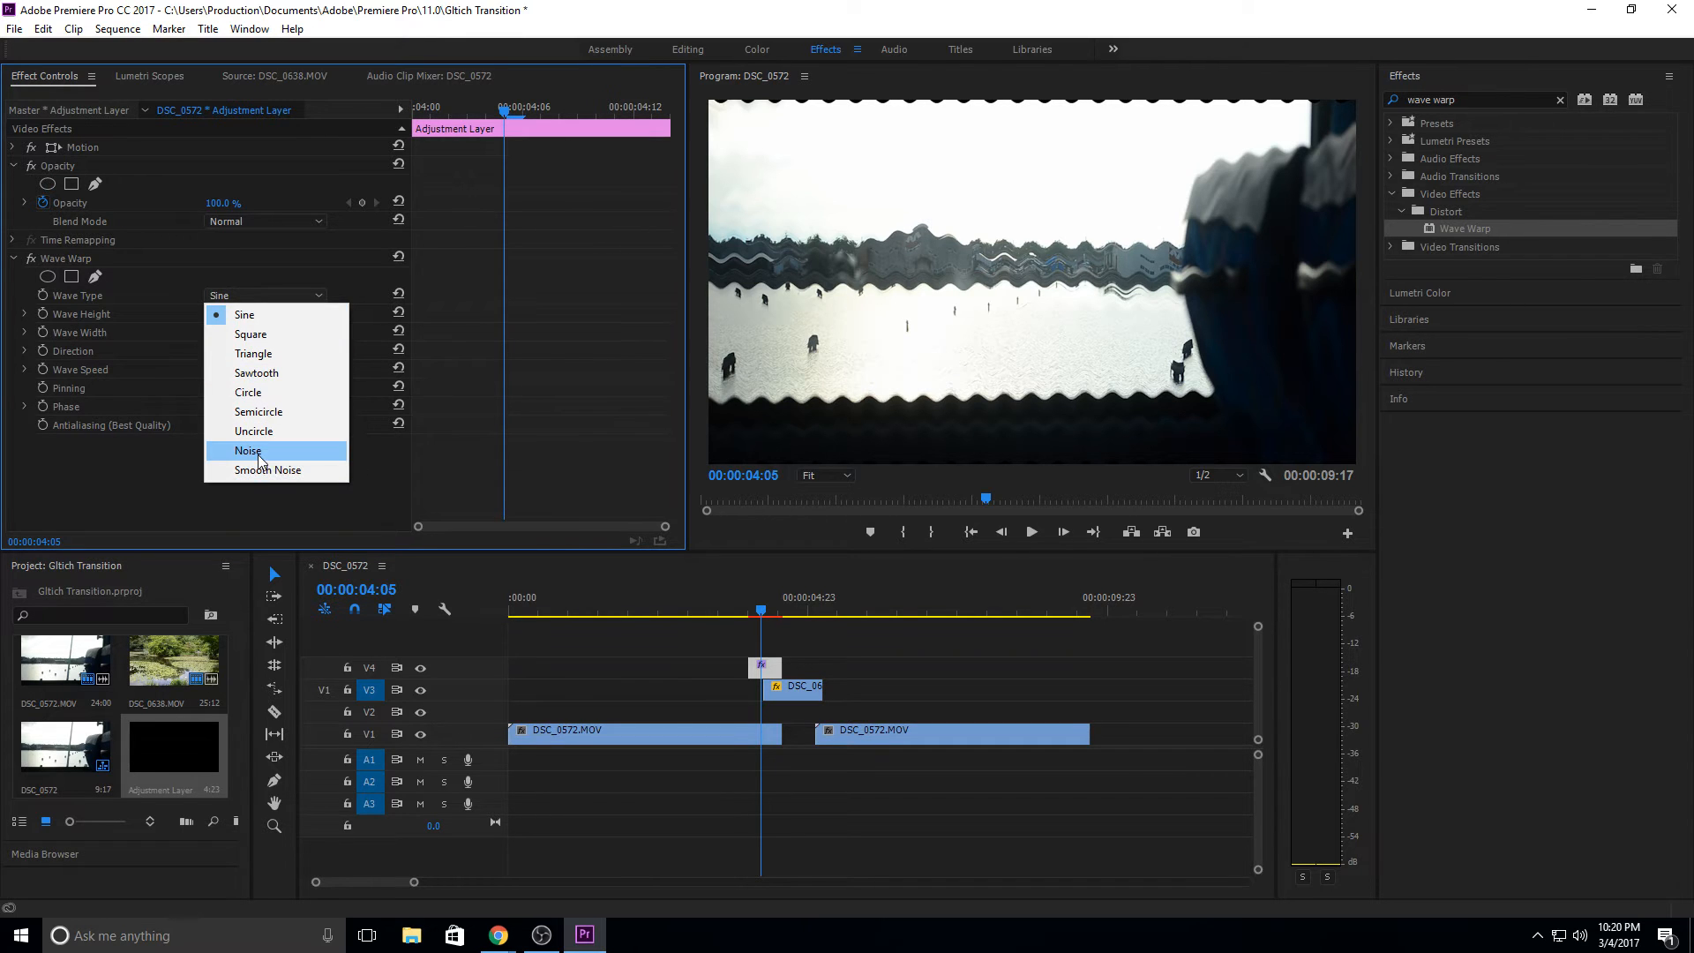
click(249, 451)
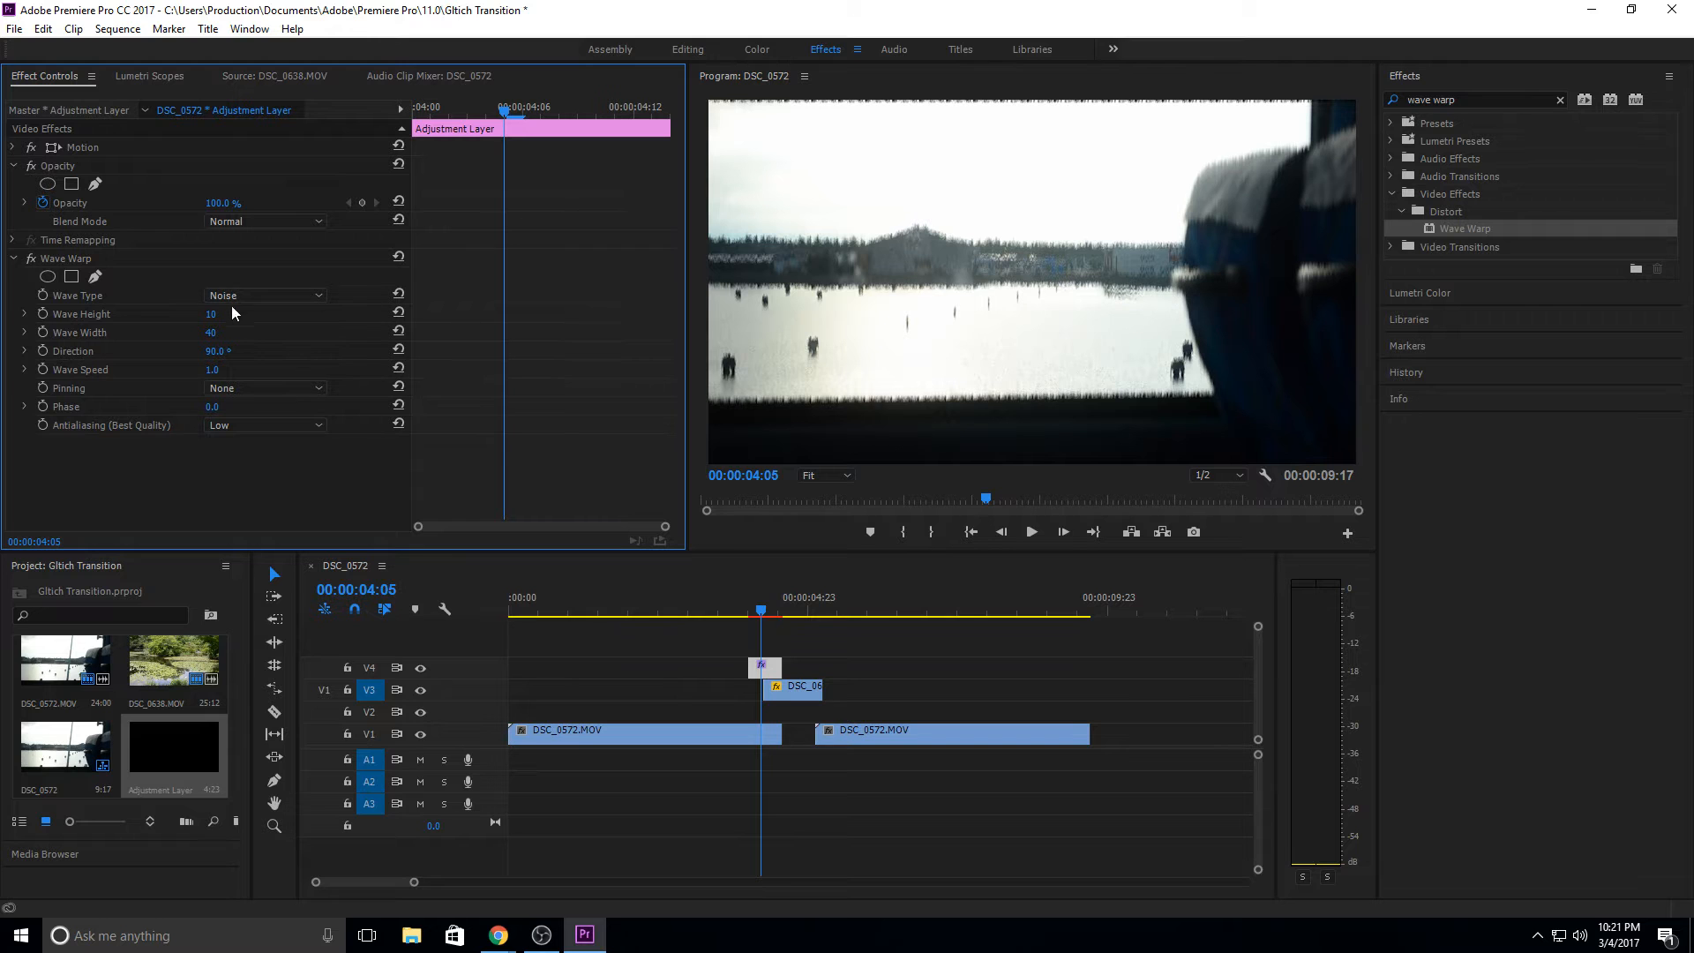
Step: Enter heavier Wave Warp values (height 121, width 56, direction 130°) and check the result past the cut
text(30)
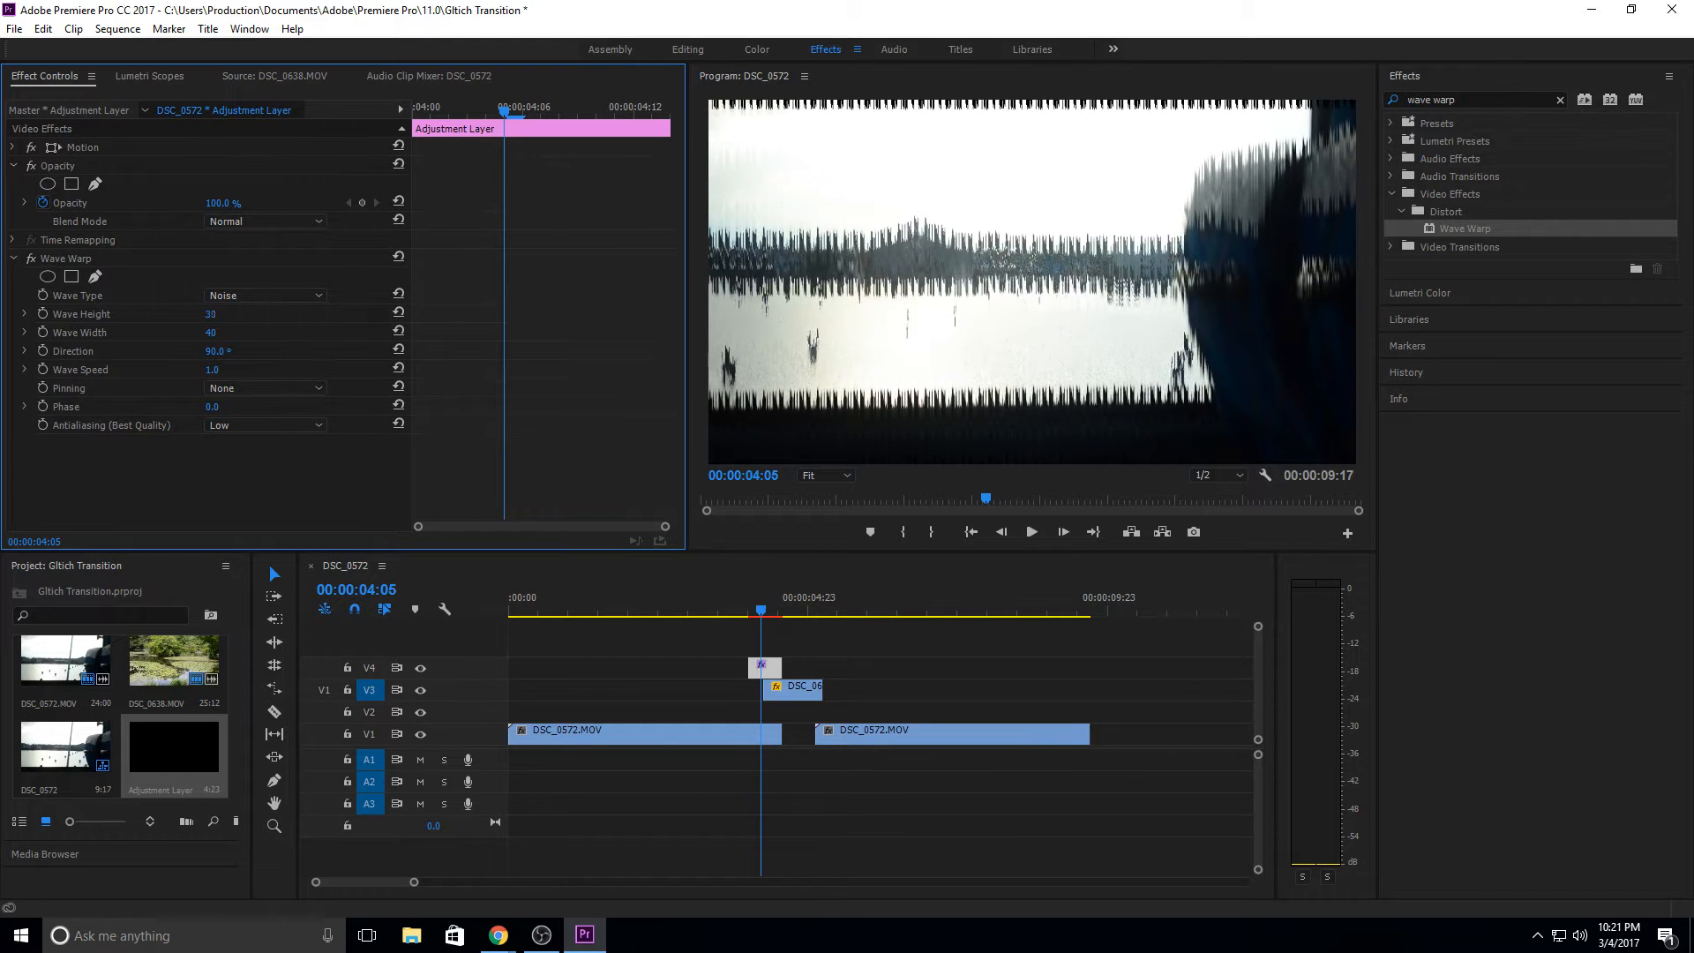
text(631)
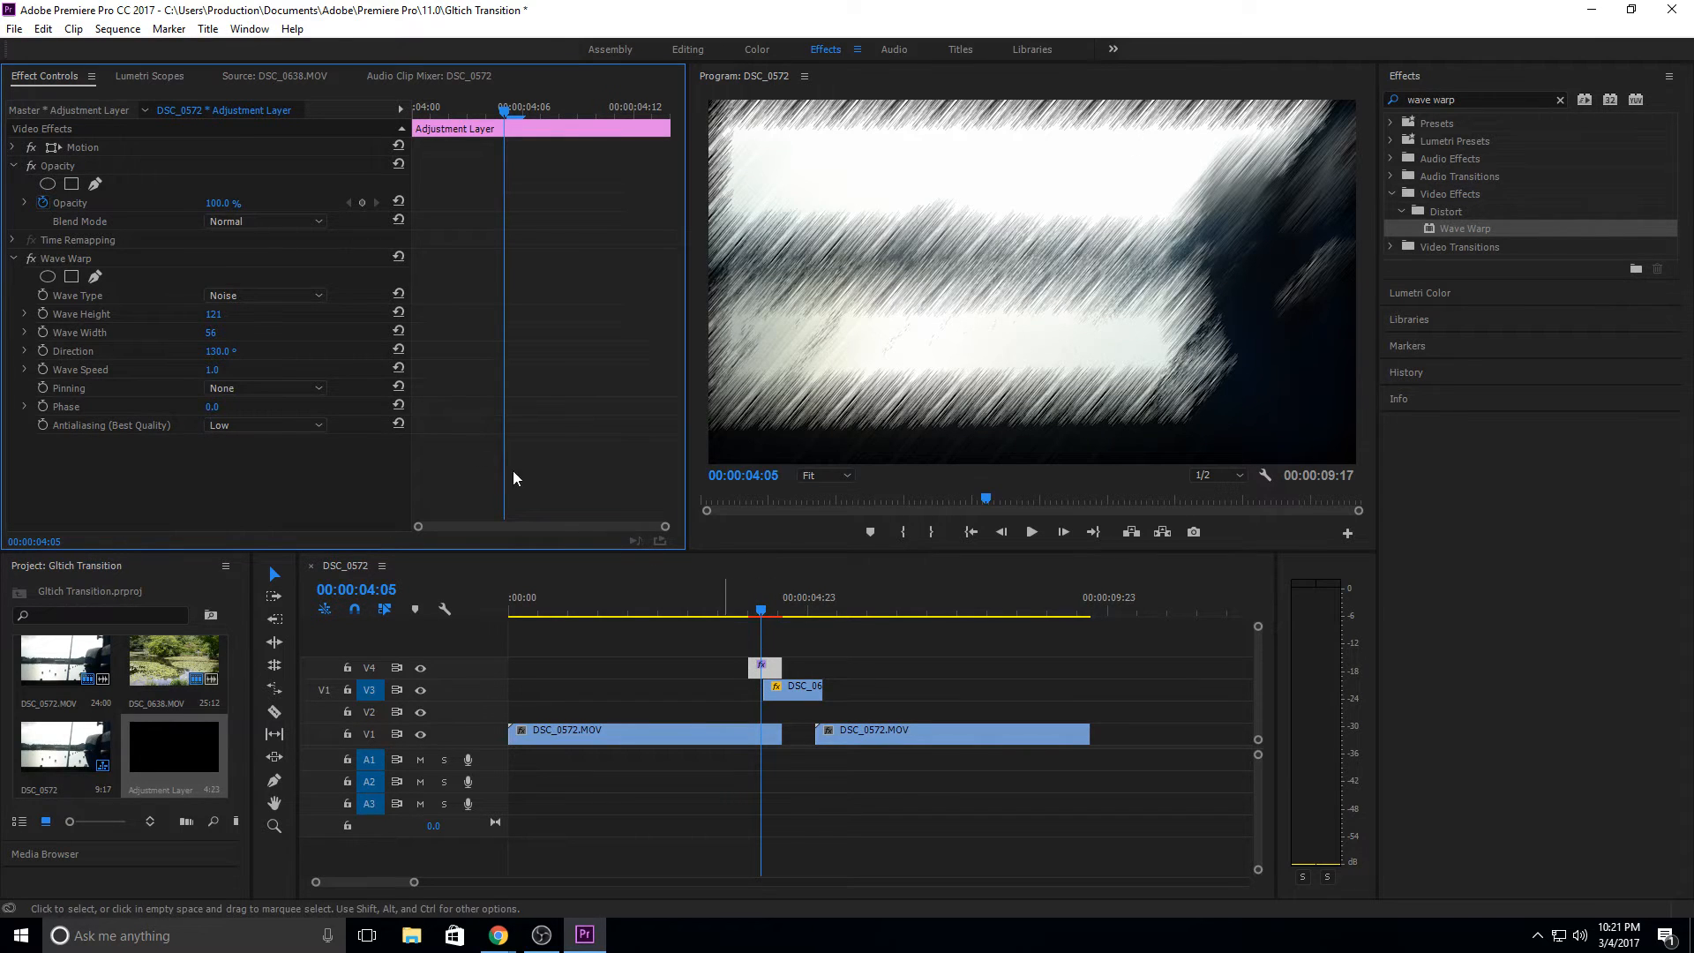
click(738, 609)
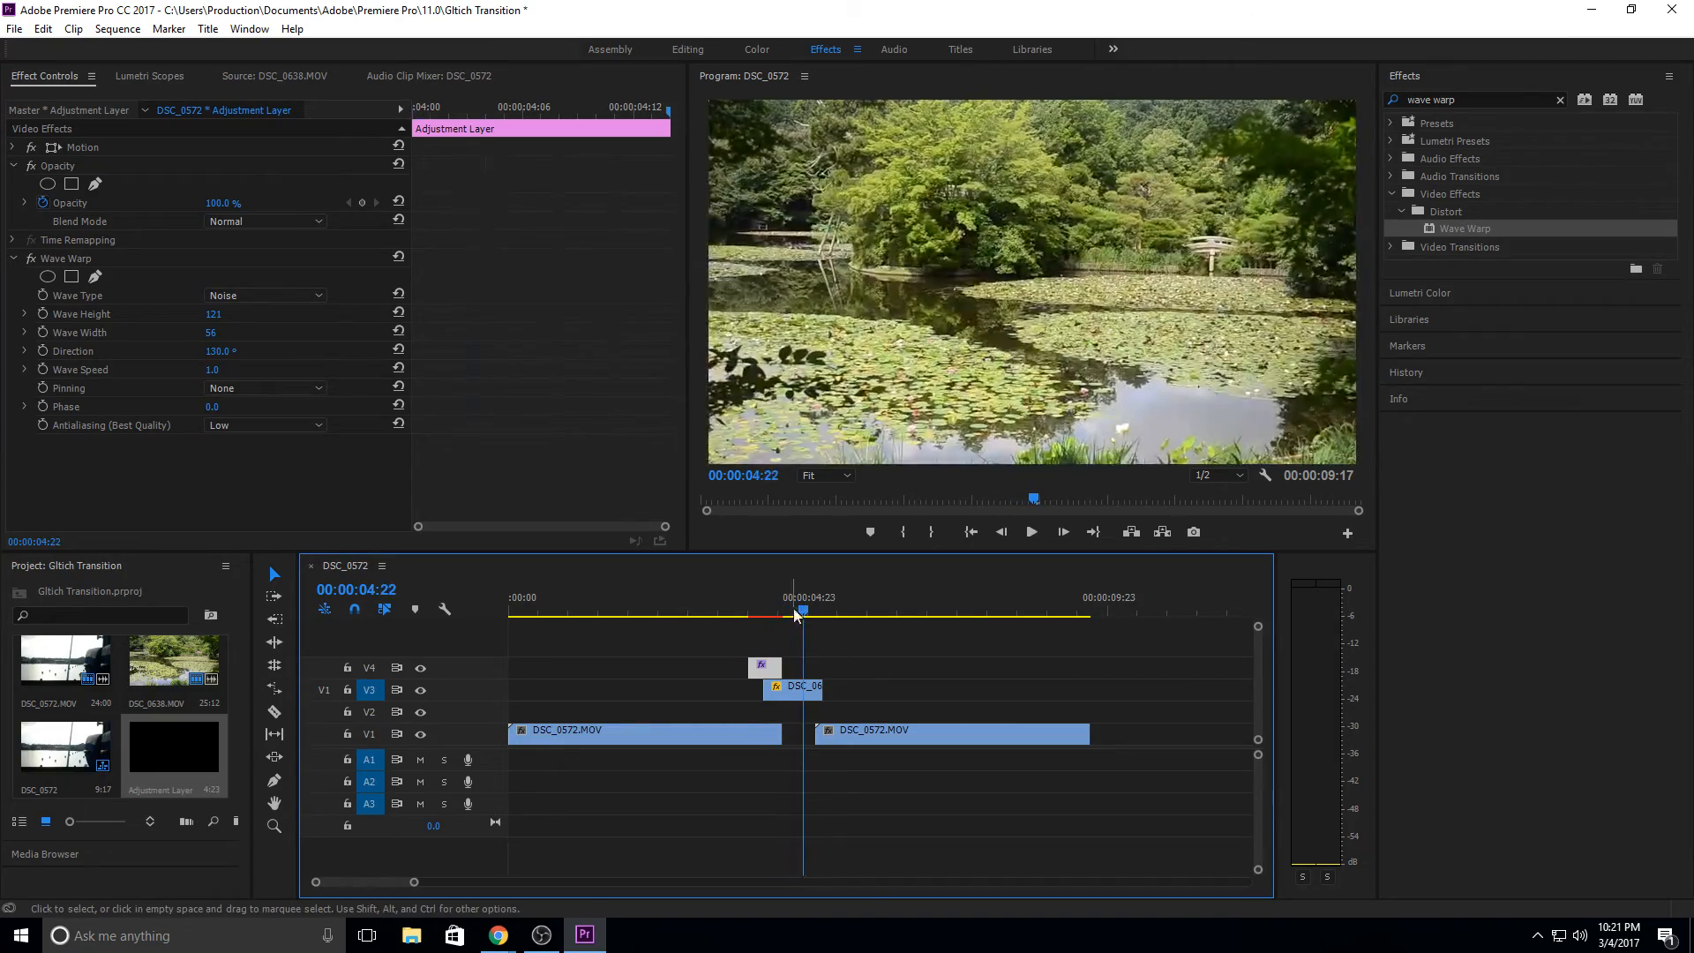
click(1032, 531)
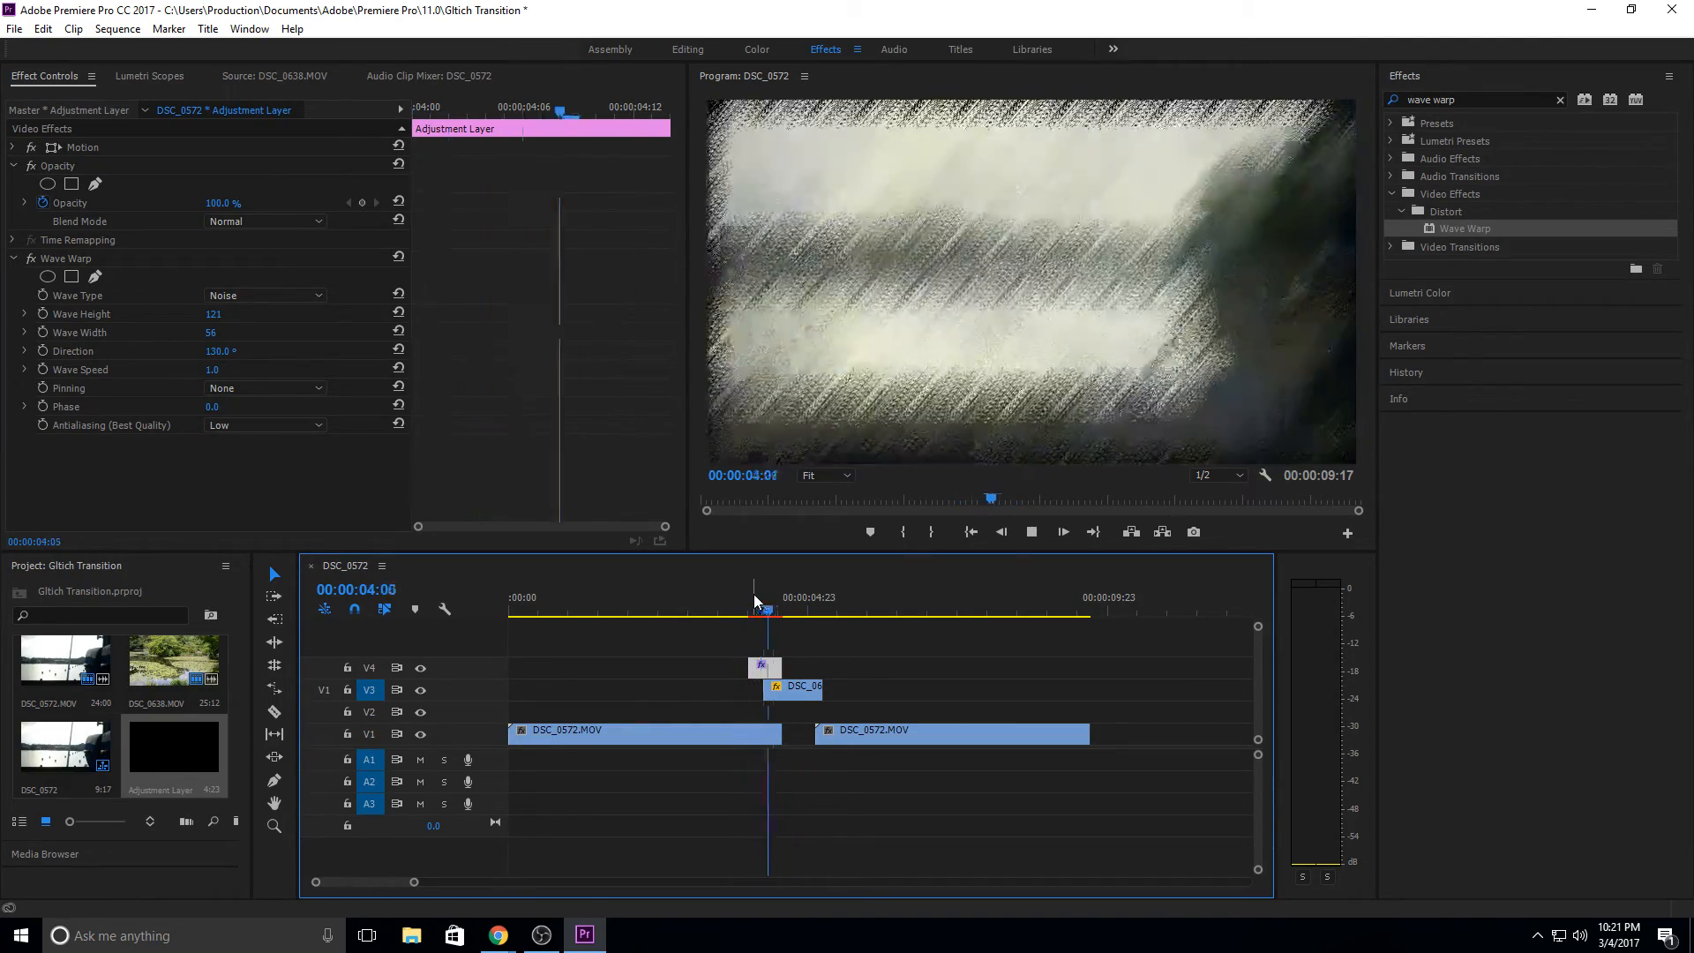
click(738, 607)
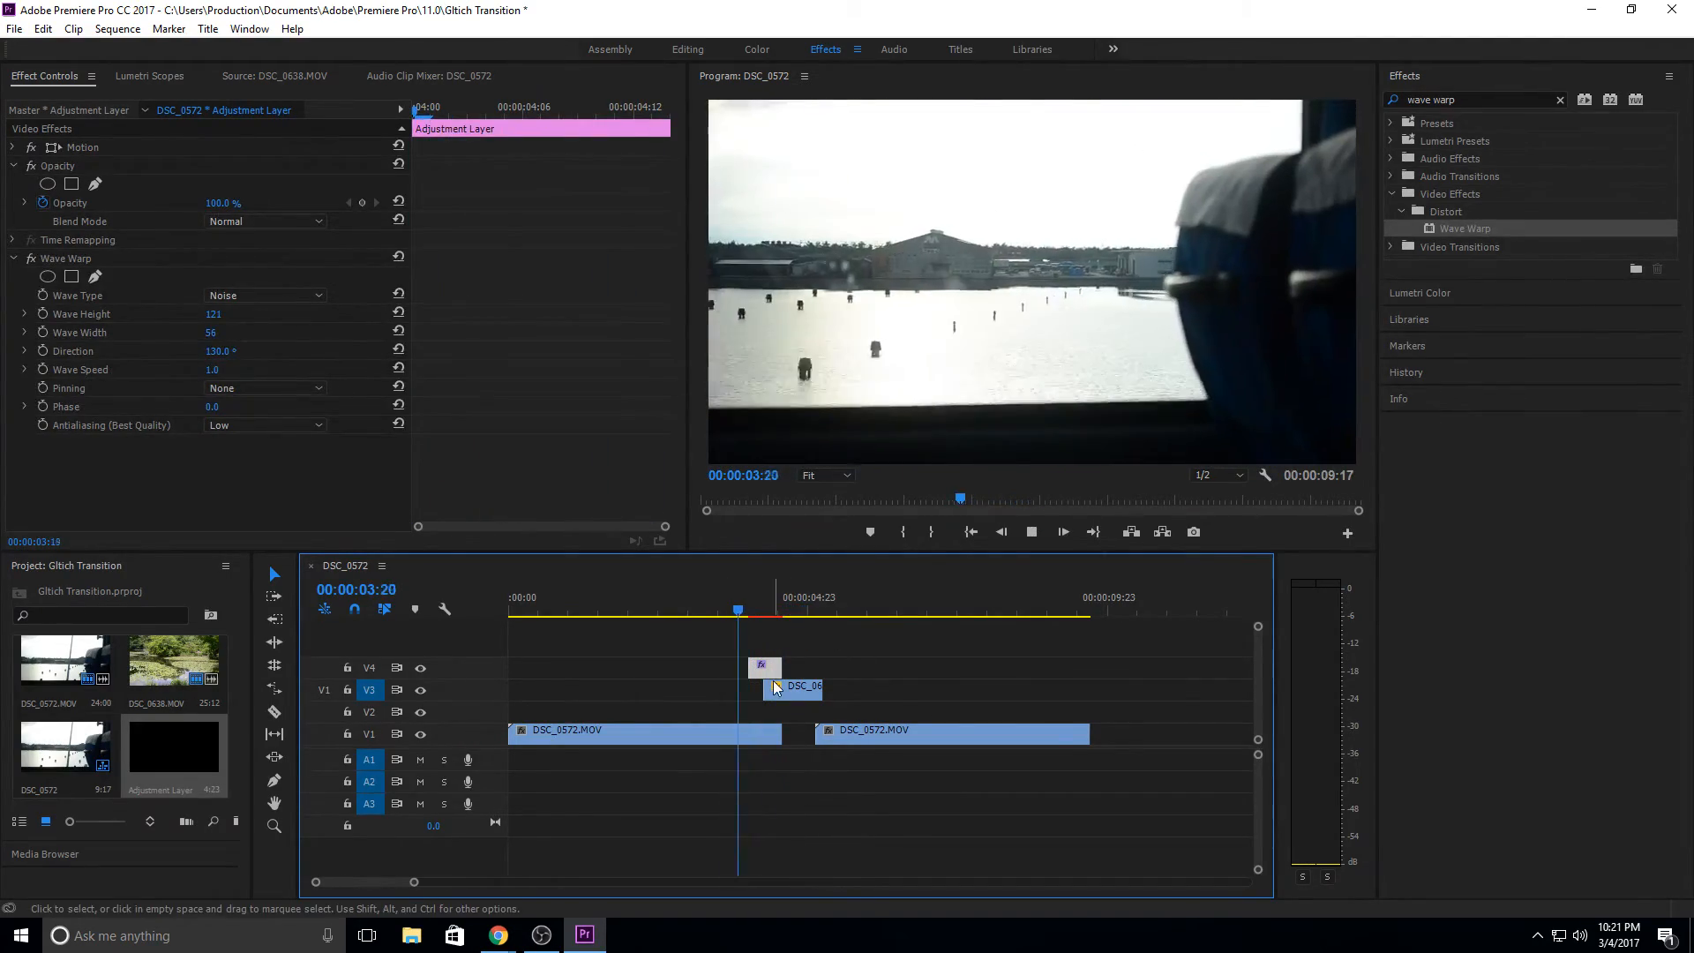
click(749, 606)
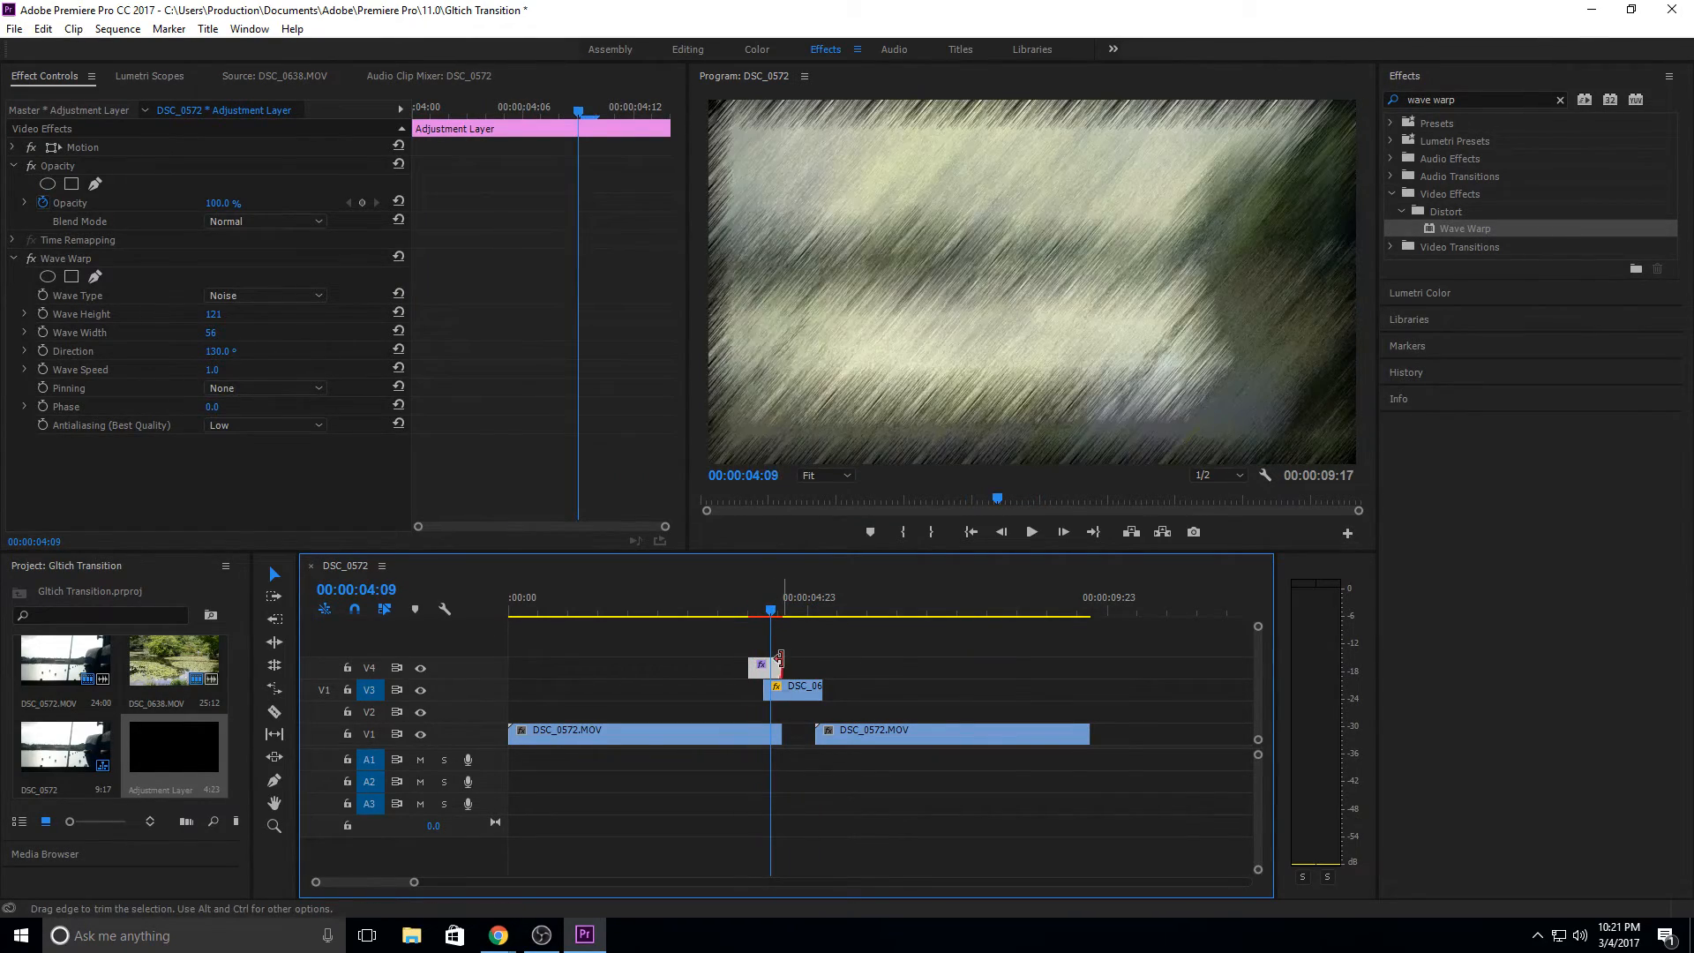
drag(778, 667, 767, 667)
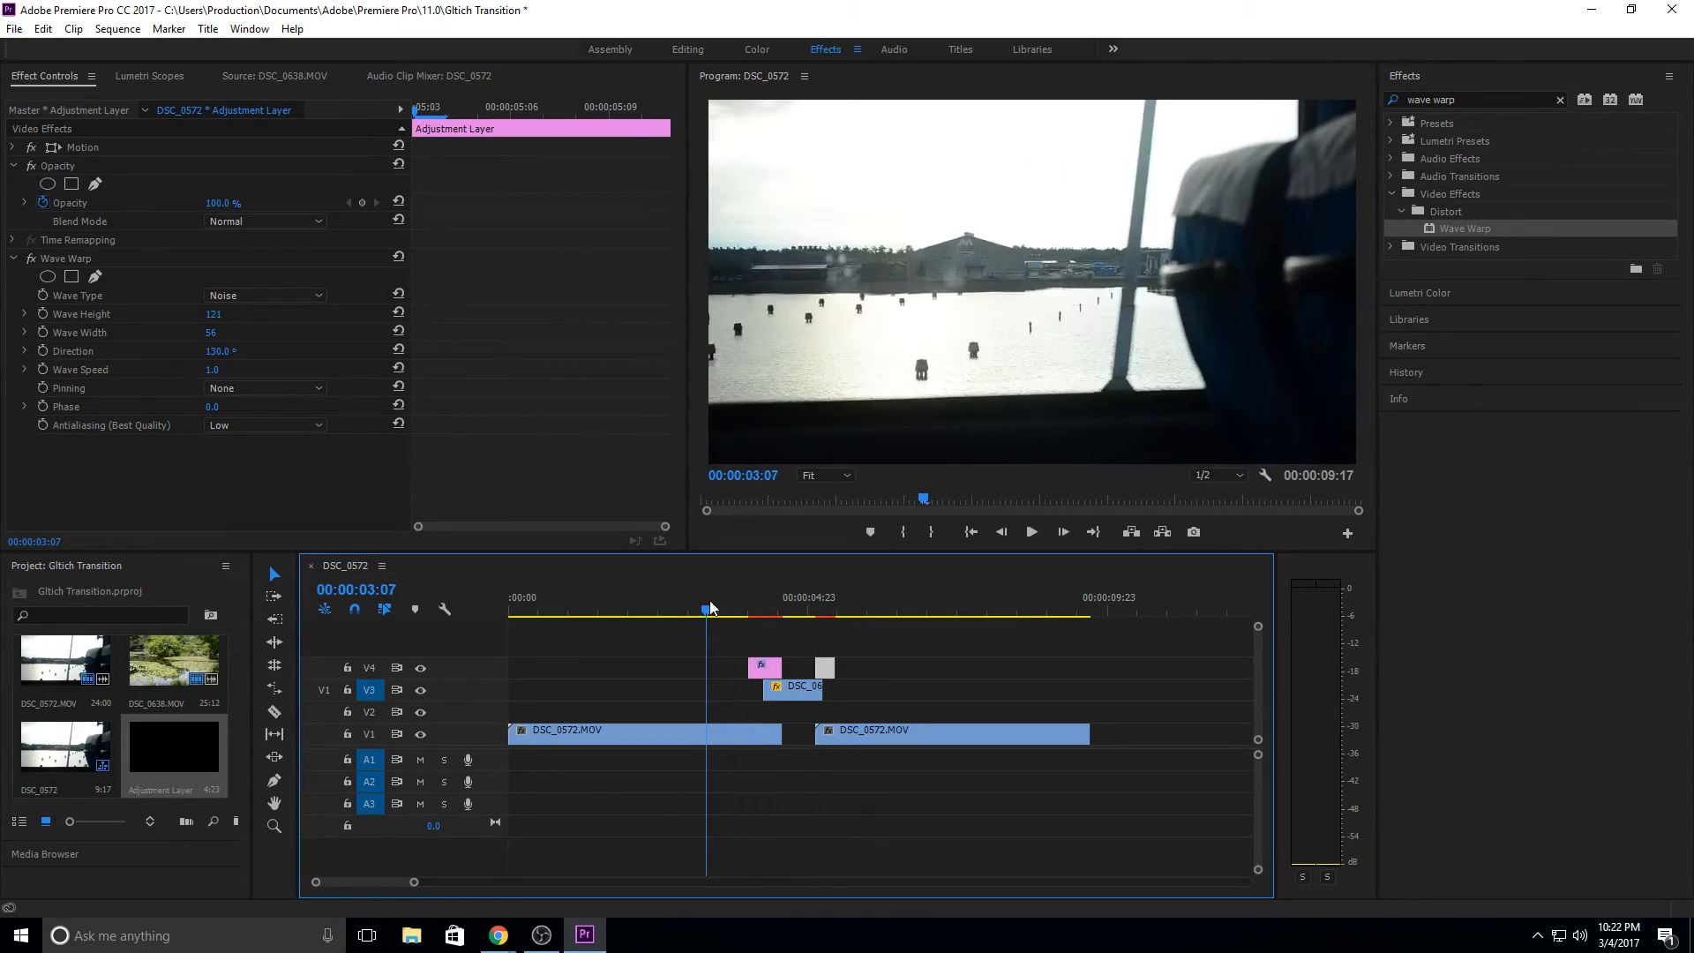
Step: Play through the transition to review the copied second glitch layer after the cut
click(1032, 531)
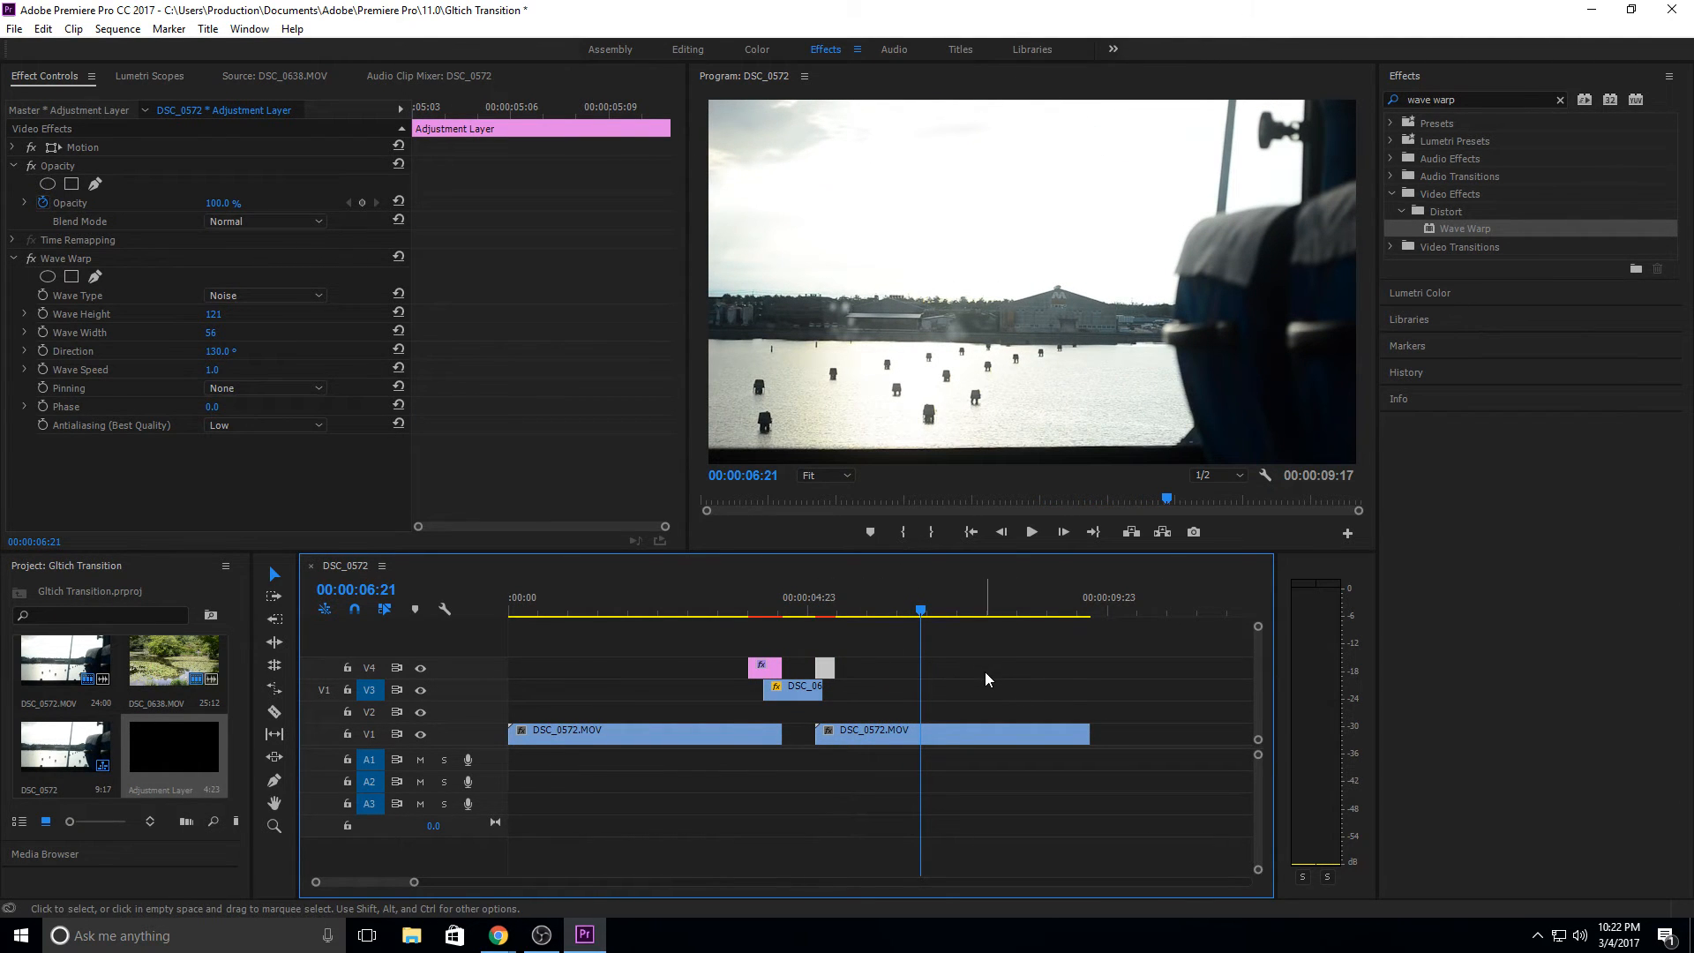
mouse_move(961, 700)
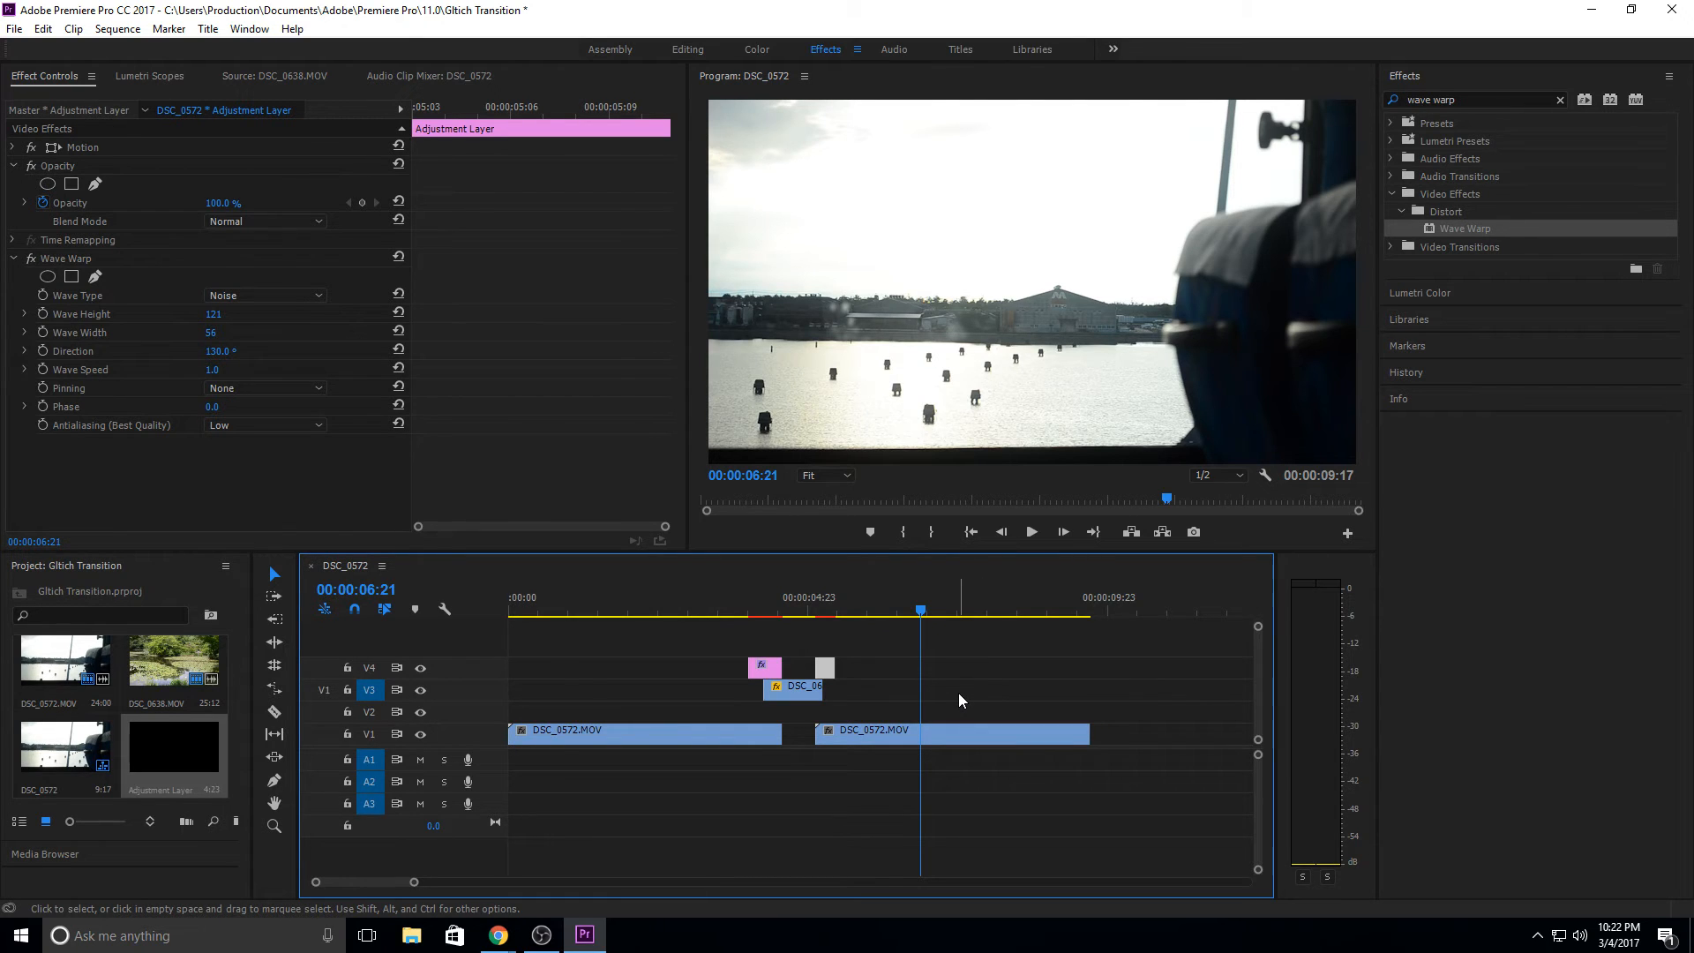
mouse_move(874, 667)
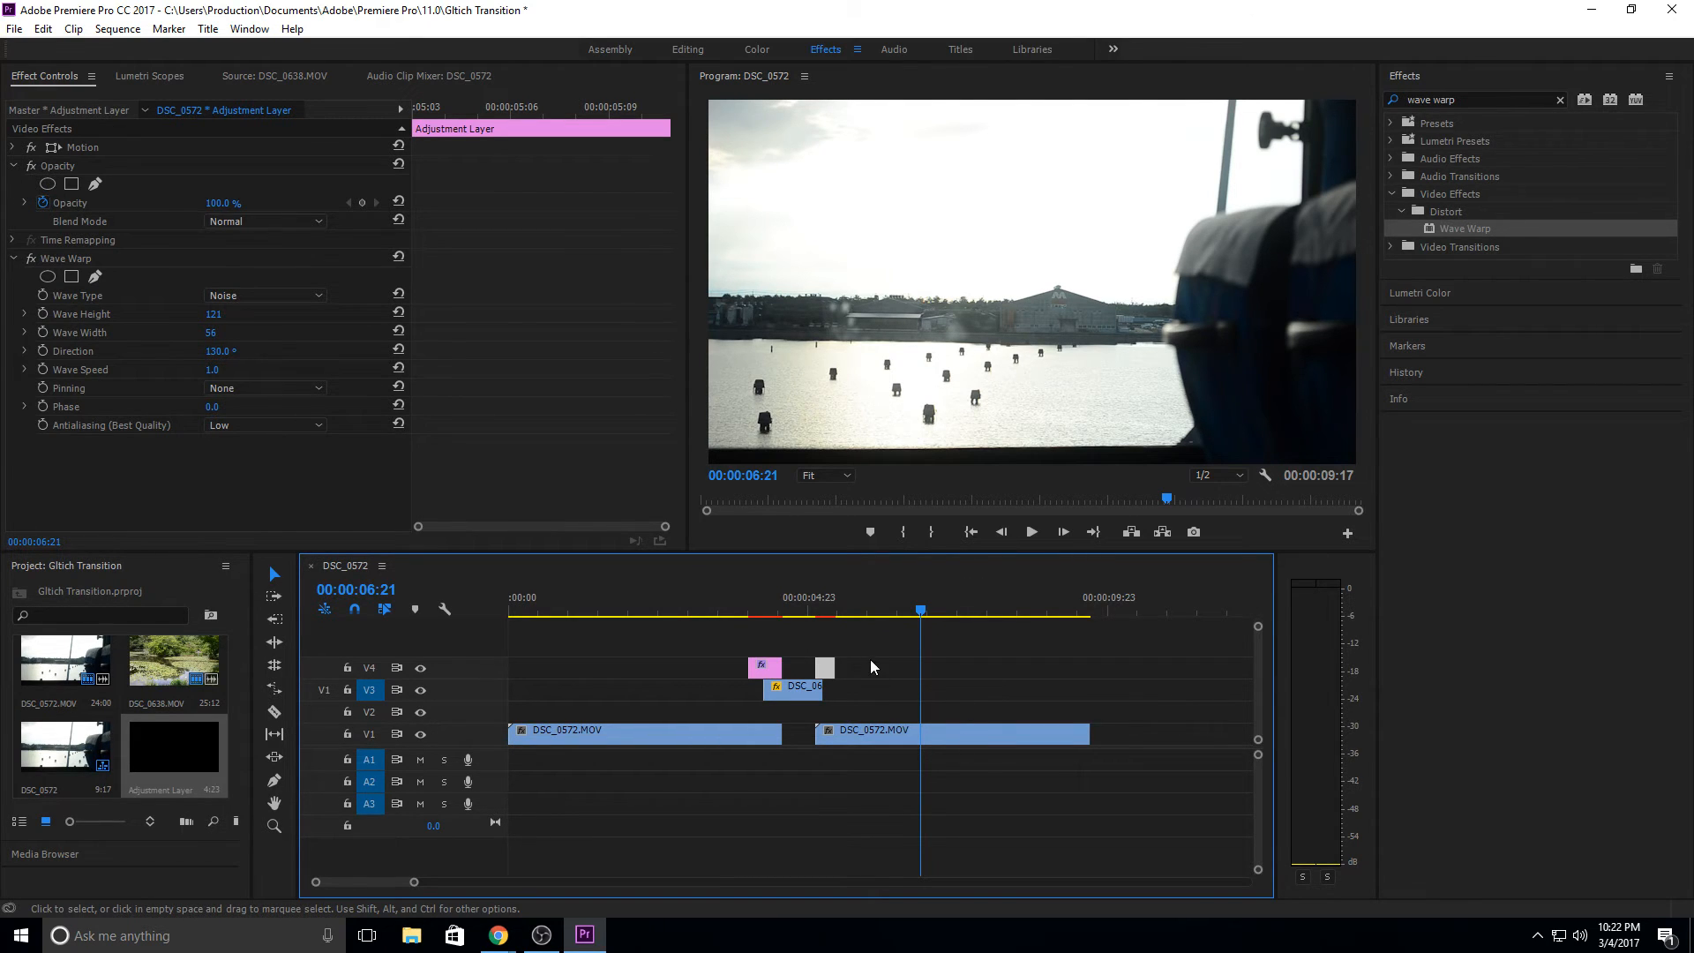
Step: Clear the Effects search and apply Color Balance (HLS) to the glitch adjustment layers
click(753, 611)
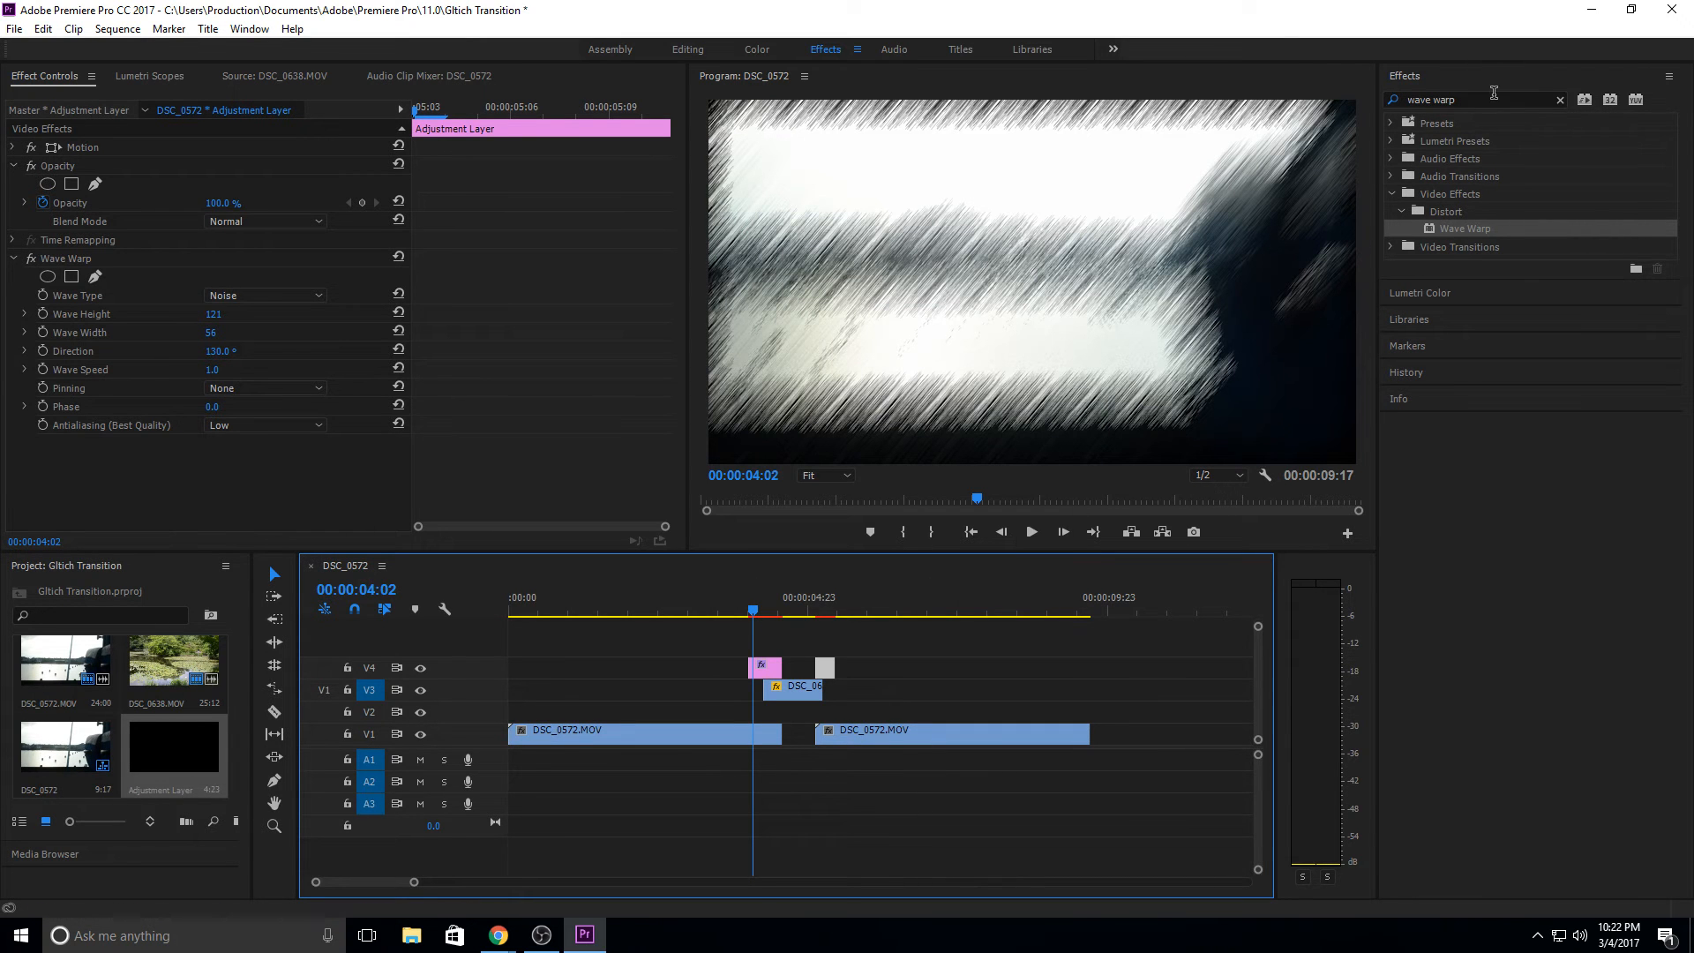
click(1558, 100)
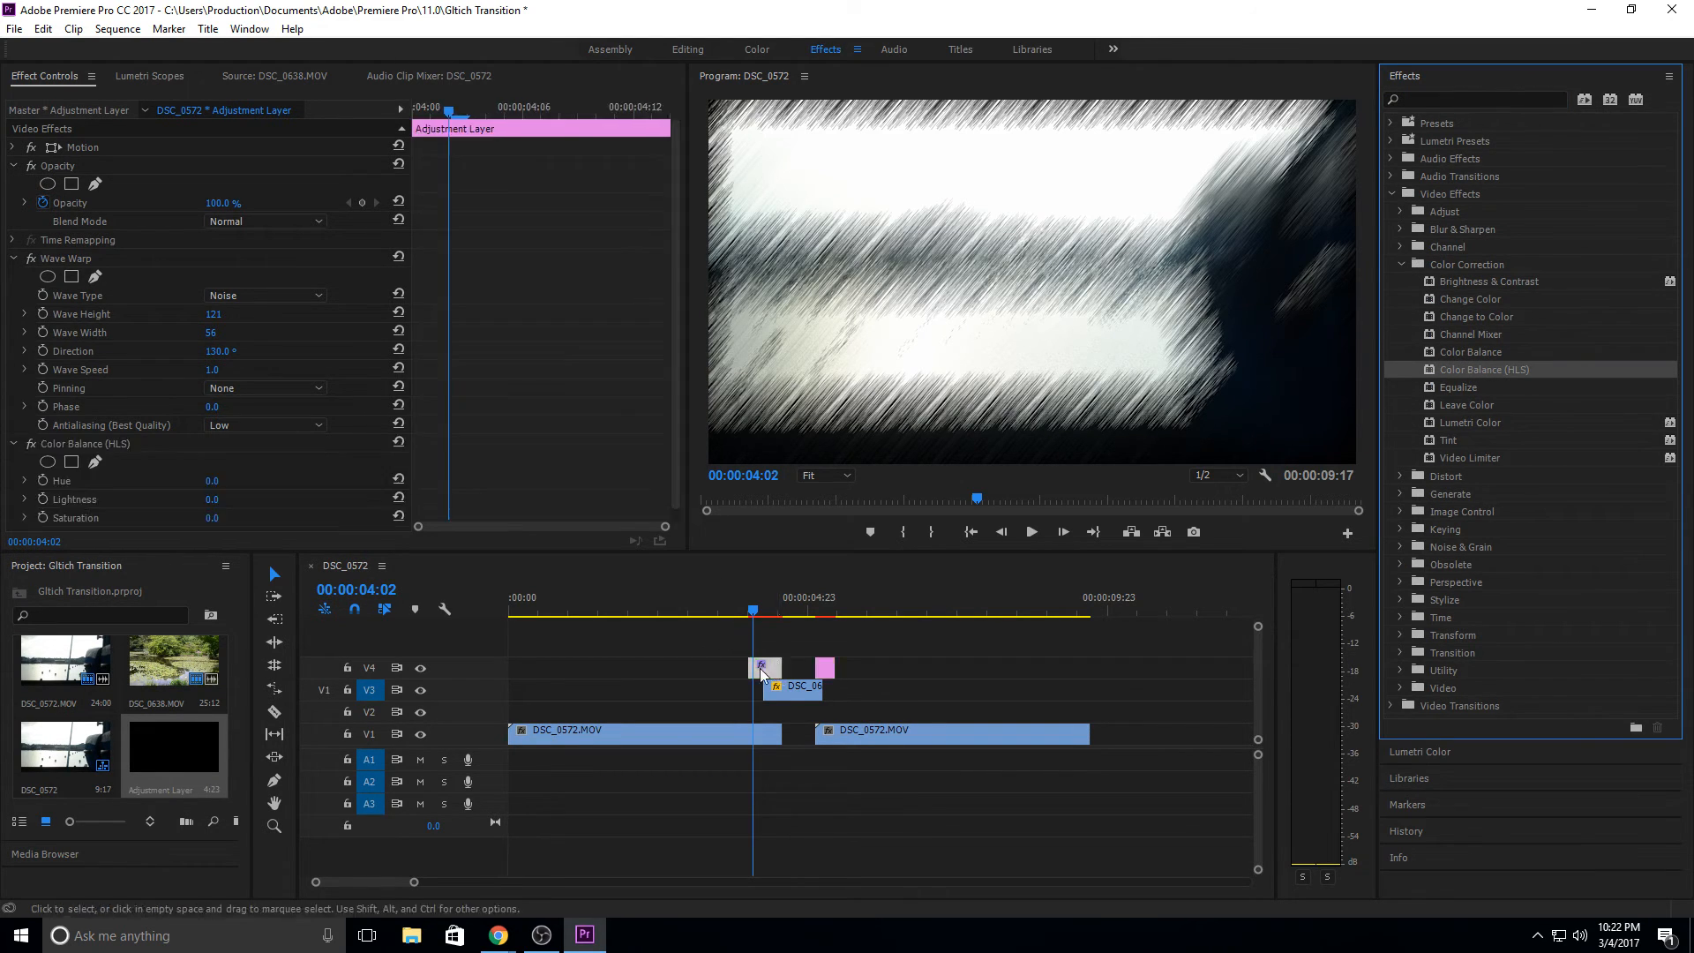
drag(212, 518, 223, 518)
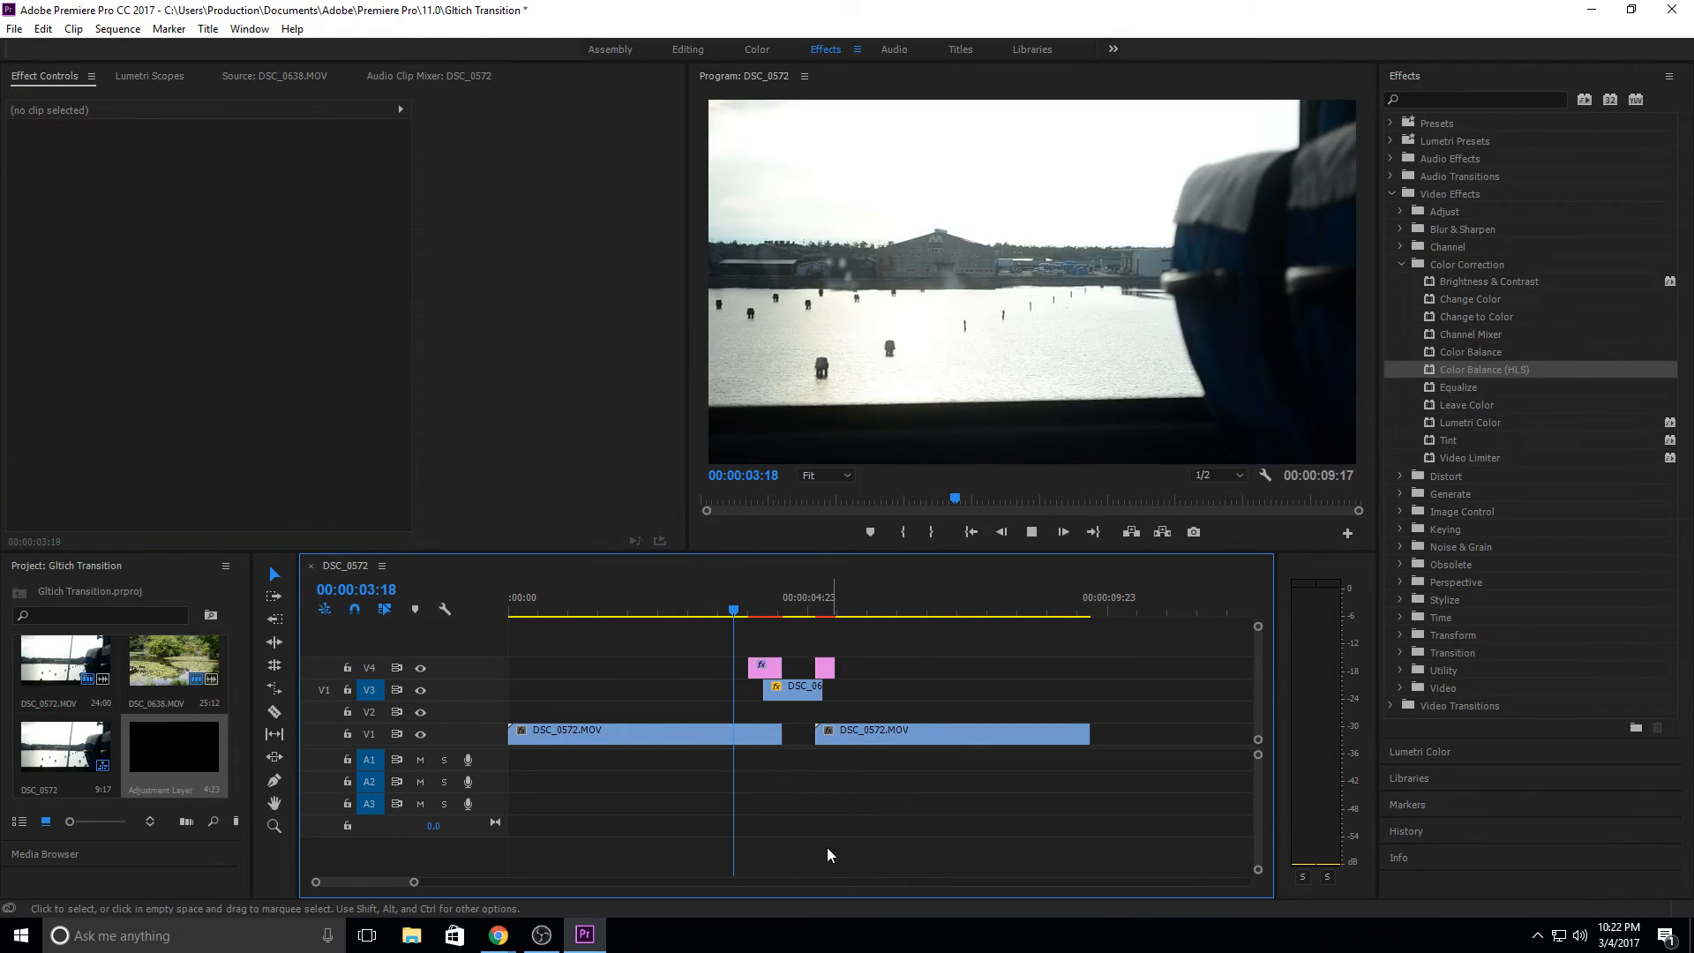
click(853, 610)
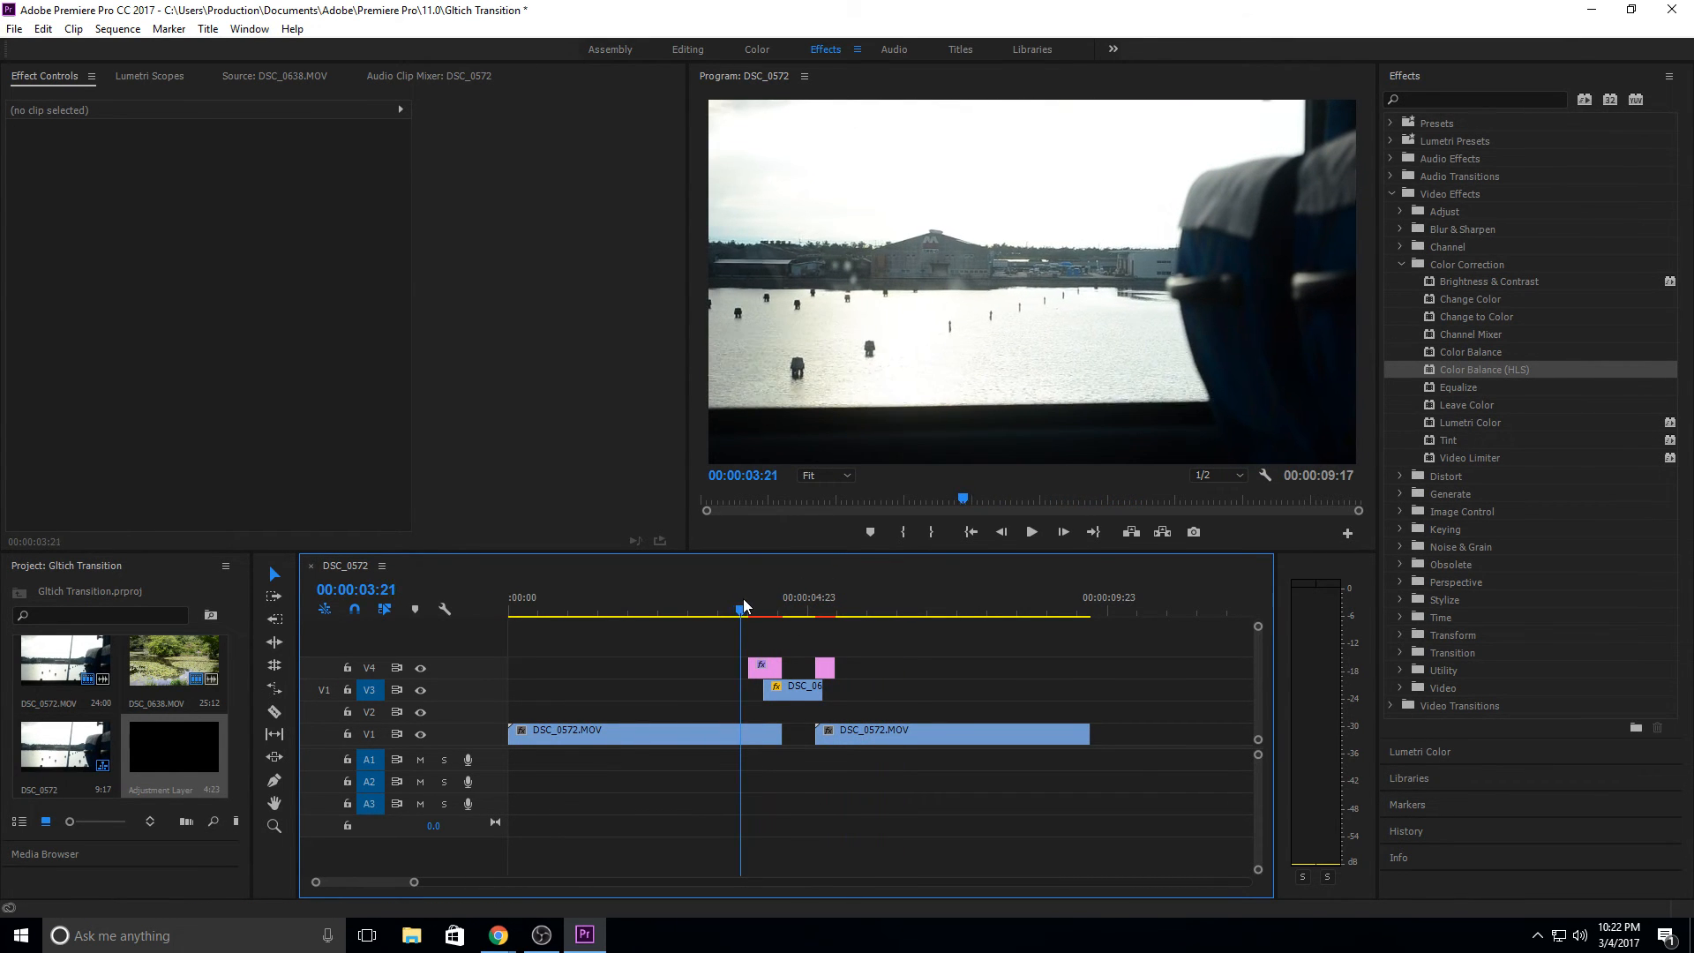
click(1031, 531)
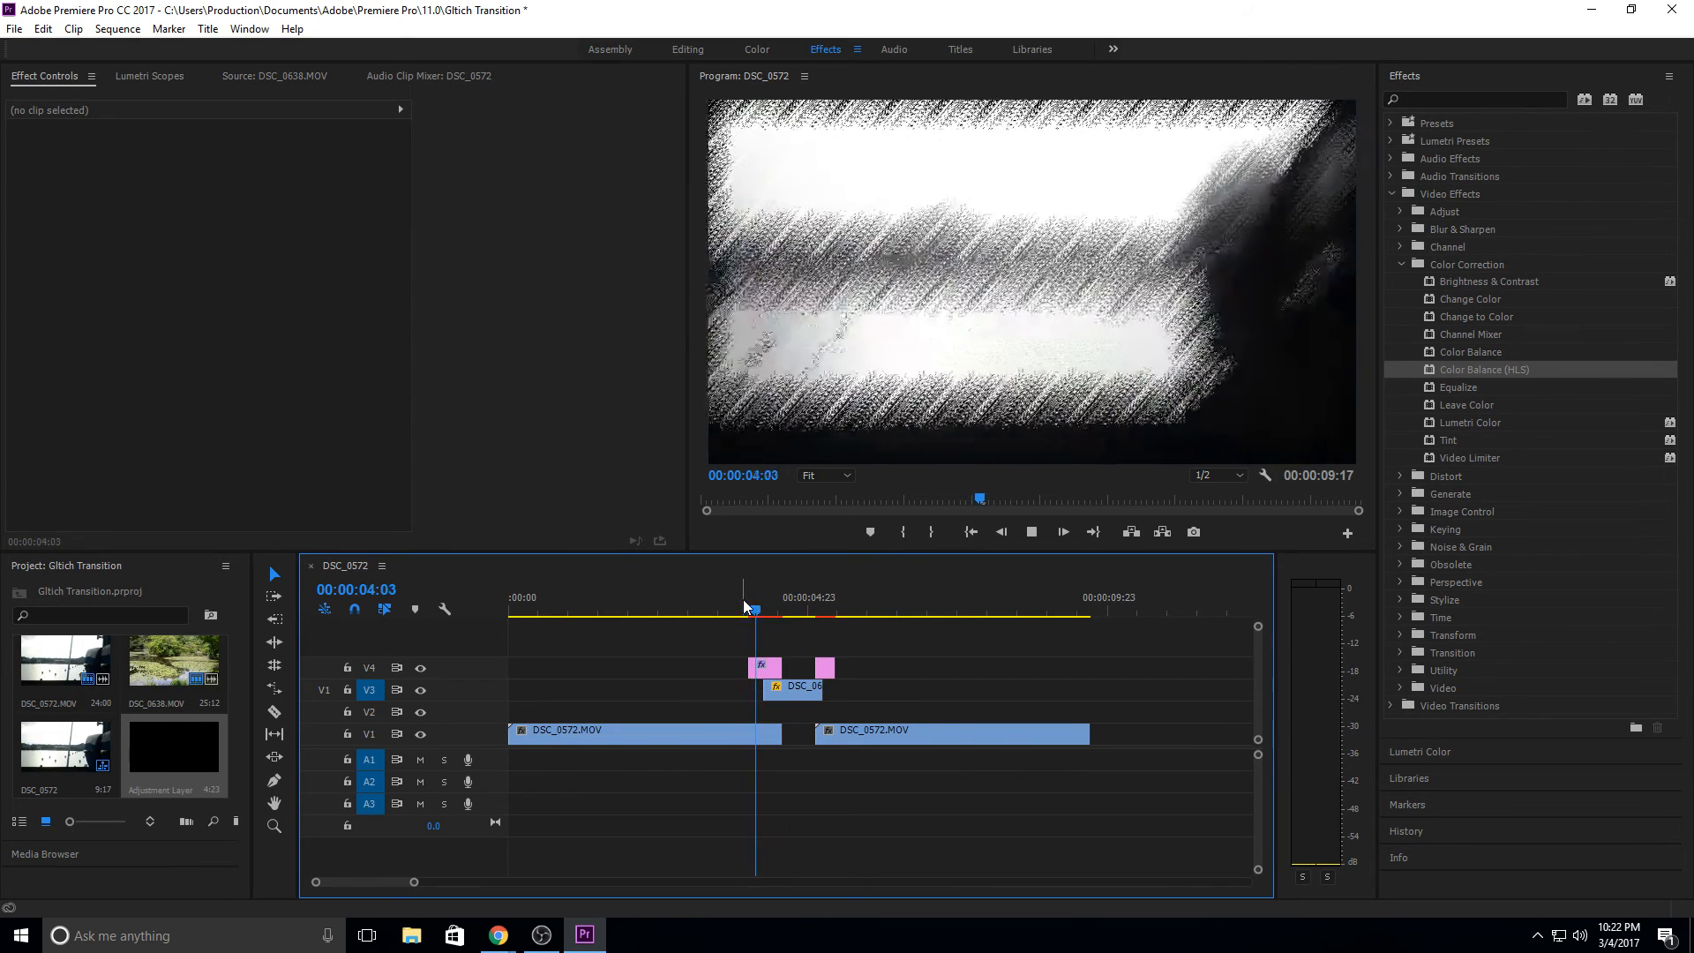